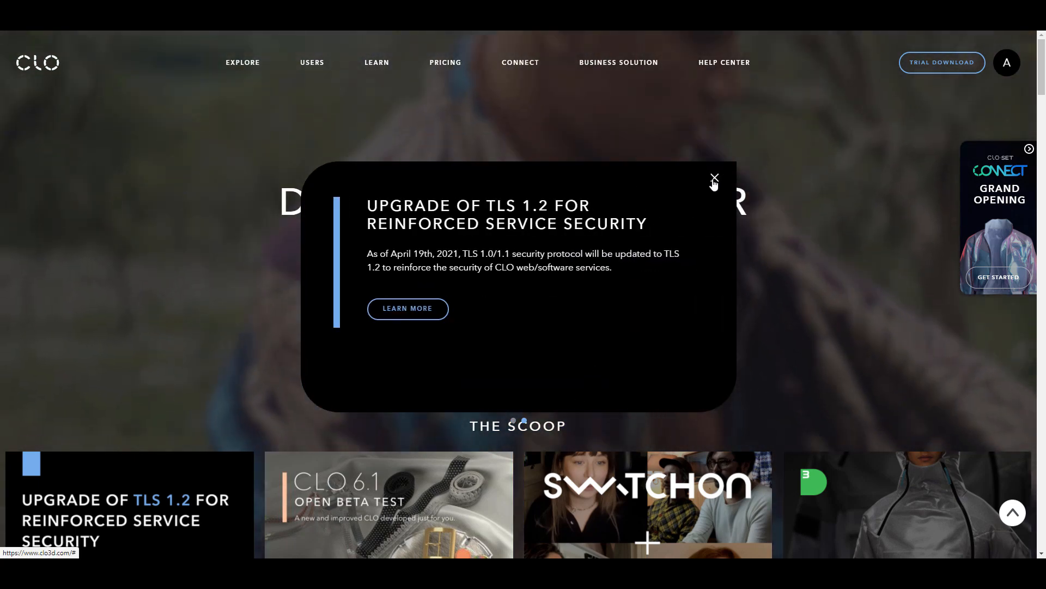
Dismiss the TLS 1.2 announcement and scroll the homepage down to the footer
left_click(714, 180)
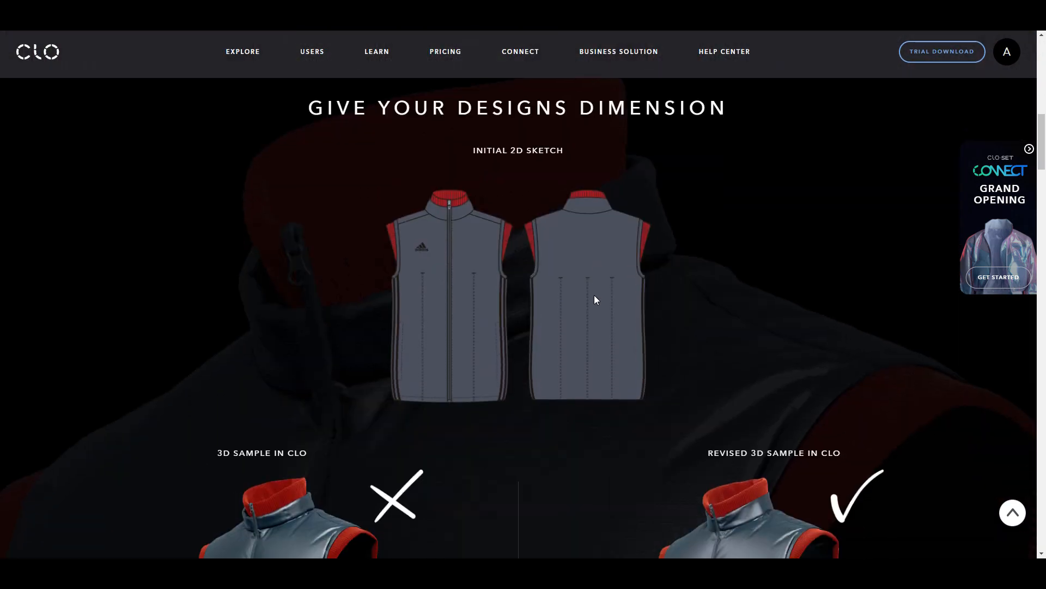
scroll("down", 3)
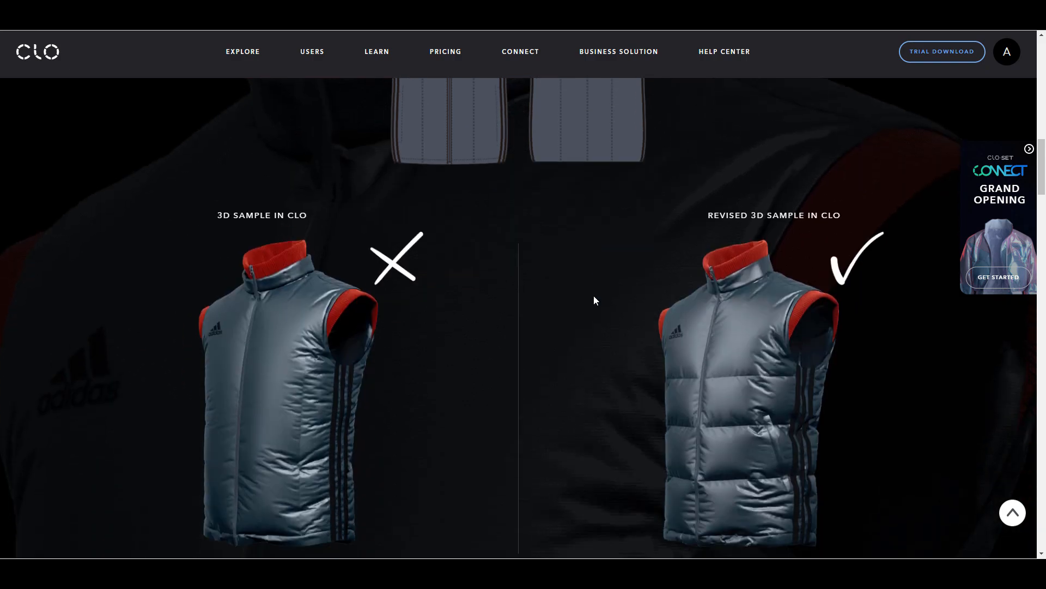
scroll("down", 3)
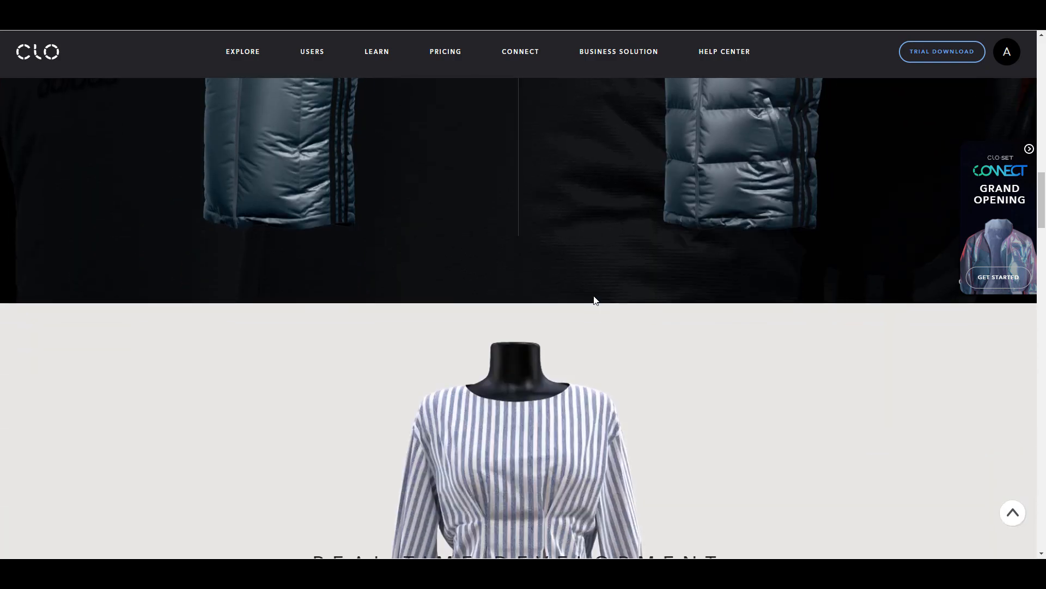
scroll("down", 3)
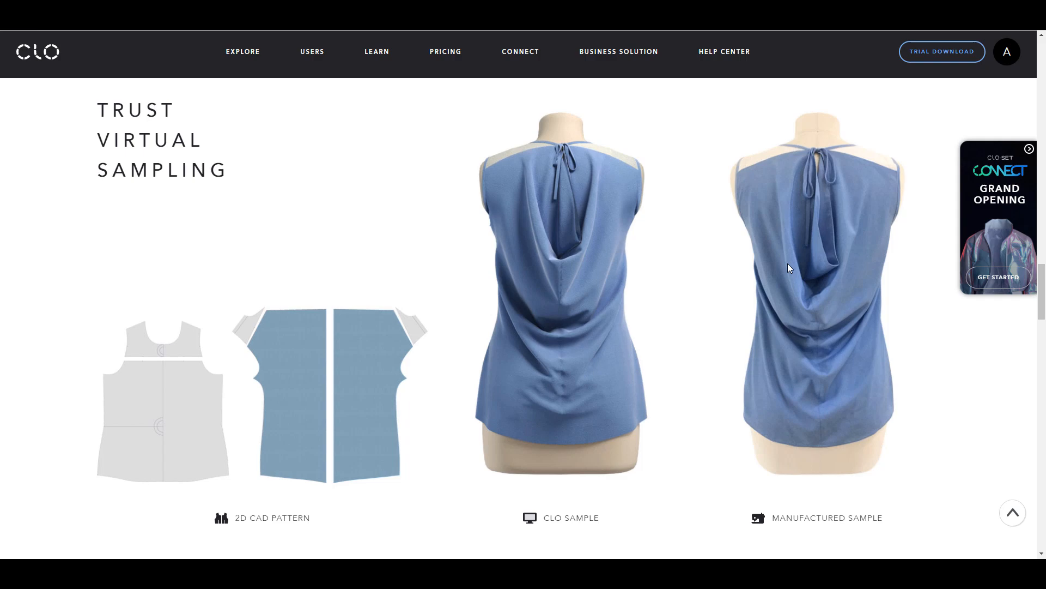
scroll("down", 3)
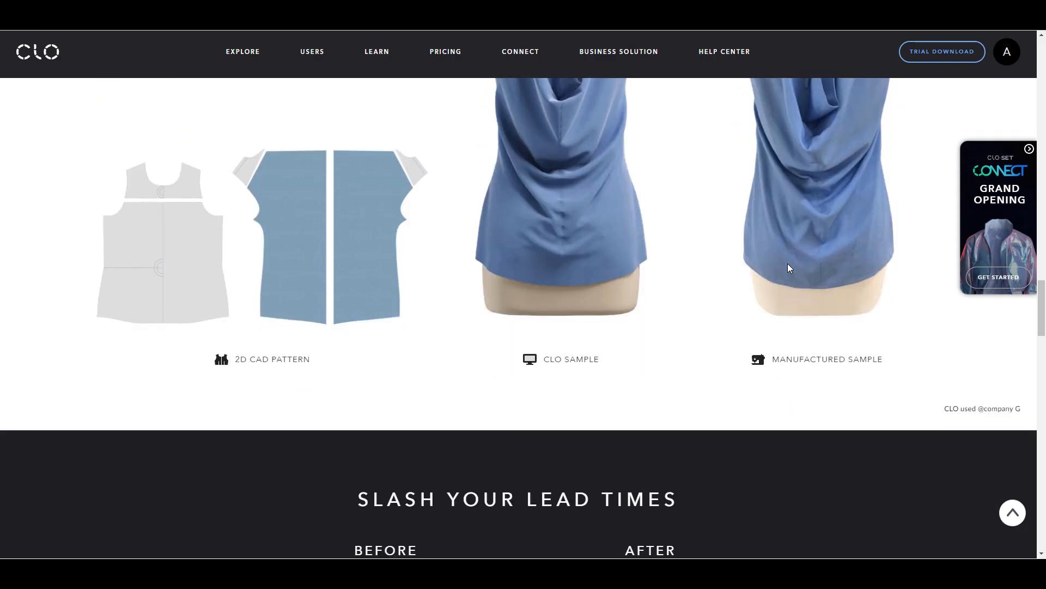
scroll("down", 3)
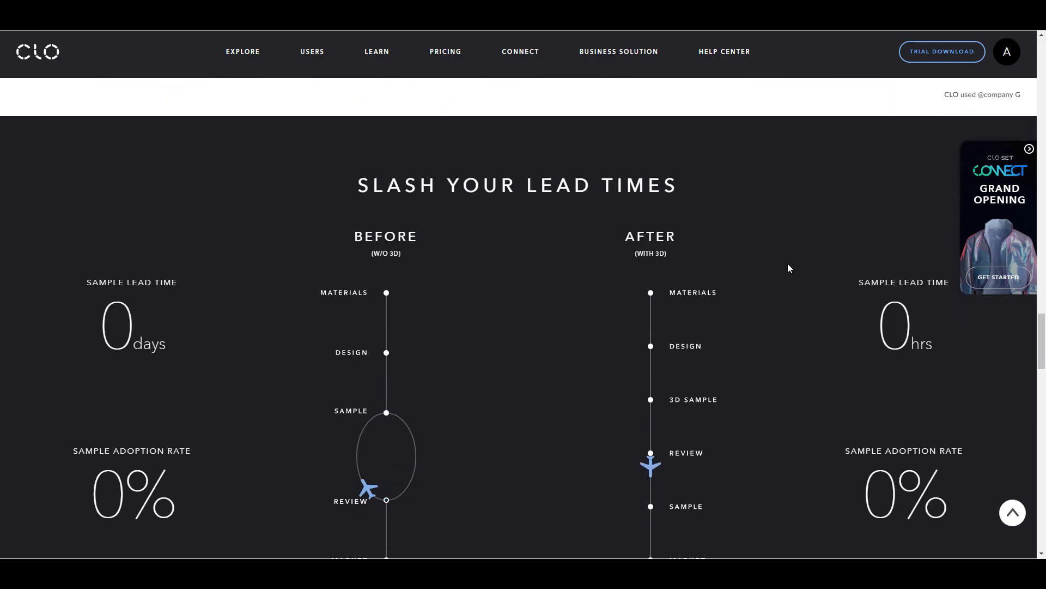
scroll("down", 3)
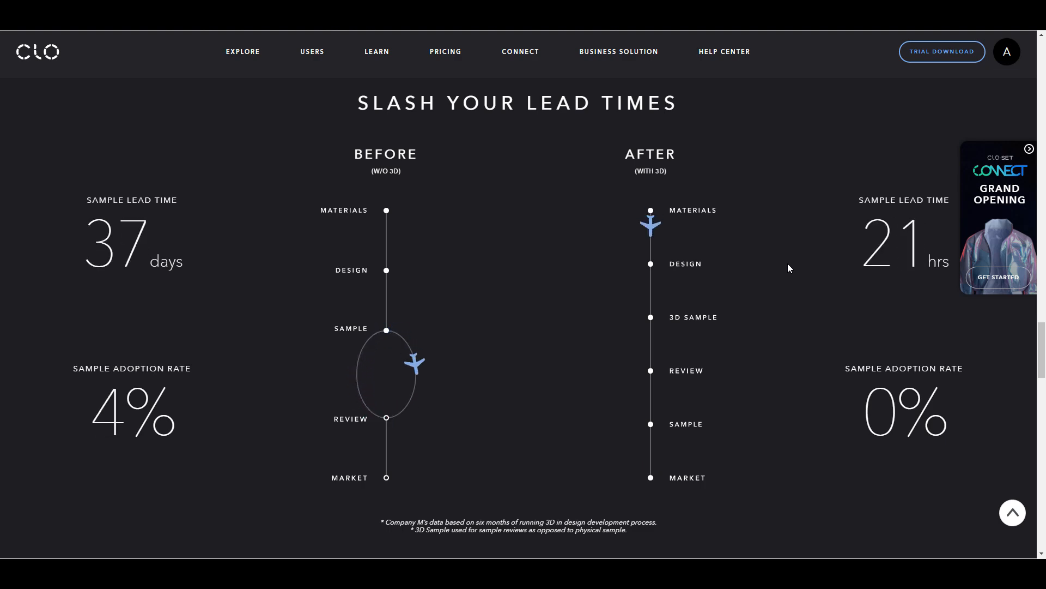
scroll("down", 3)
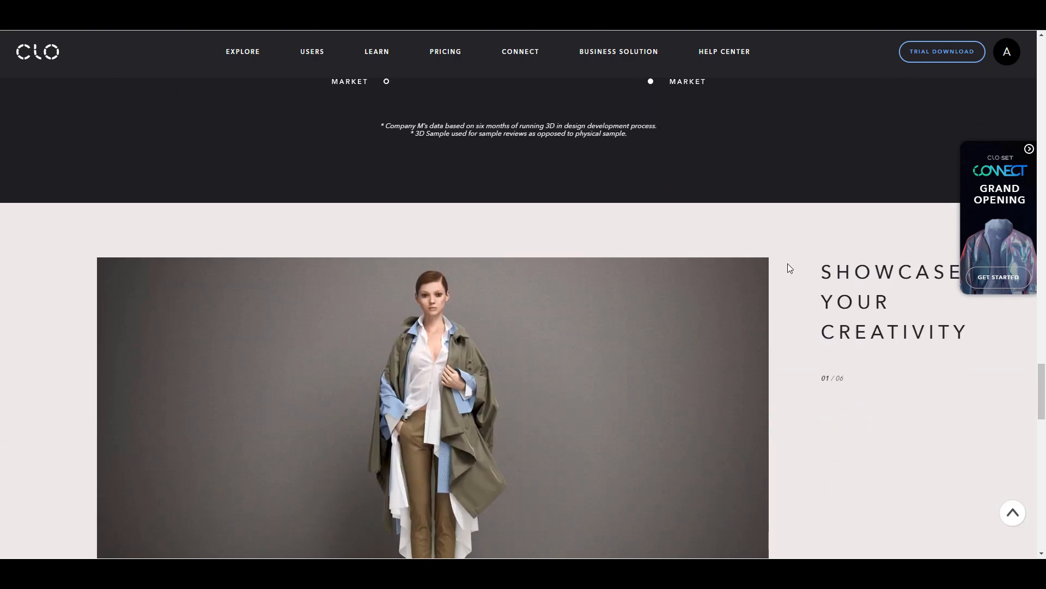
scroll("down", 3)
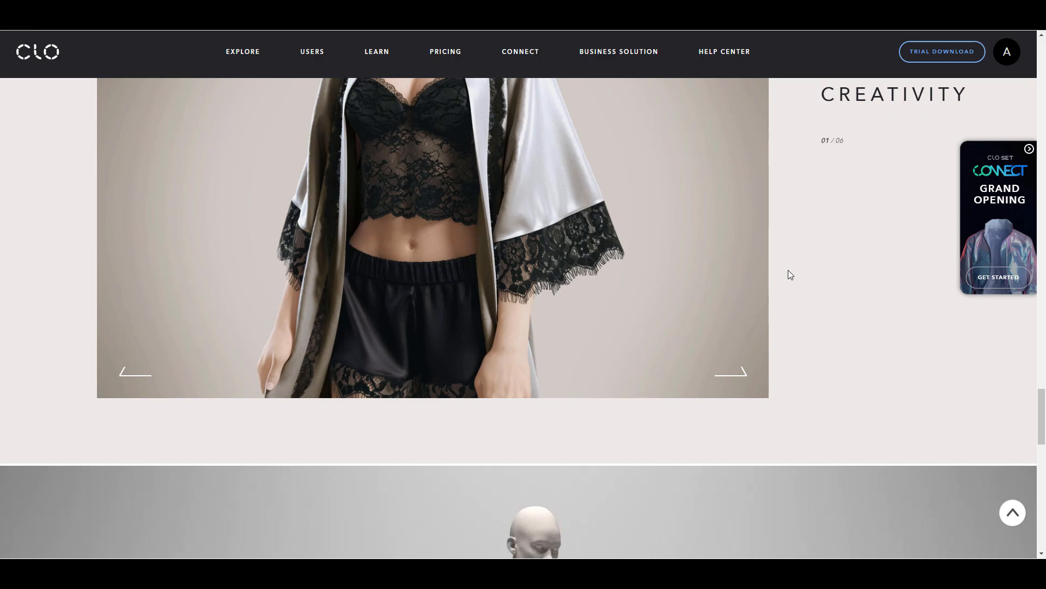
scroll("up", 3)
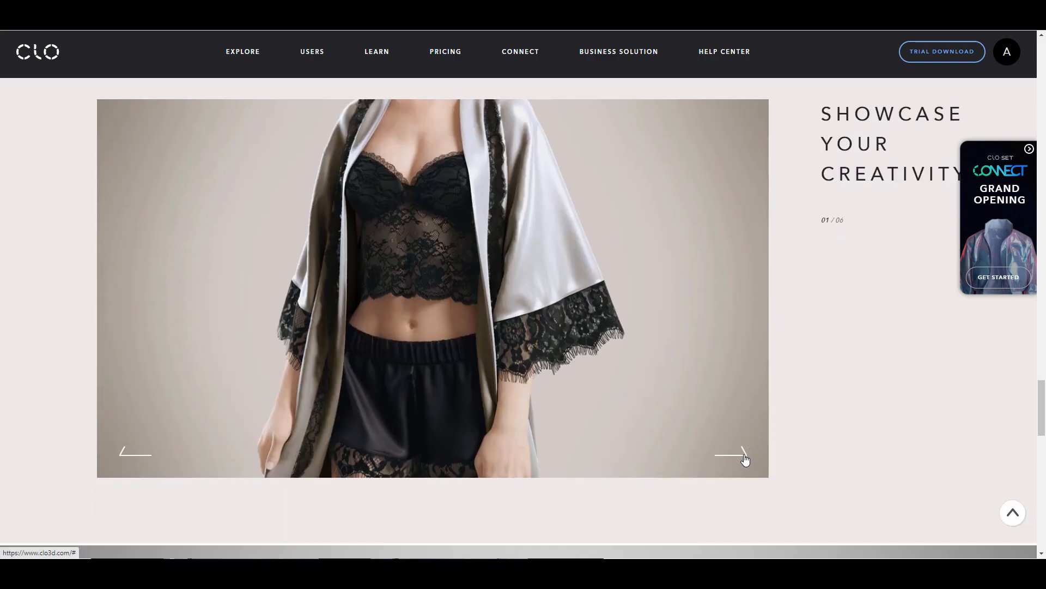
Advance the showcase garment carousel and scroll the lower sections, ending back at the top
left_click(741, 453)
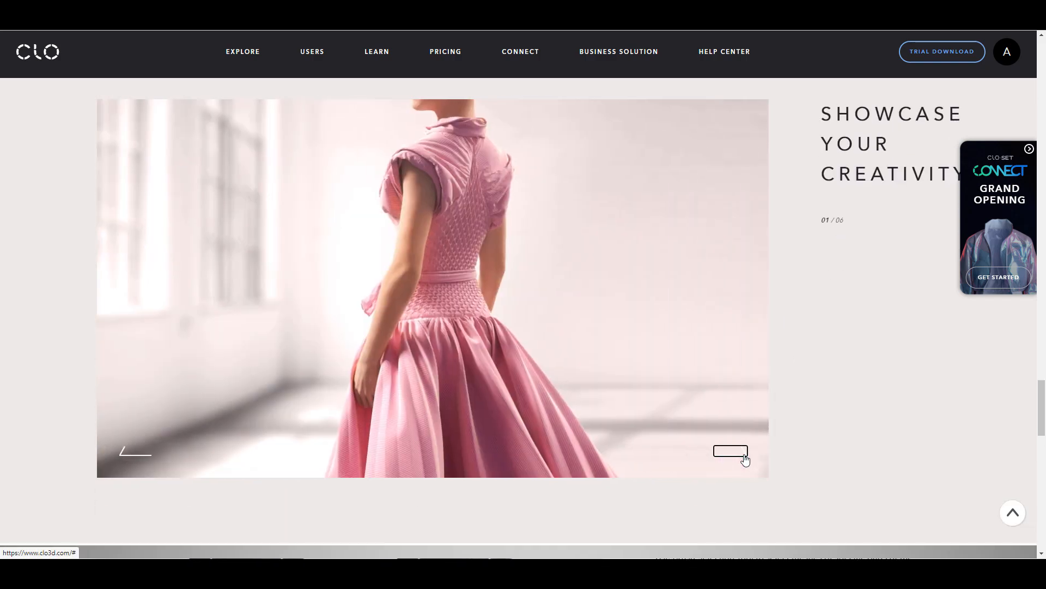
scroll("down", 3)
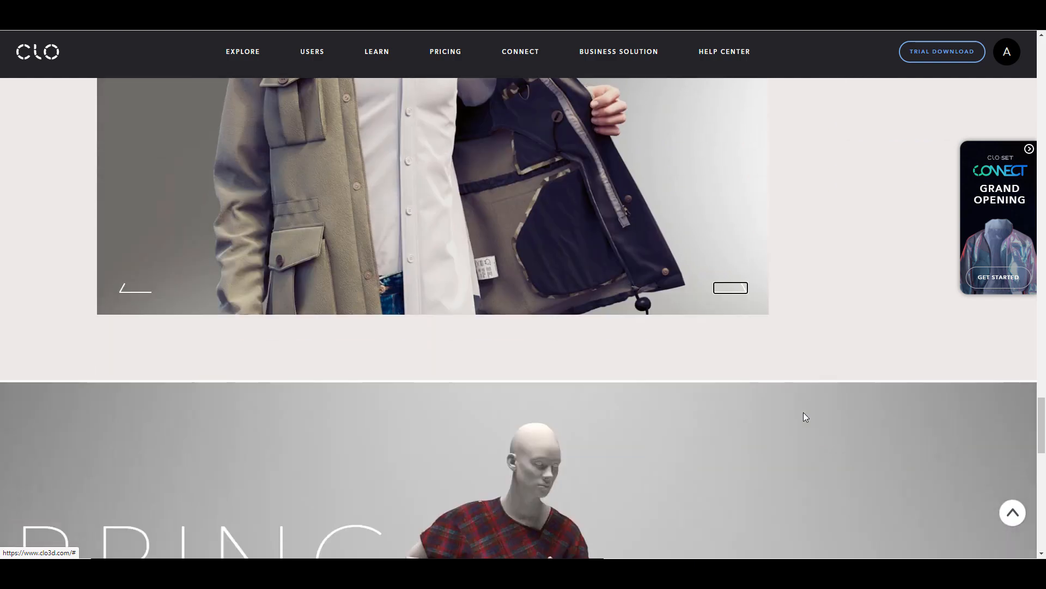
scroll("down", 3)
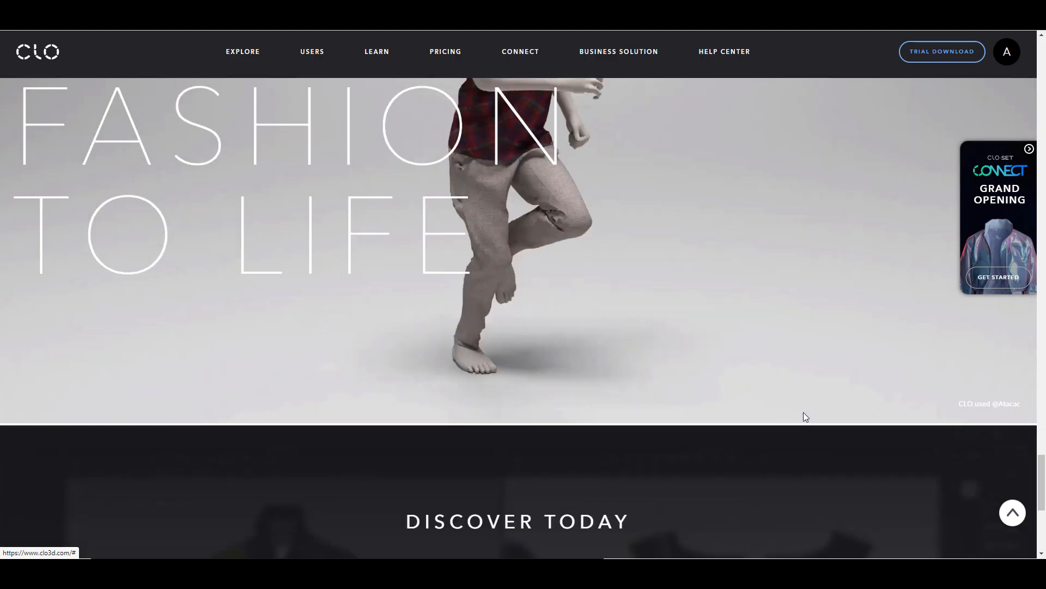
scroll("down", 3)
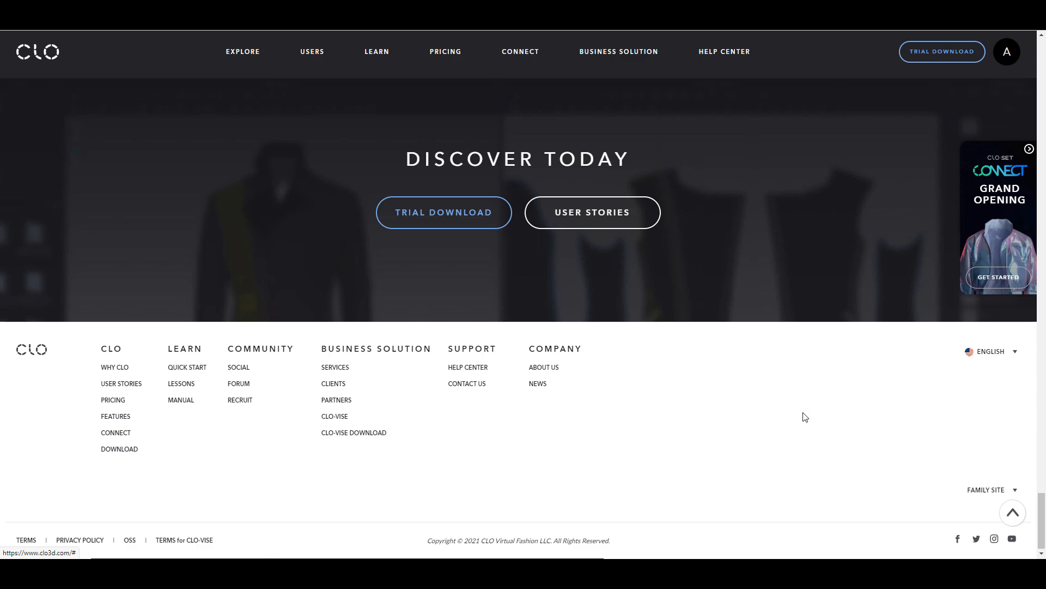
scroll("up", 3)
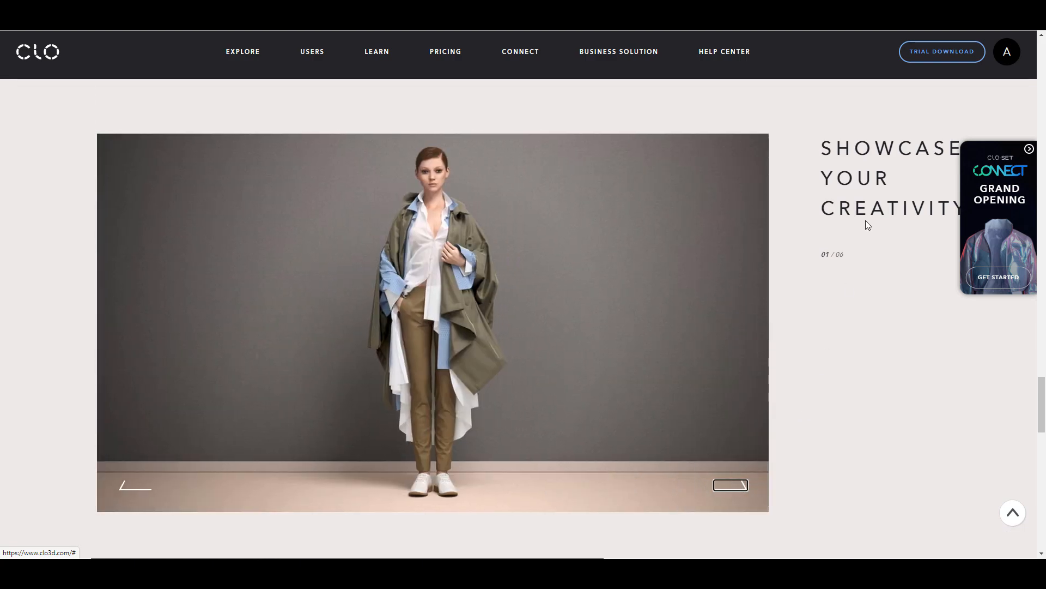
scroll("down", 3)
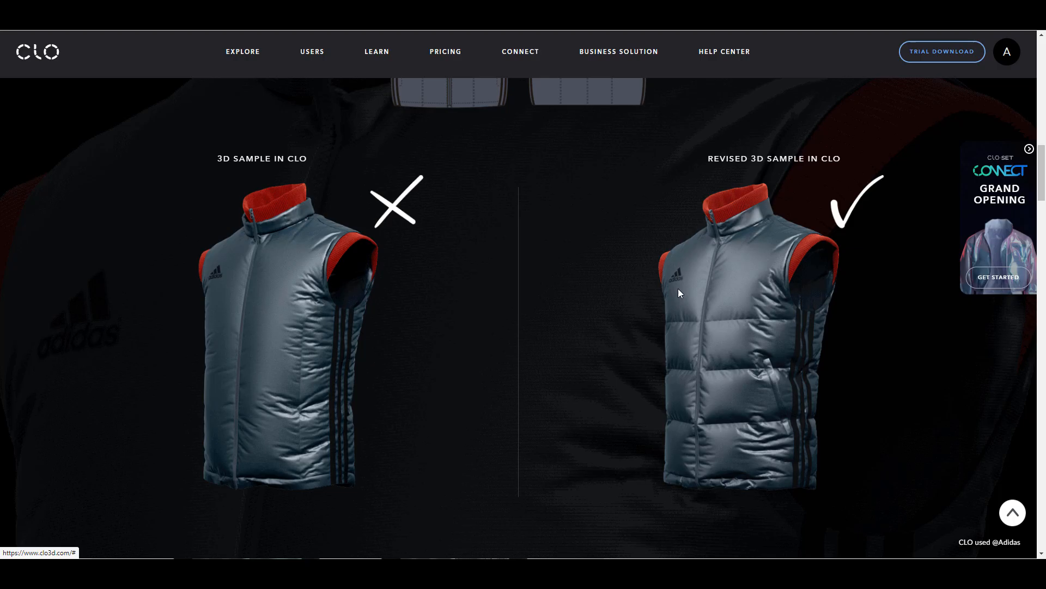
scroll("up", 3)
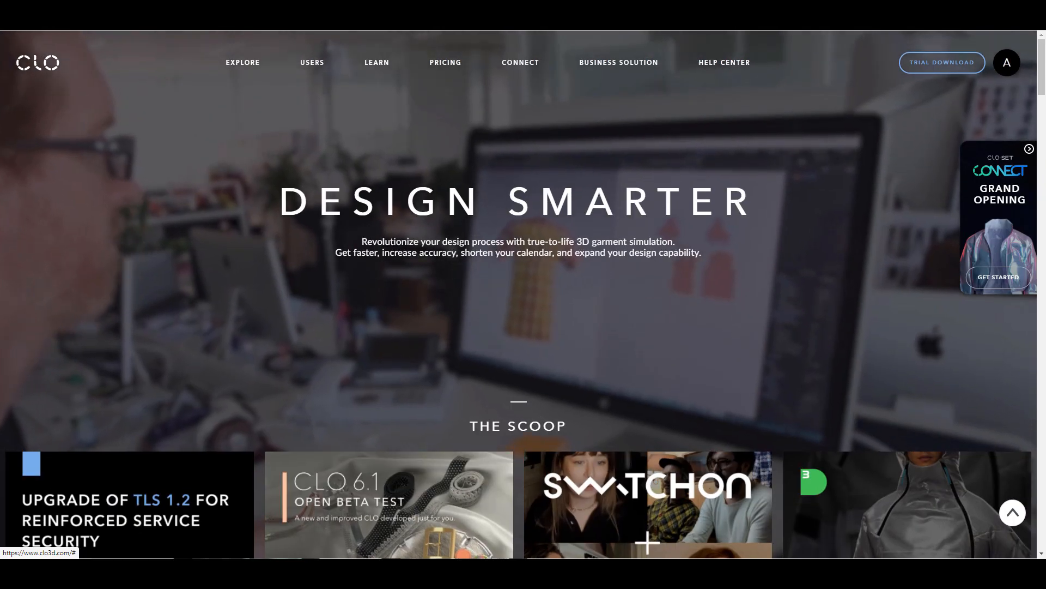
Reach The Scoop news and follow the CONNECT Grand Opening banner to the CLO-SET CONNECT store
scroll("down", 3)
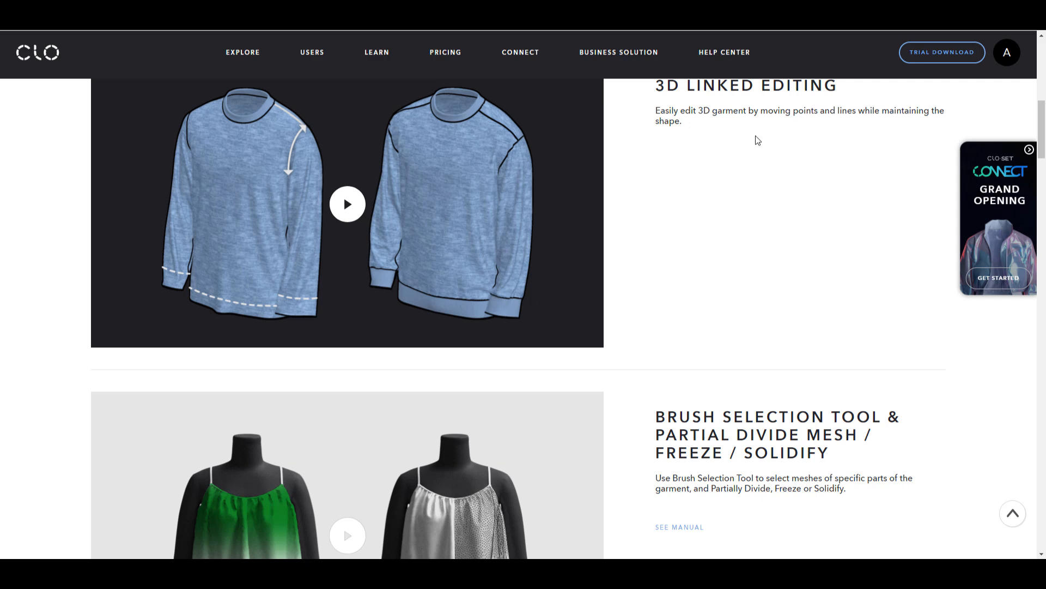
mouse_move(774, 181)
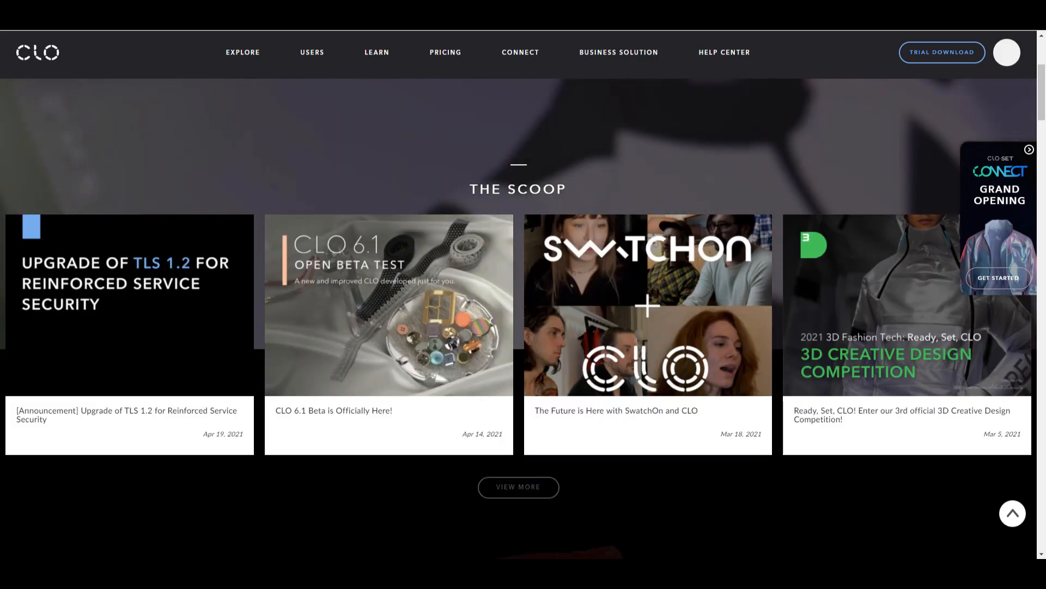
left_click(999, 278)
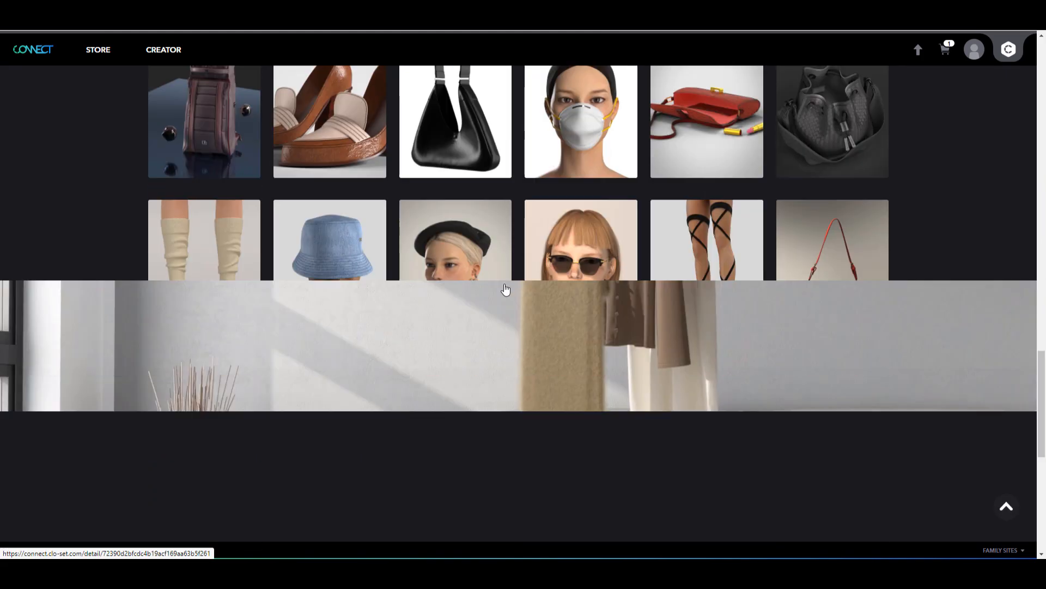
scroll("down", 3)
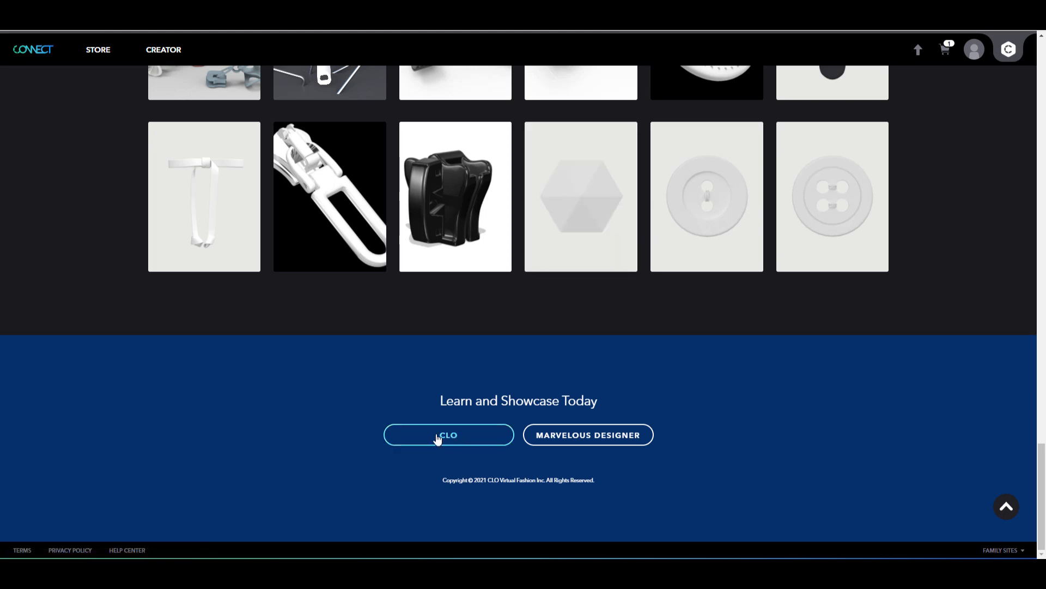
mouse_move(621, 460)
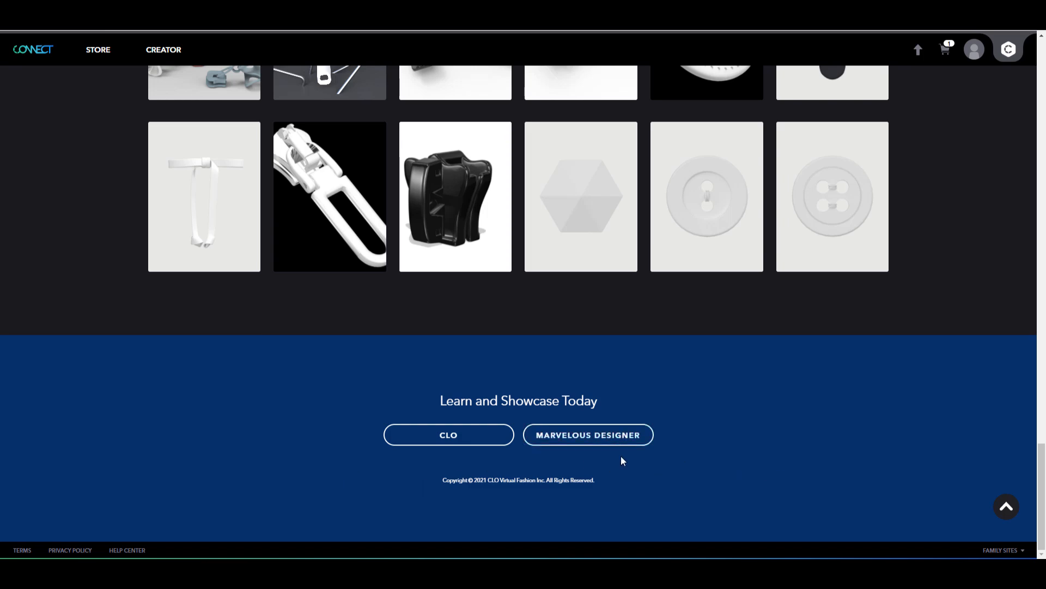
scroll("up", 3)
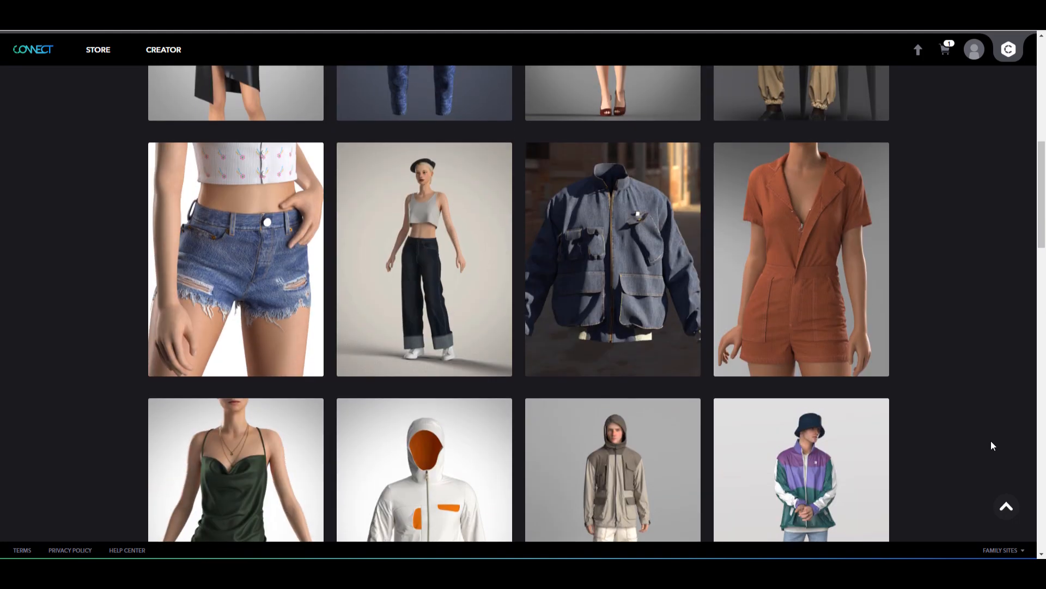
scroll("up", 3)
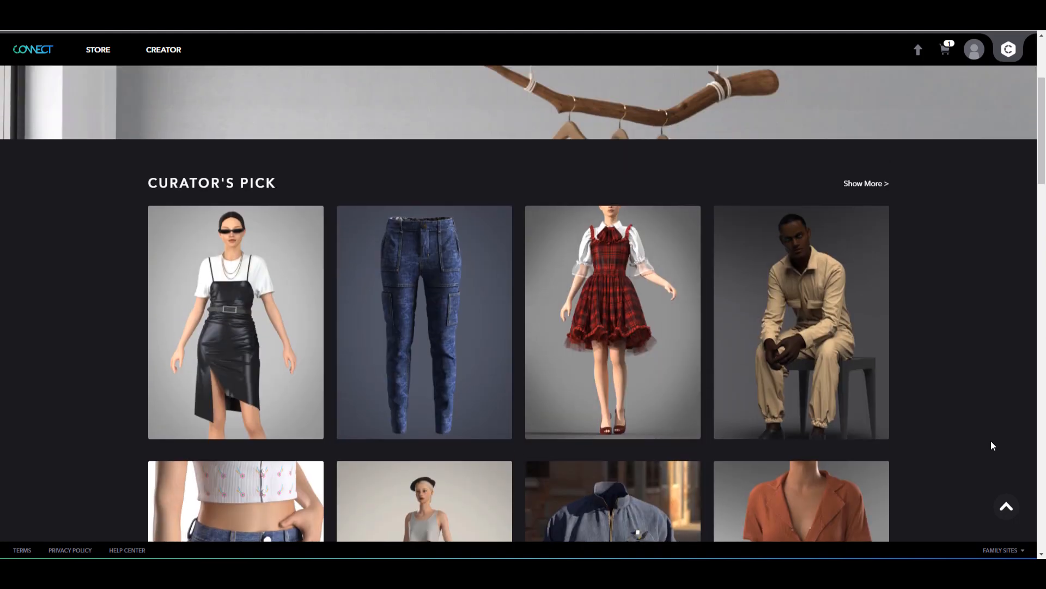
scroll("up", 3)
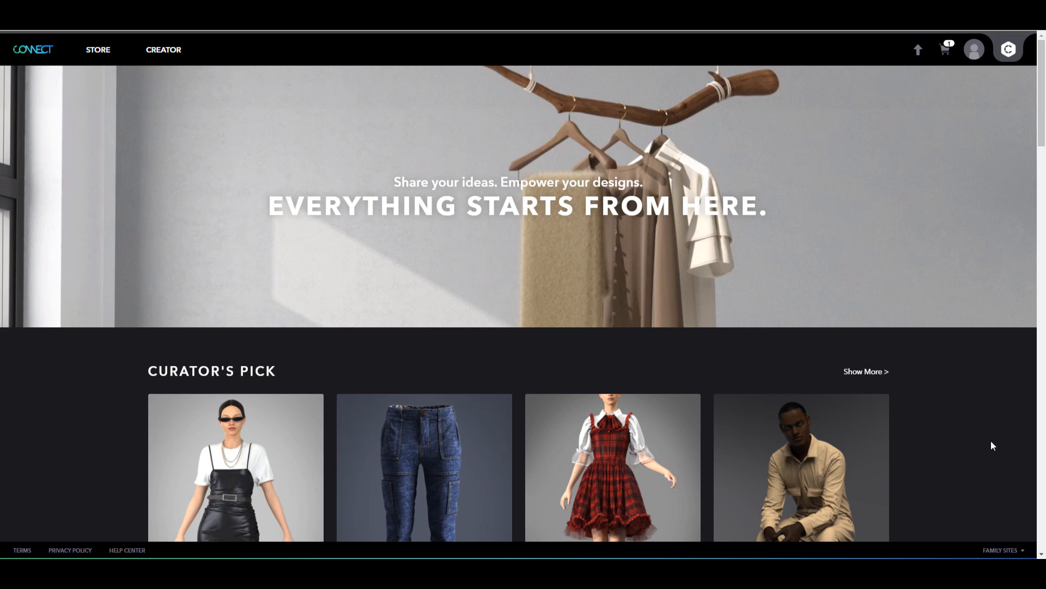
mouse_move(918, 340)
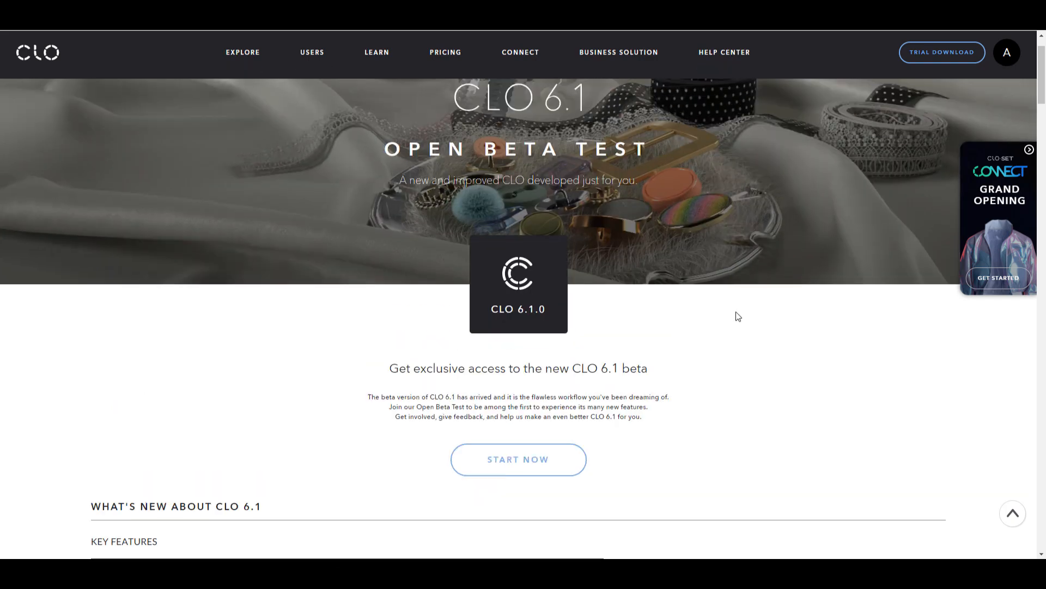
Scroll to the top of the CLO 6.1 Open Beta Test page
scroll("up", 3)
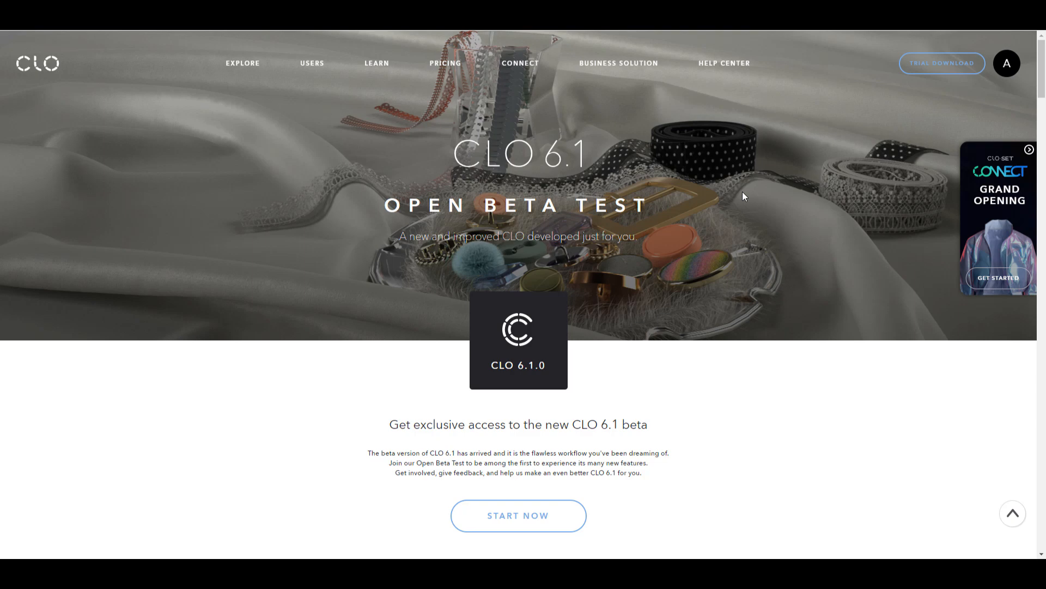
mouse_move(202, 47)
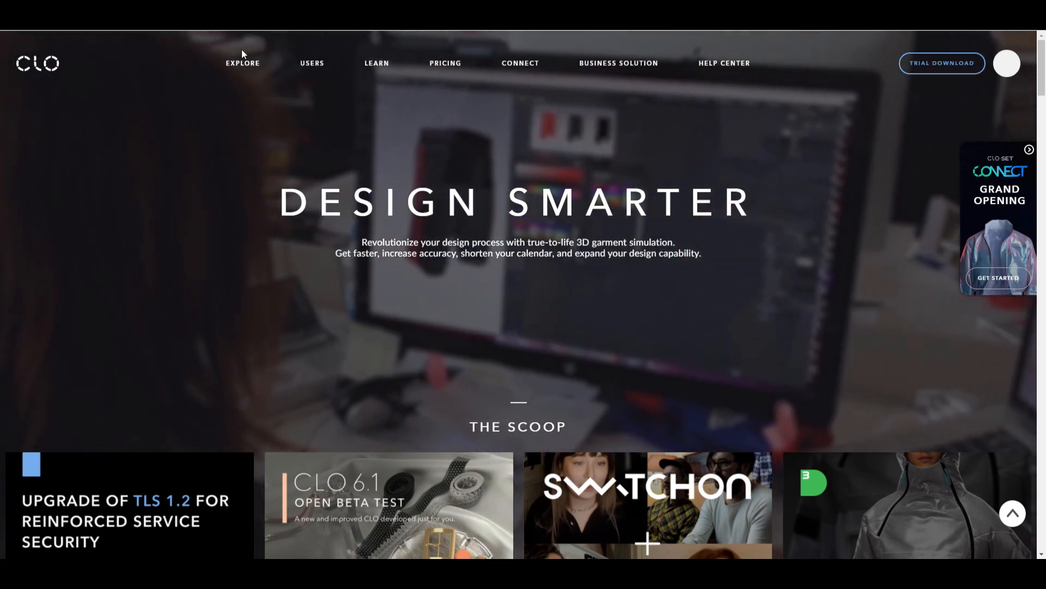
Follow the beta link and scroll to the 'Ready to try out CLO 6.1?' Download Now section
scroll("down", 3)
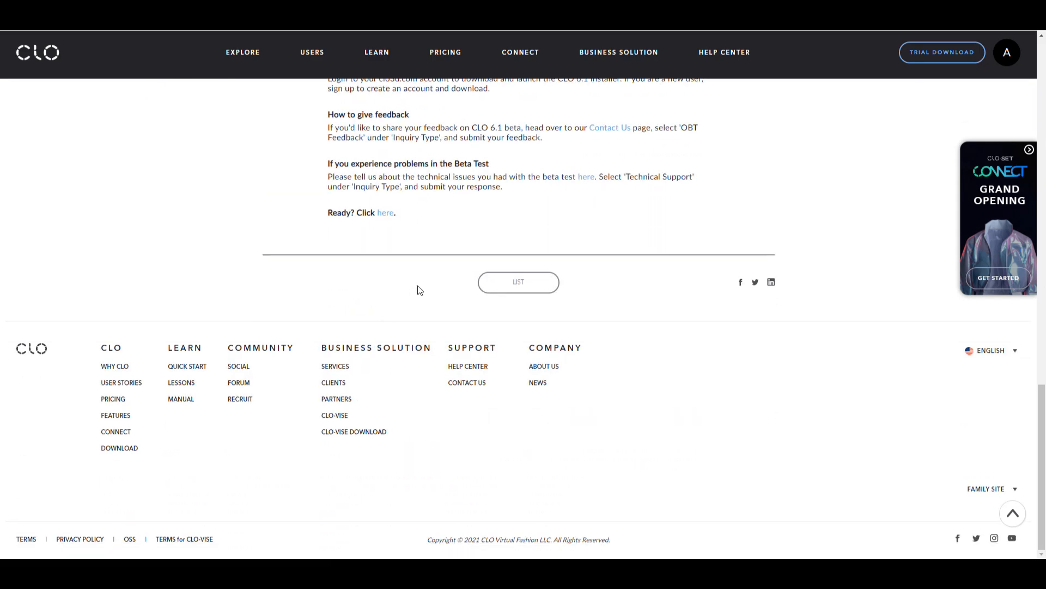
scroll("up", 3)
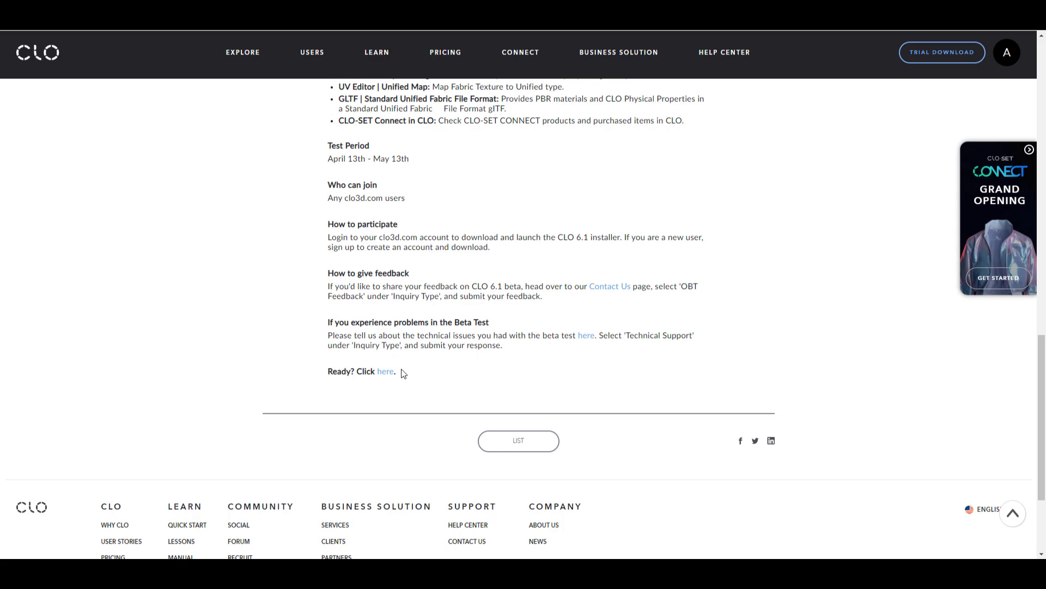
left_click(384, 371)
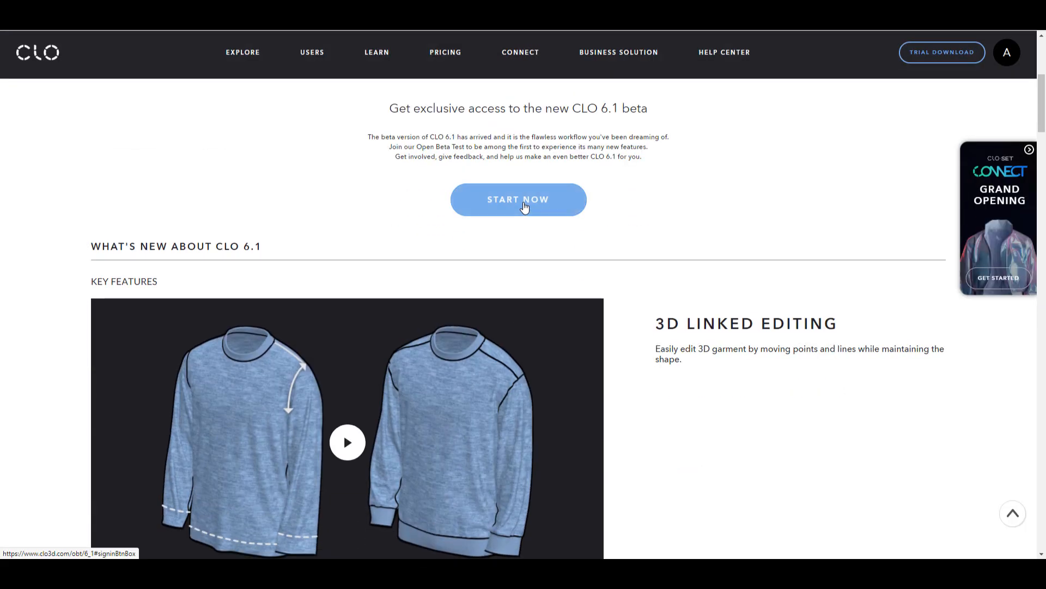
scroll("down", 3)
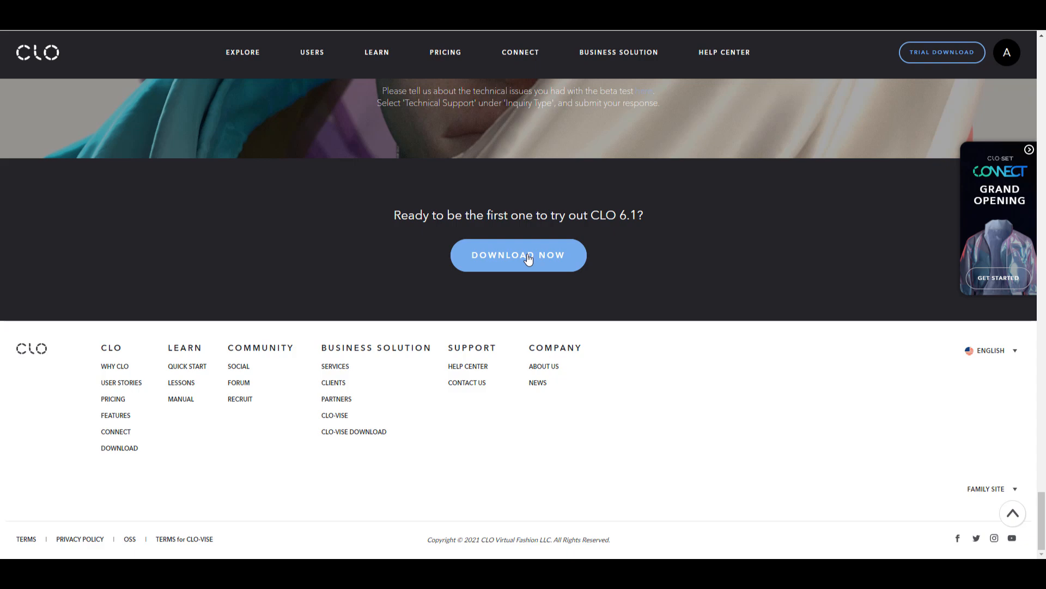
Scroll through the CLO 6.1 Key Features list on the beta page
scroll("up", 3)
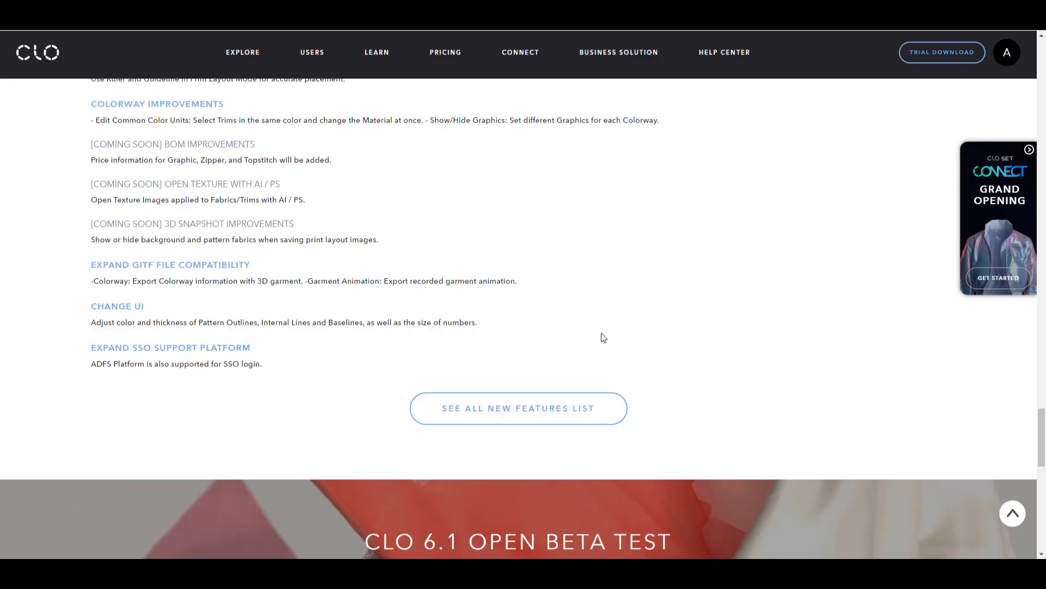
scroll("down", 3)
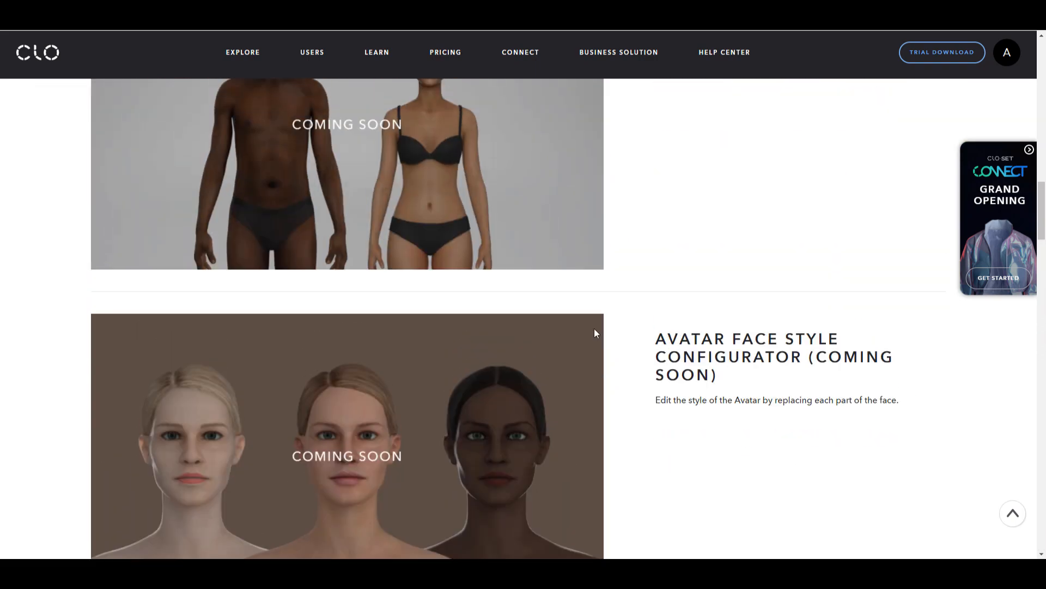
scroll("up", 3)
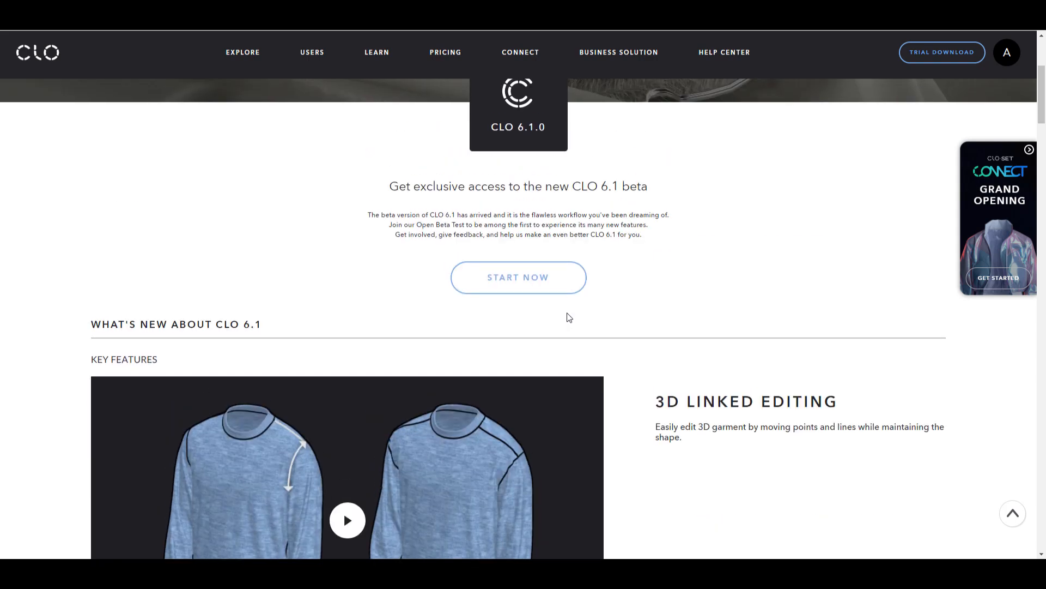
scroll("down", 3)
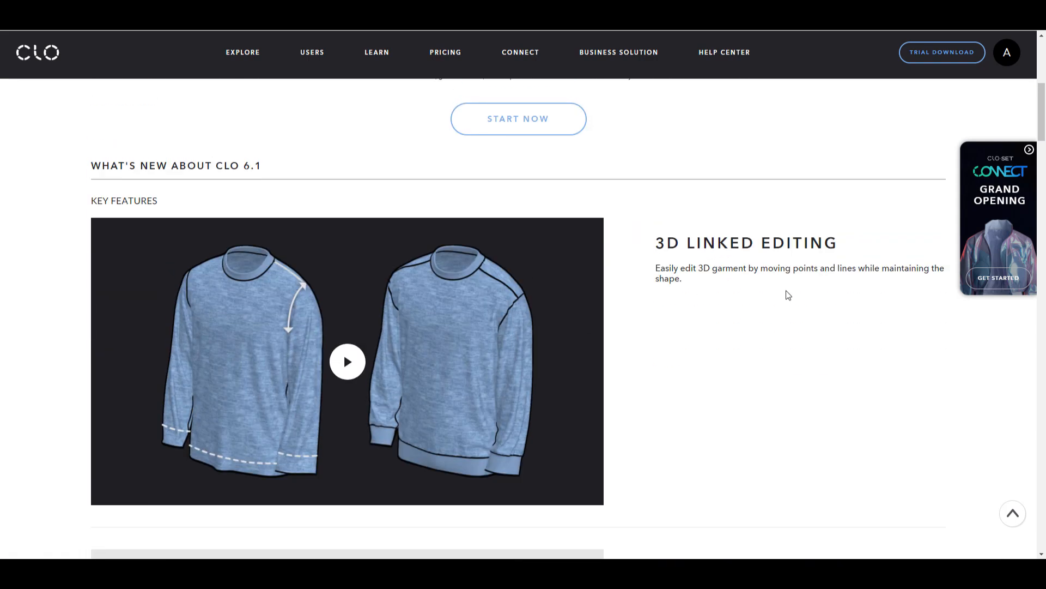
scroll("down", 3)
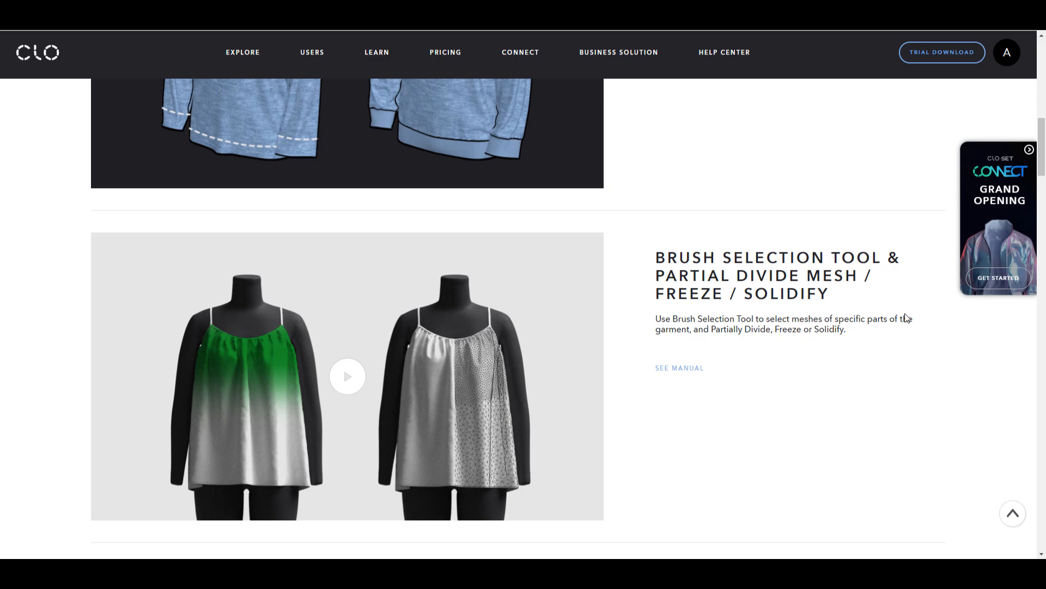
mouse_move(691, 396)
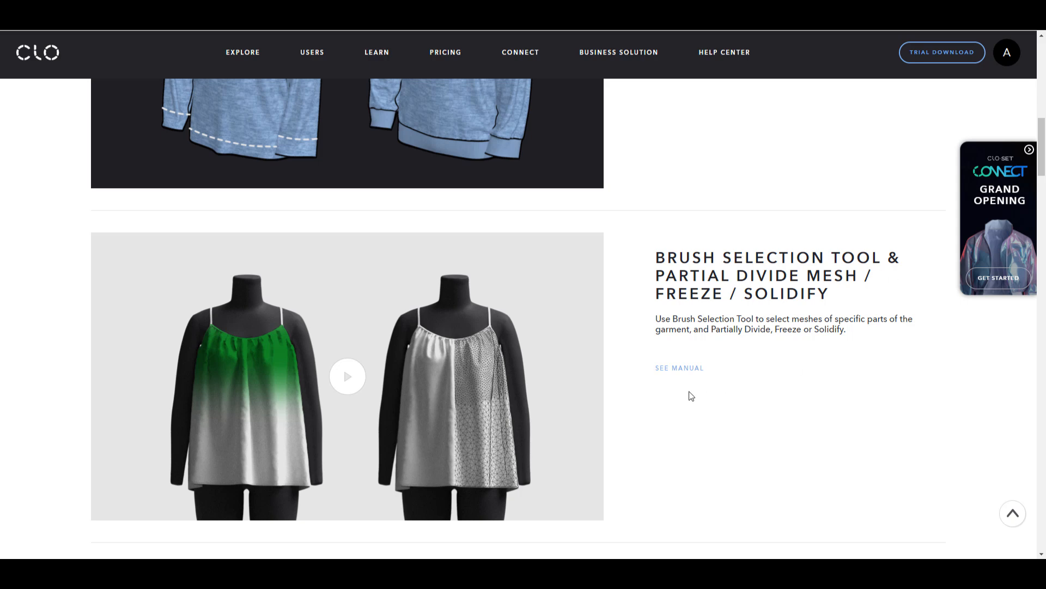
mouse_move(782, 352)
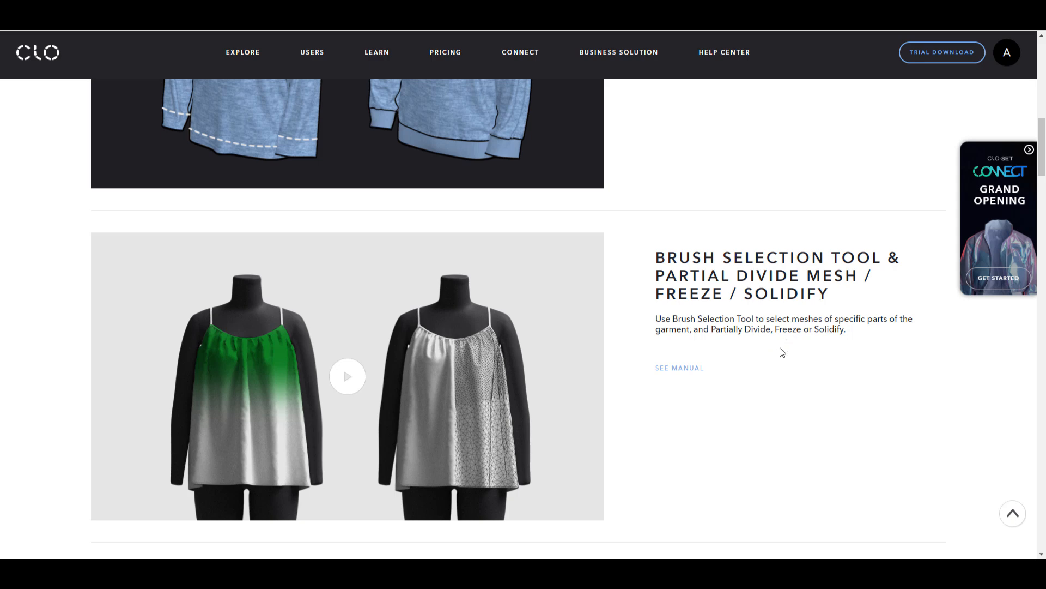
scroll("down", 3)
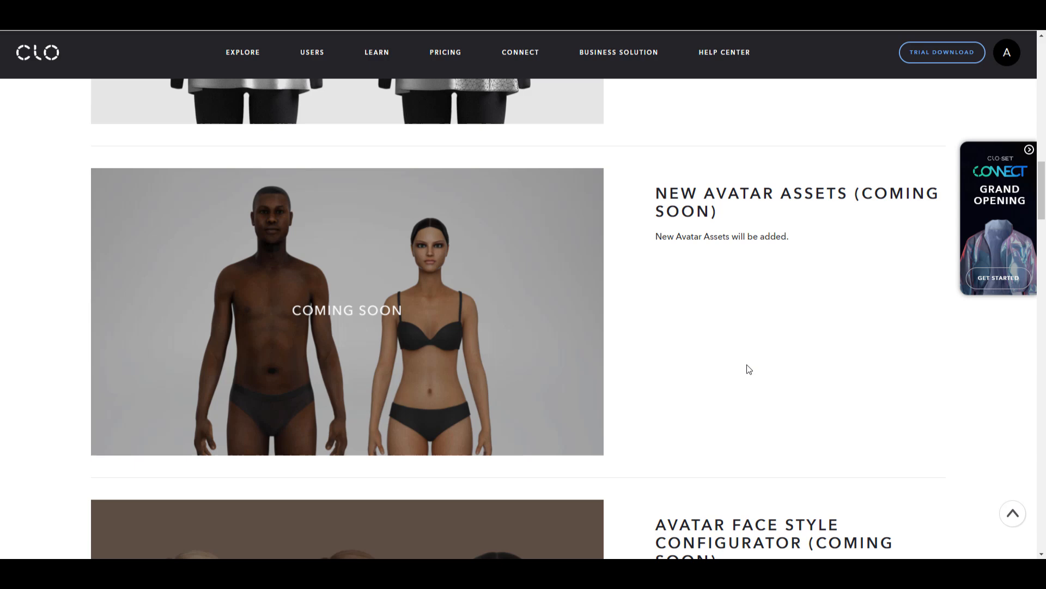
scroll("down", 3)
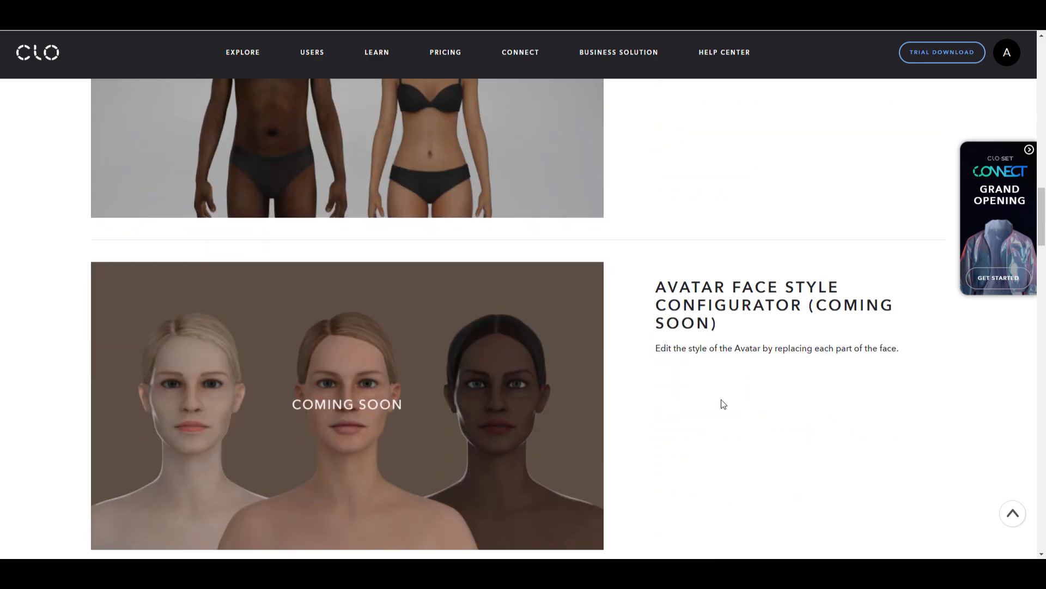
mouse_move(749, 338)
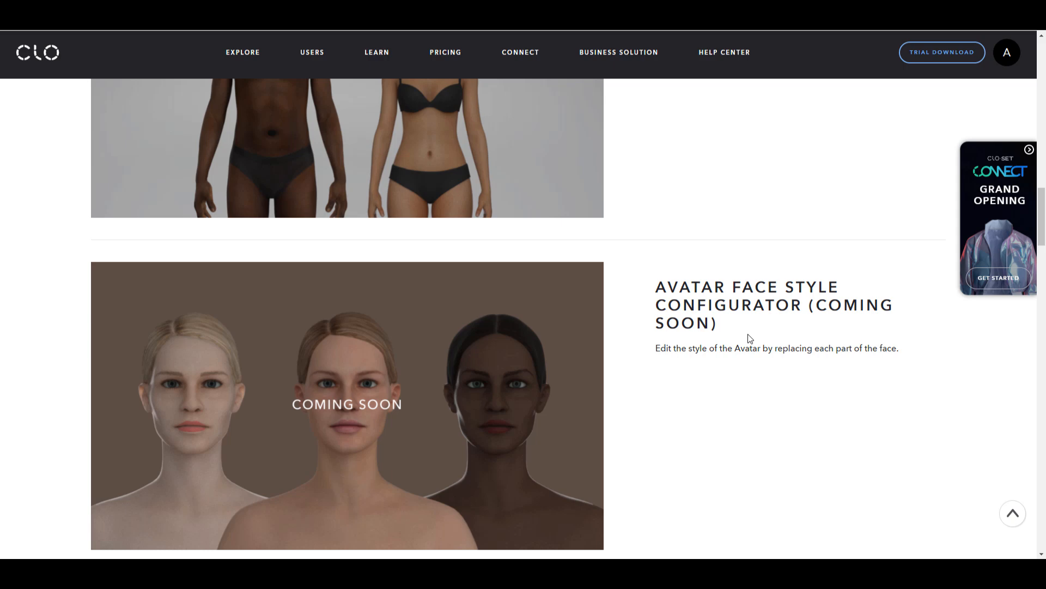
mouse_move(732, 358)
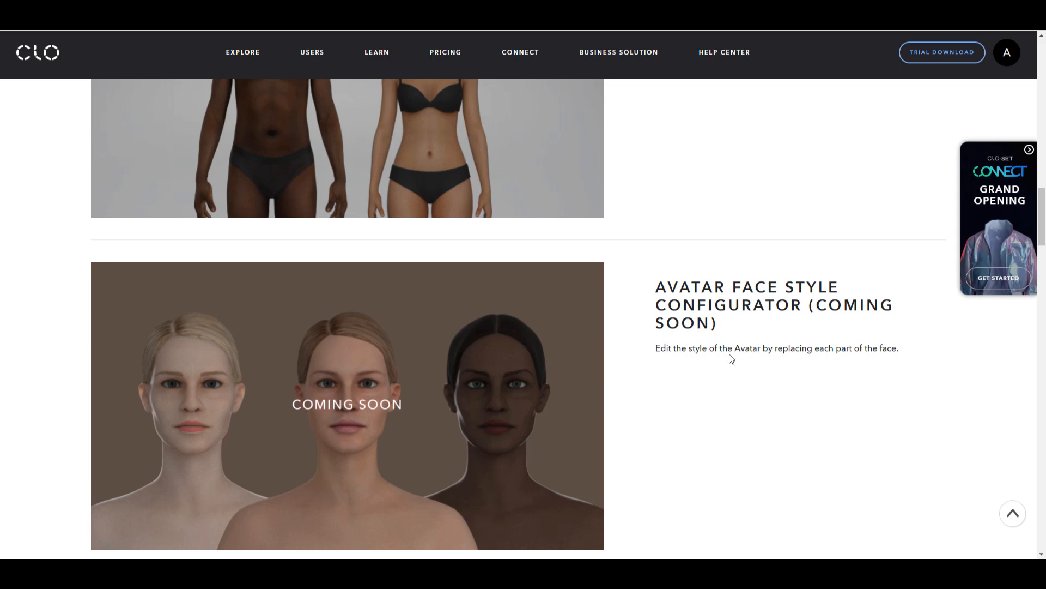
Scroll through the Other Features list until the CLO 6.1 installer's login dialog appears
scroll("down", 3)
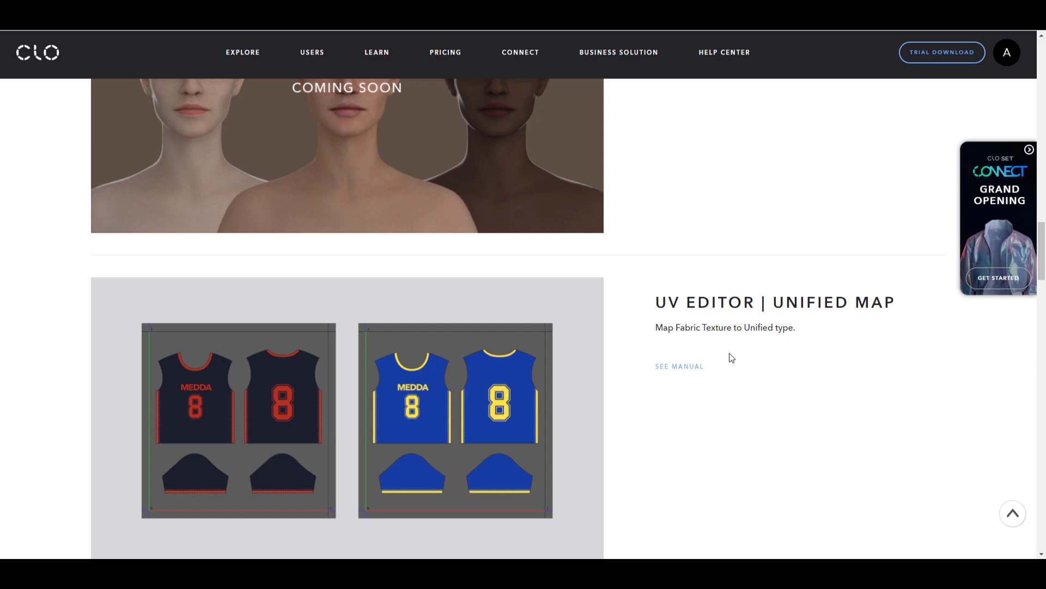
scroll("down", 3)
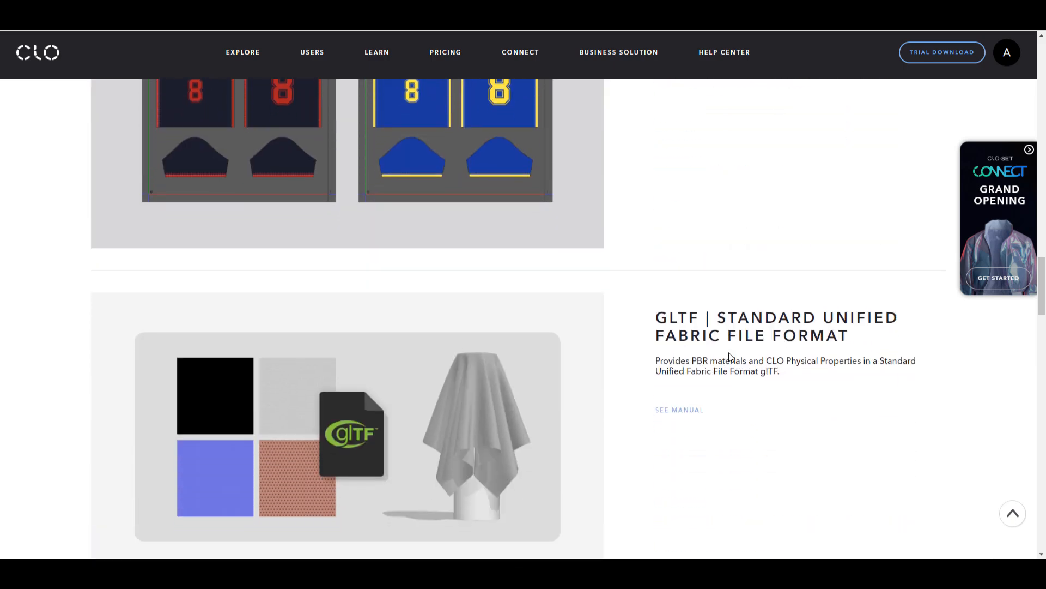
scroll("down", 3)
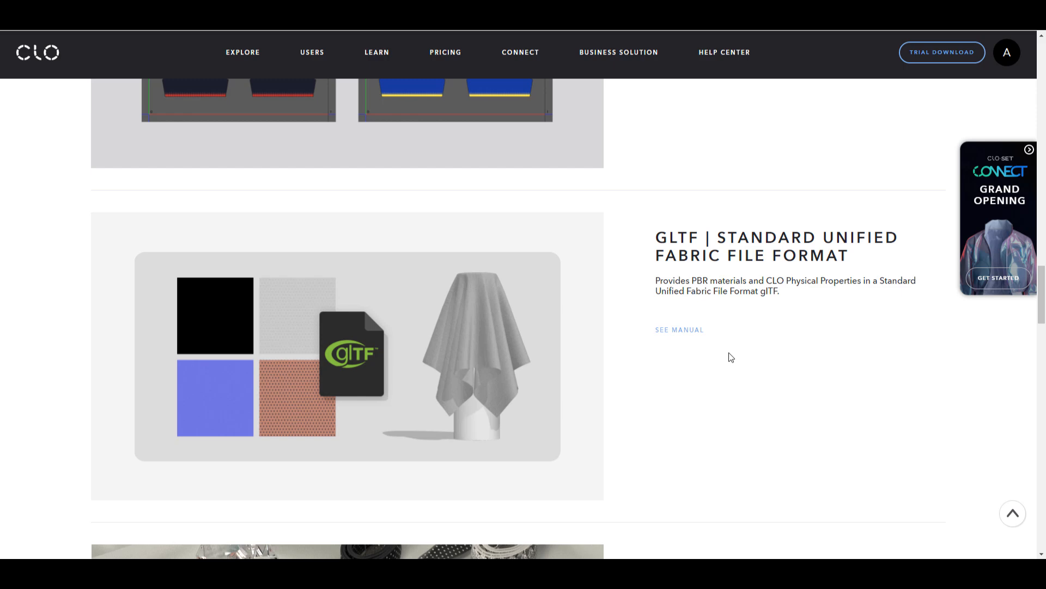
scroll("down", 3)
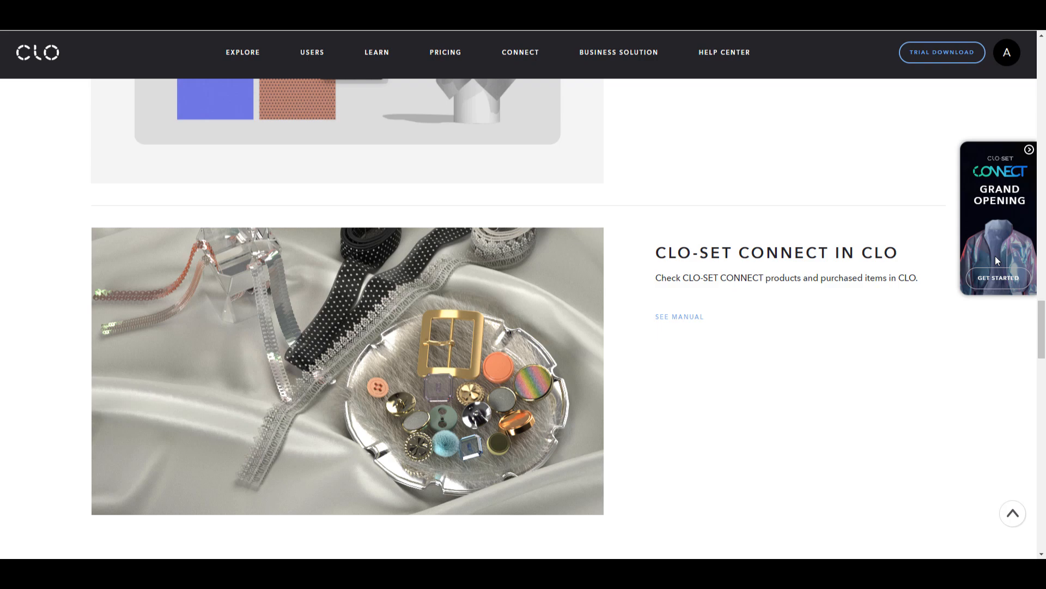
scroll("down", 3)
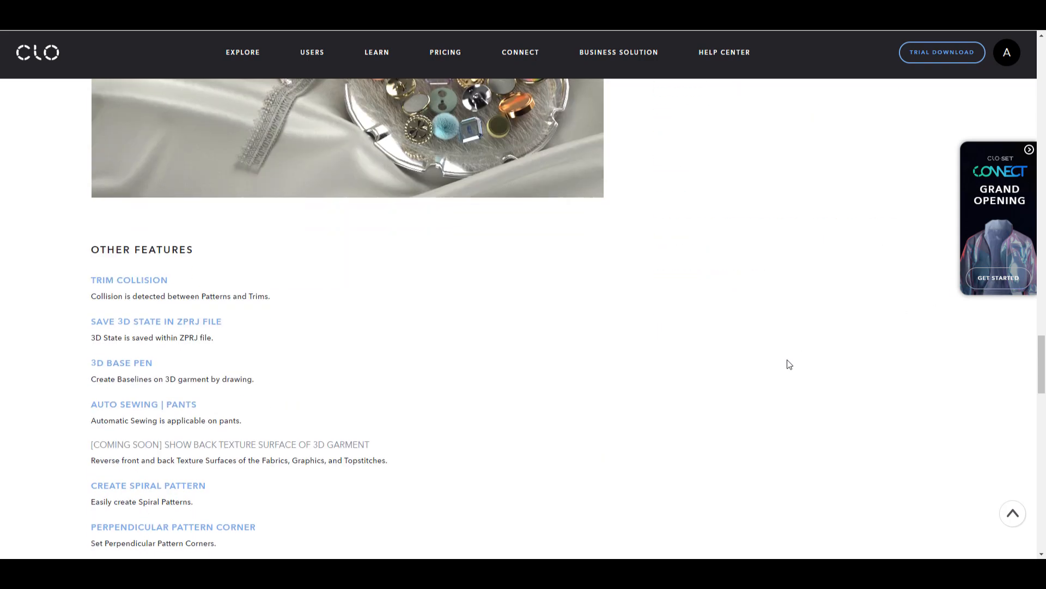
scroll("down", 3)
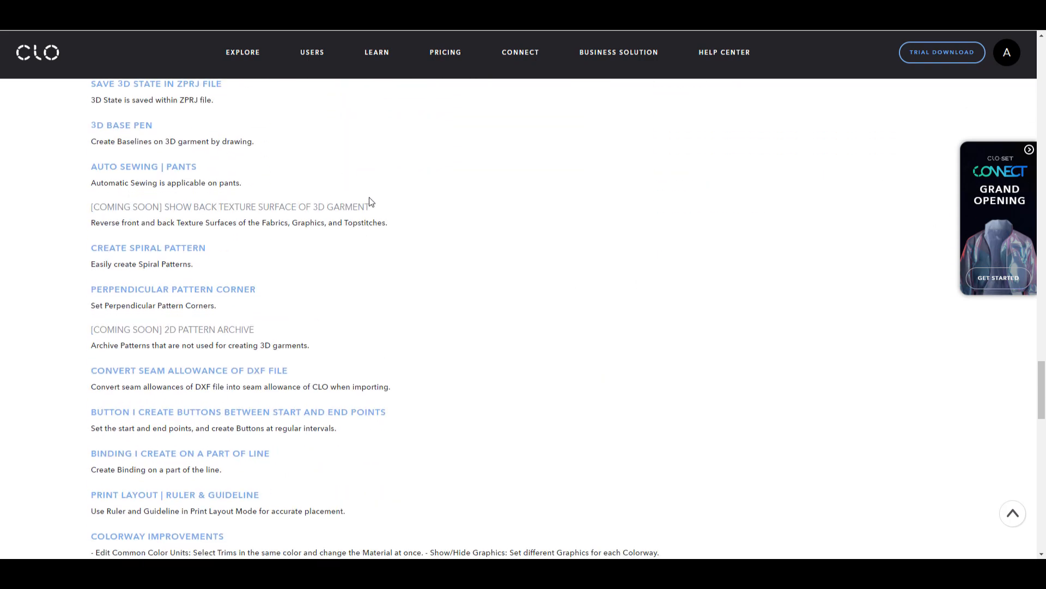
scroll("down", 3)
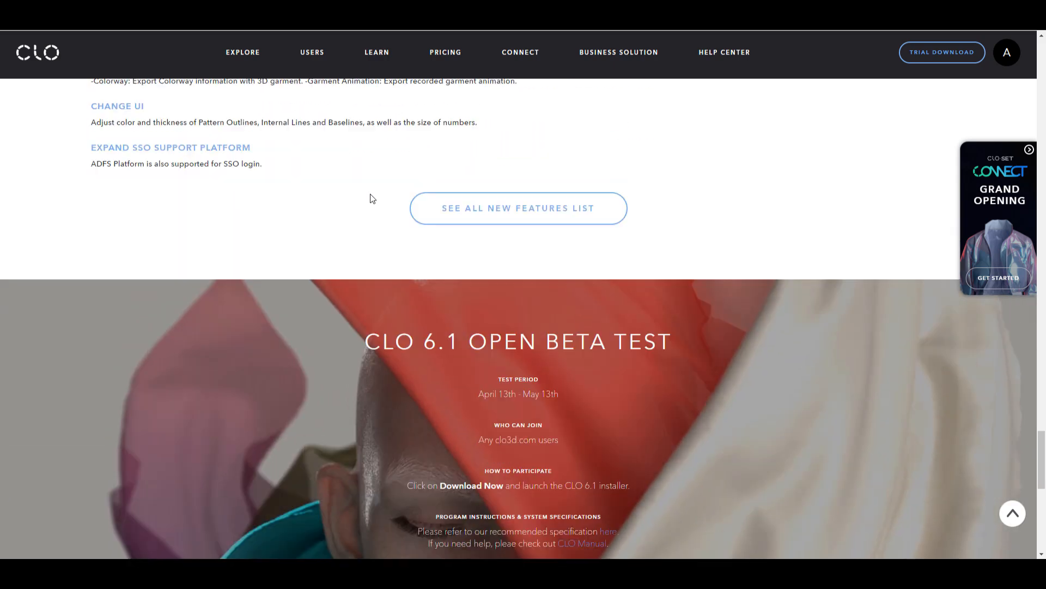
scroll("up", 3)
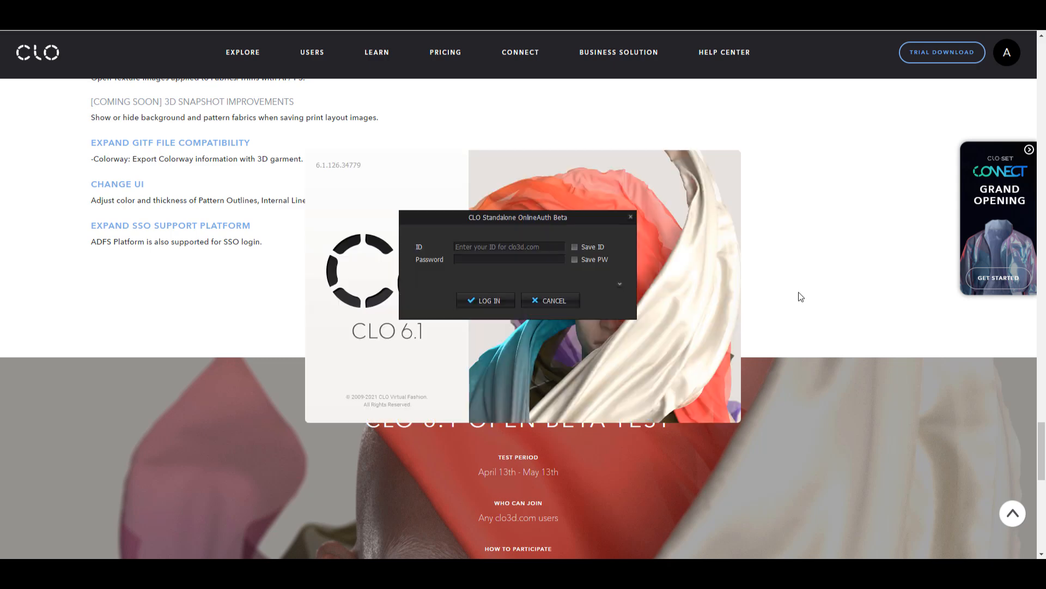
Log in through the OnlineAuth dialog and close the Welcome announcement
left_click(509, 247)
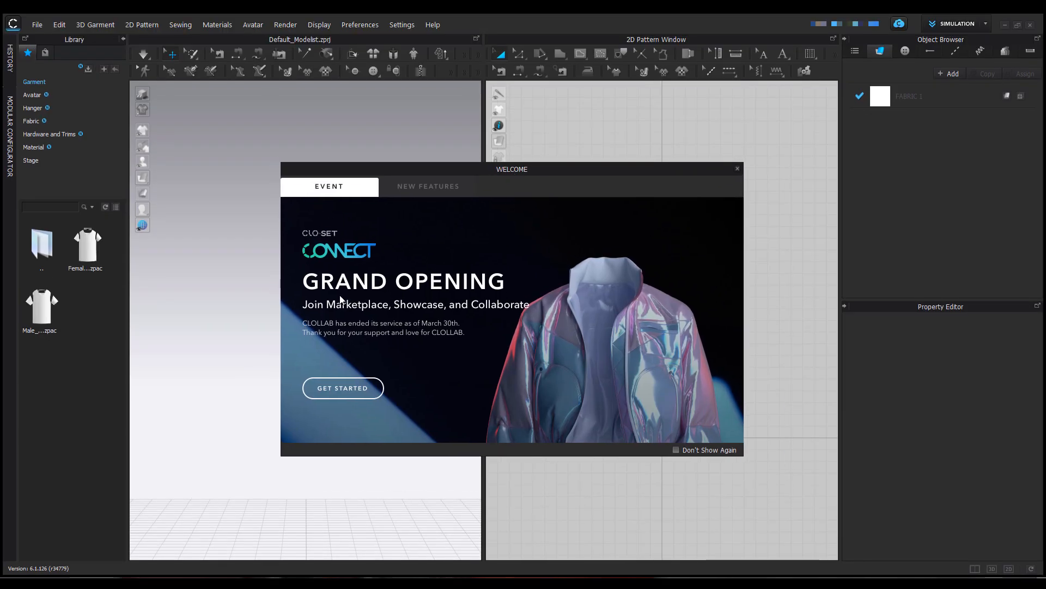
mouse_move(737, 168)
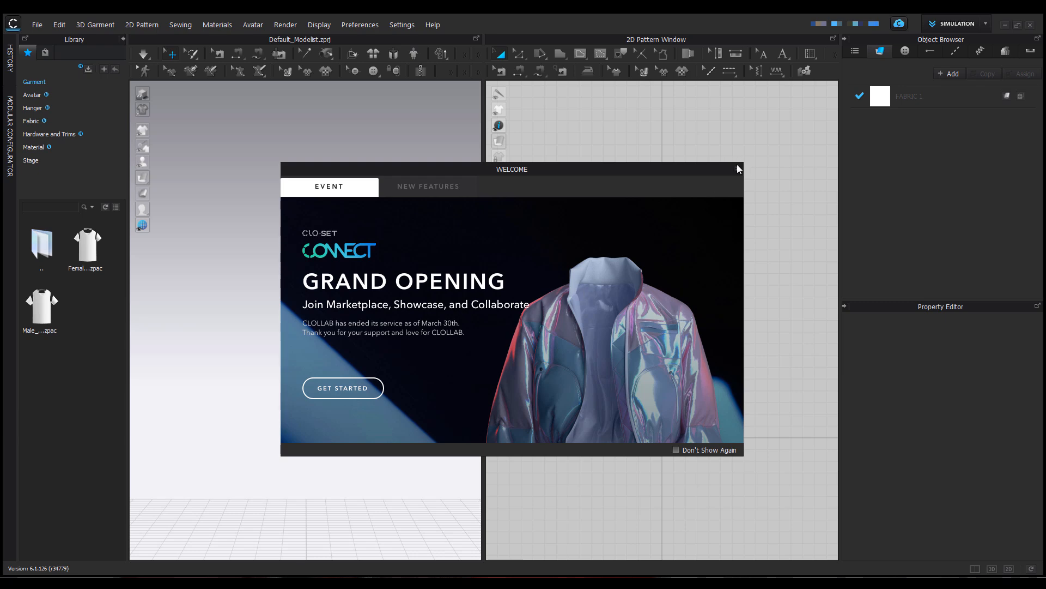
left_click(740, 169)
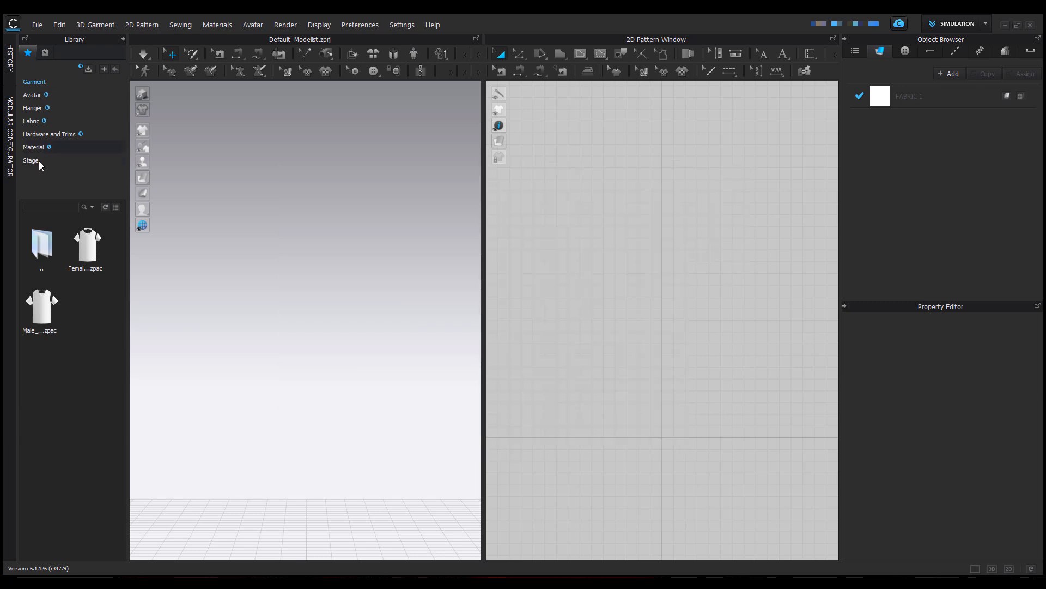
mouse_move(31, 93)
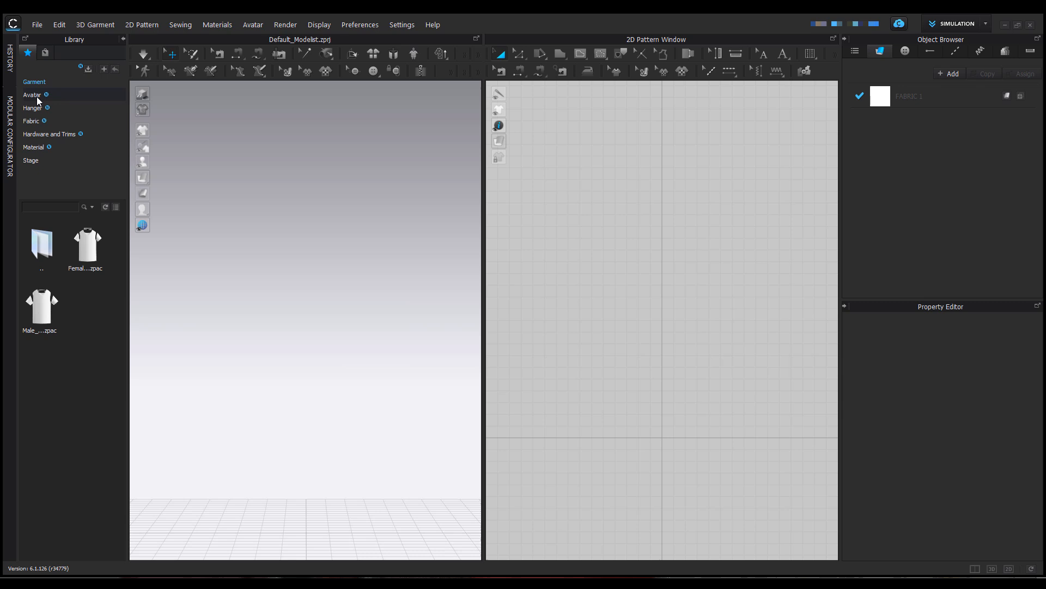
mouse_move(85, 137)
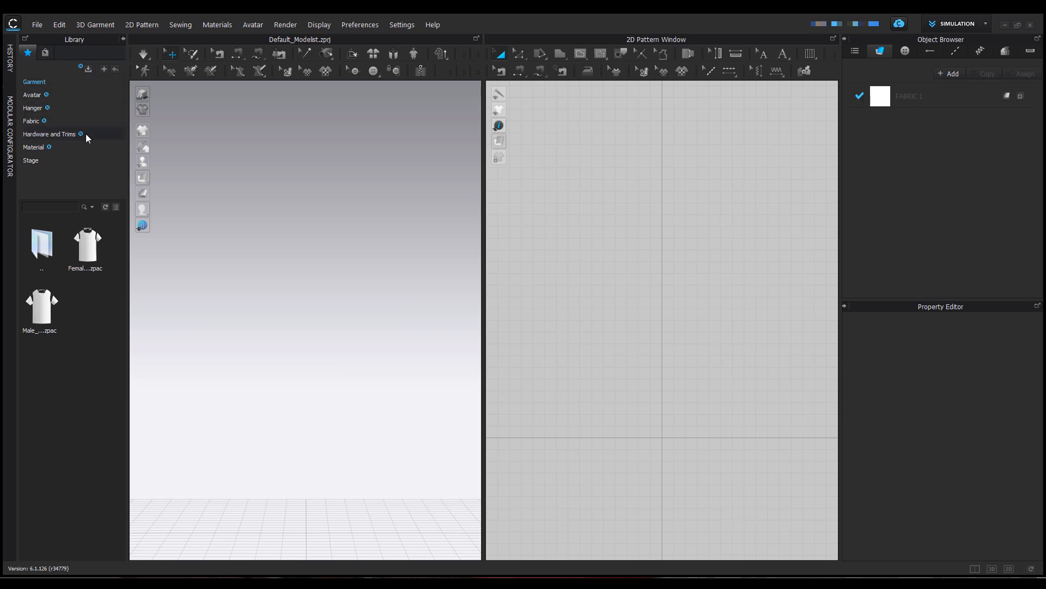
Browse the Stage, Material, Hardware and Trims, and Fabric folders in the Library panel
left_click(31, 160)
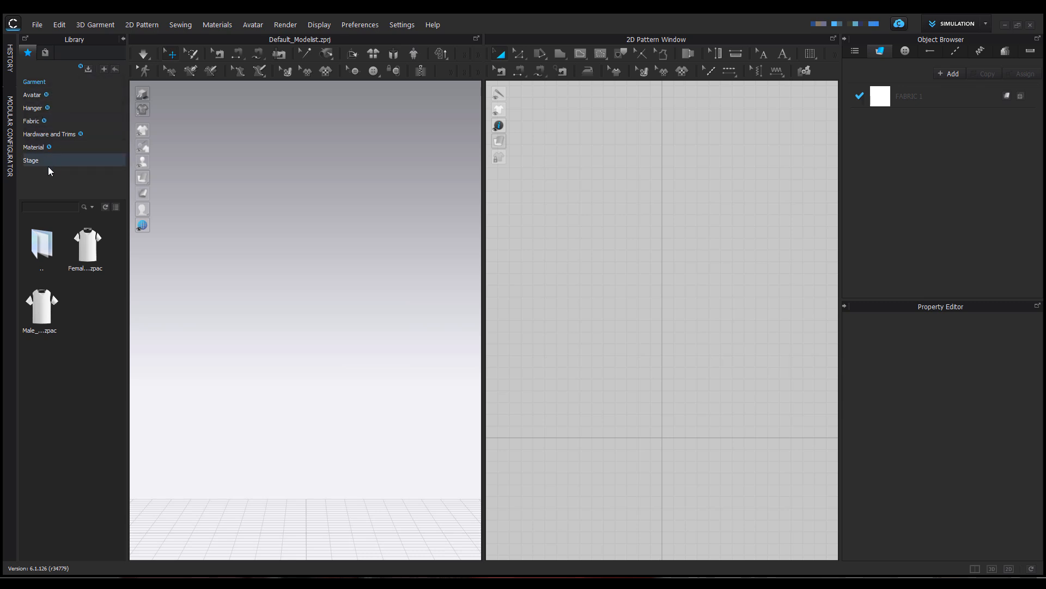
left_click(30, 160)
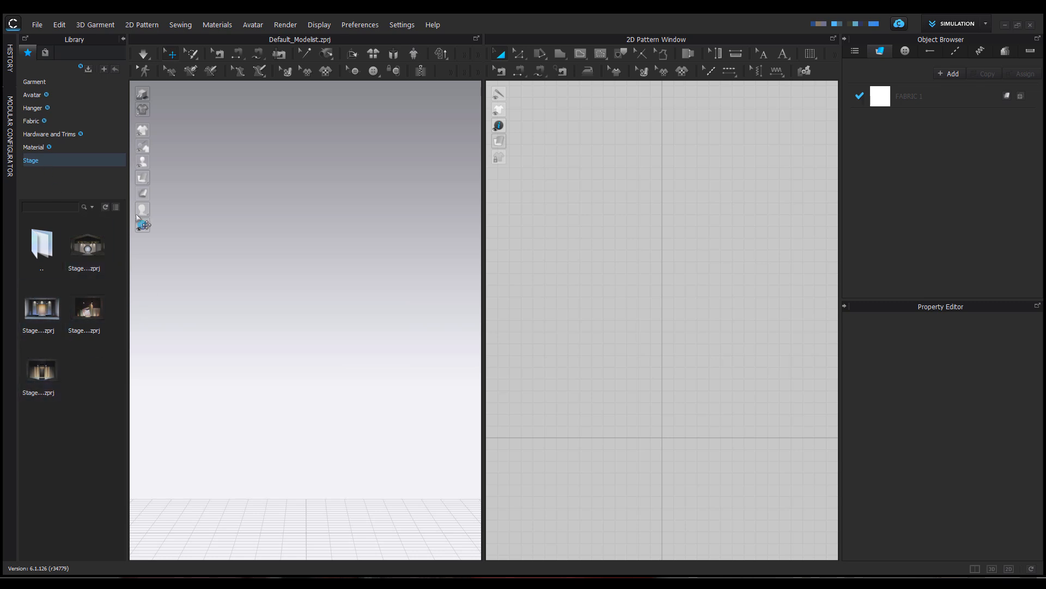
mouse_move(77, 185)
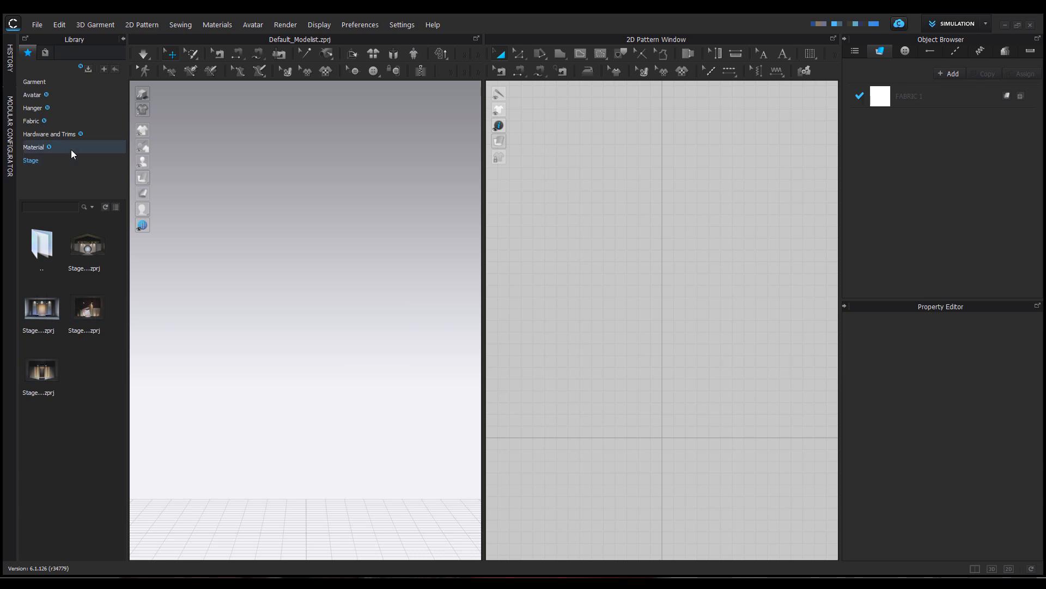
left_click(34, 147)
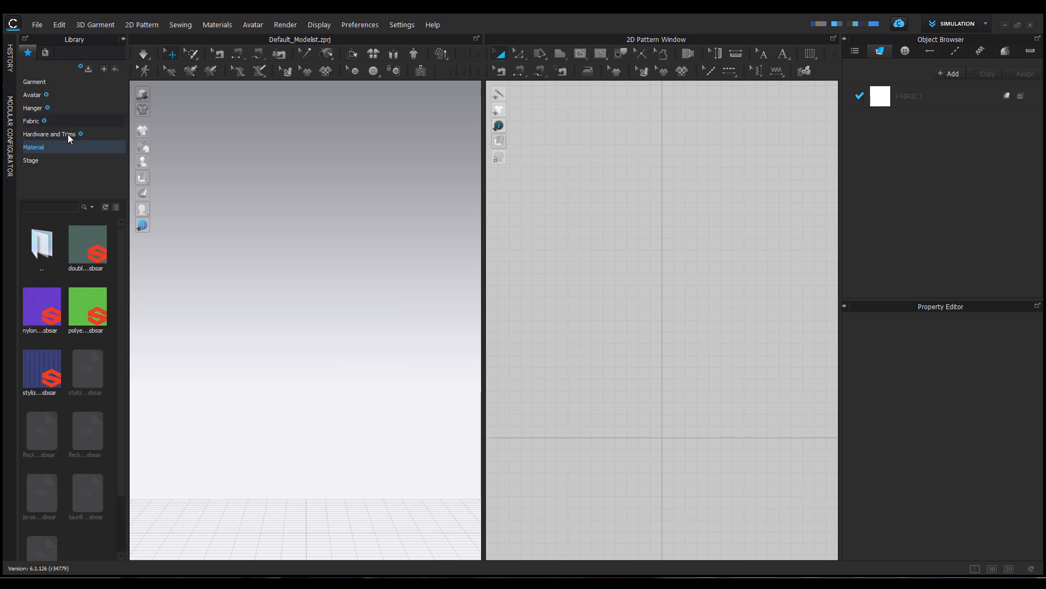
left_click(49, 134)
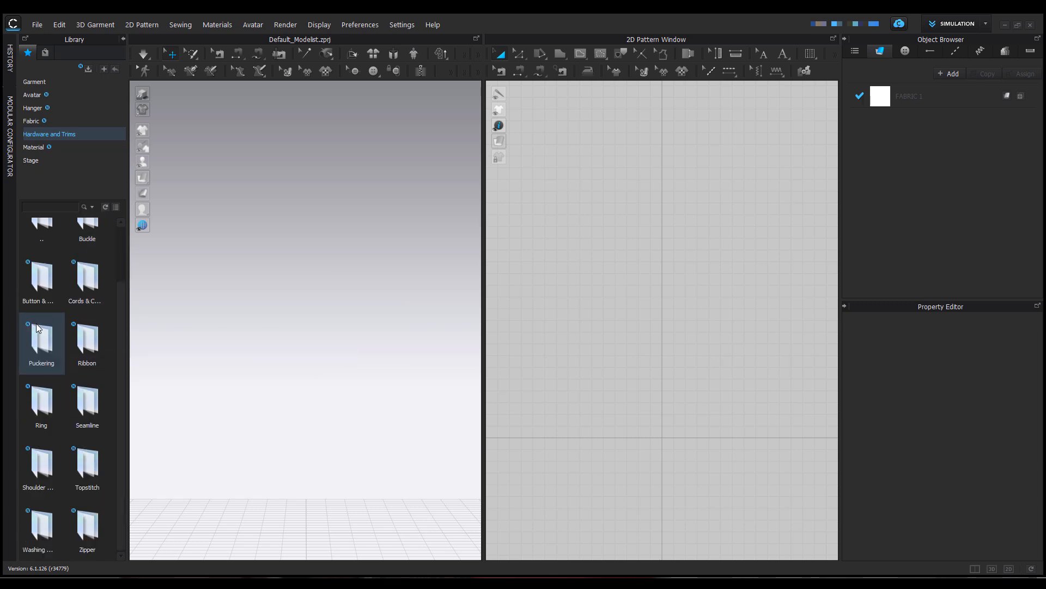
mouse_move(40, 464)
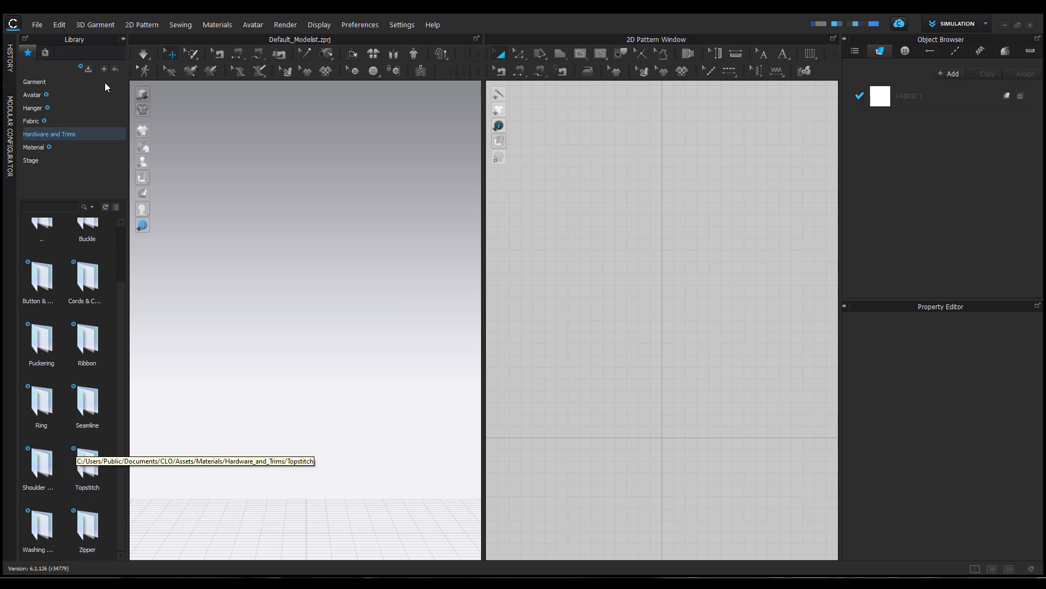
left_click(30, 121)
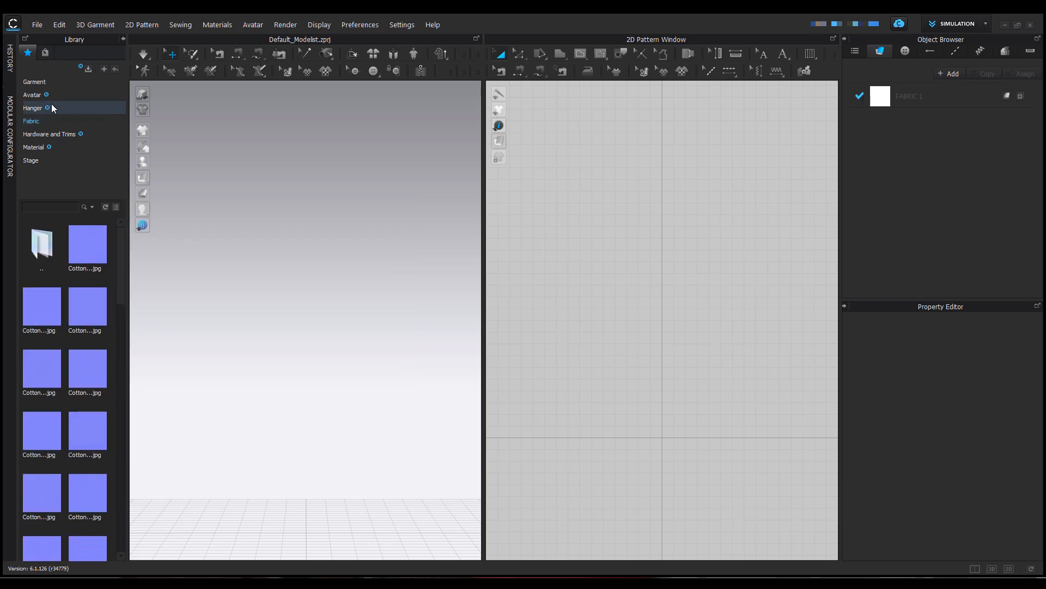
Download a Kid hanger from the Hanger folder, then move on to the Avatar folder
left_click(32, 108)
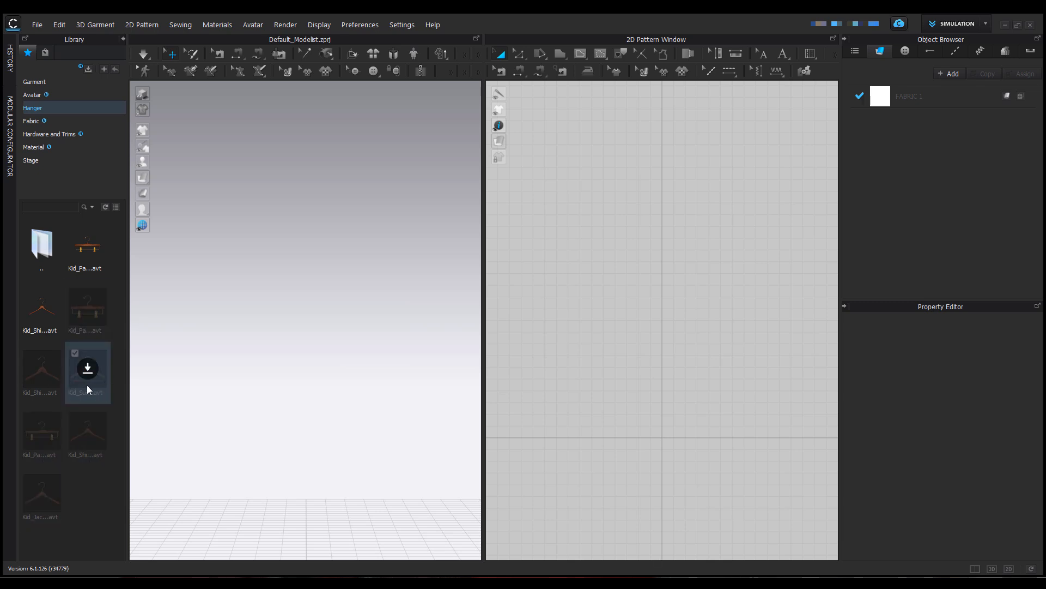
left_click(87, 368)
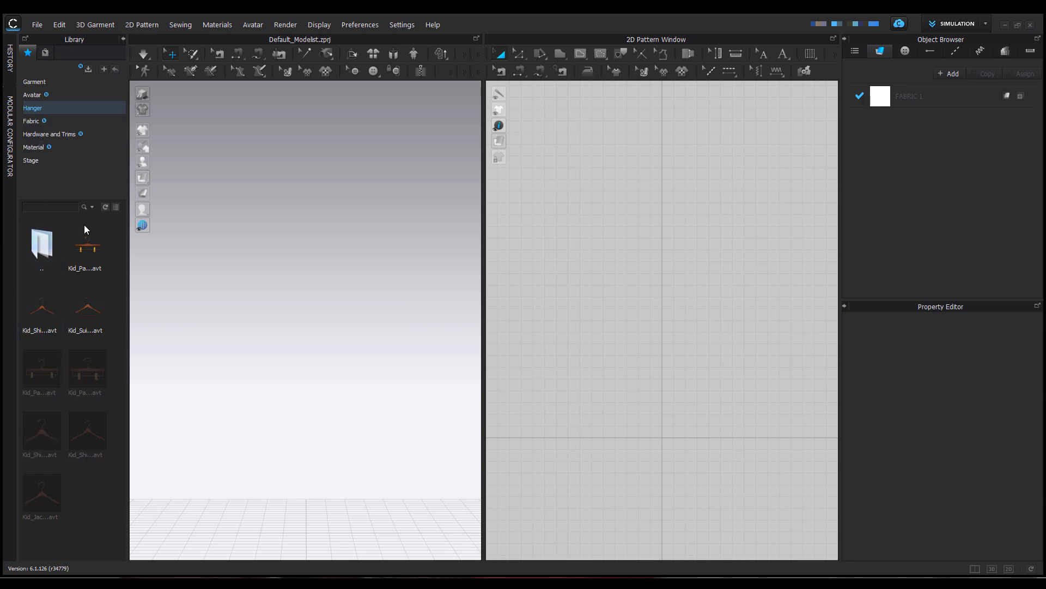
left_click(31, 93)
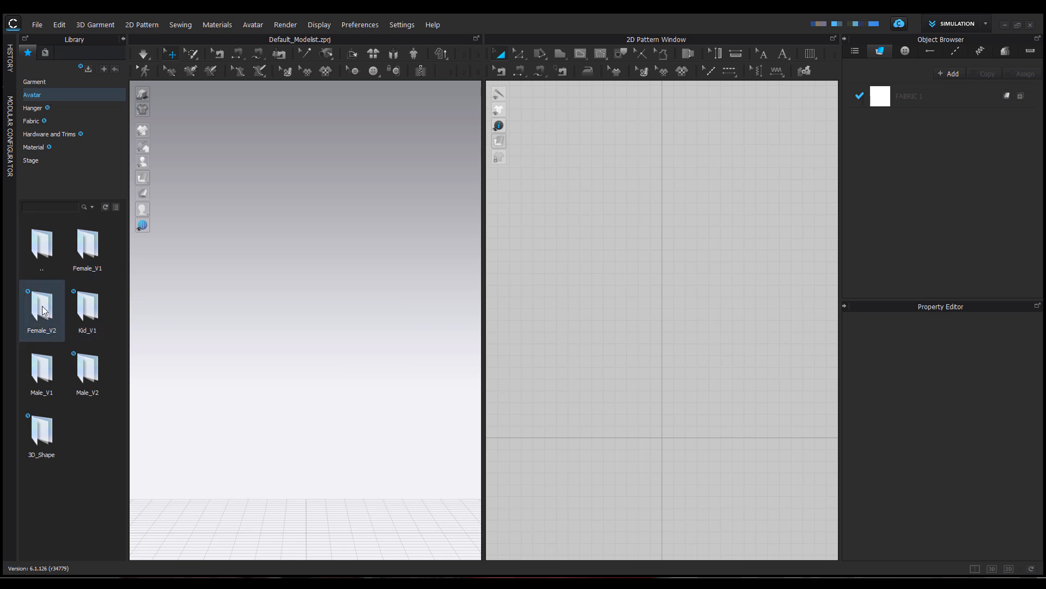
mouse_move(41, 308)
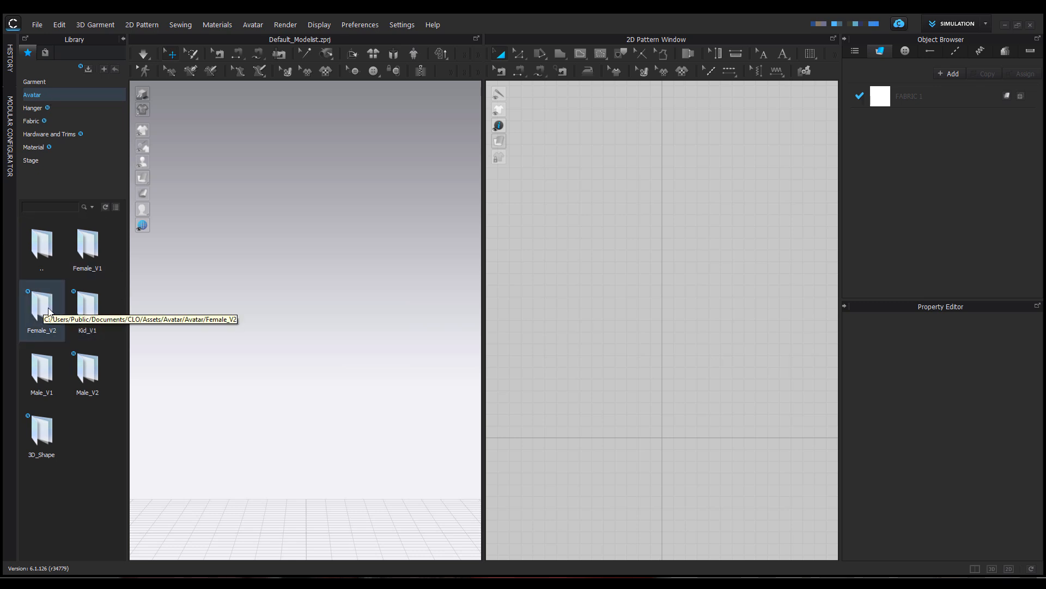
Enter Female_V2's Shoes folder and start downloading one of the shoe assets
double_click(41, 304)
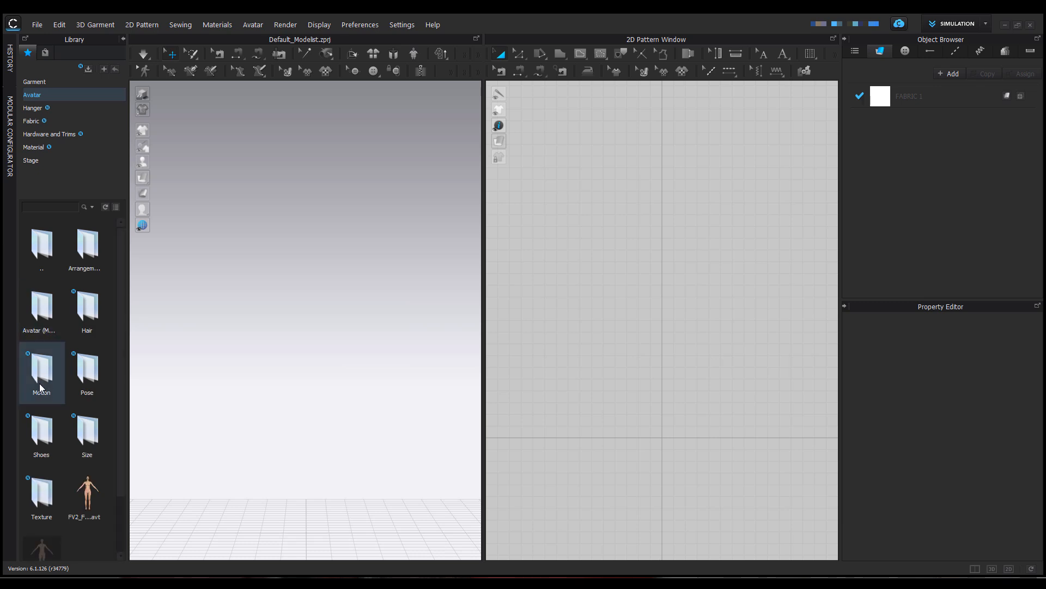
double_click(40, 433)
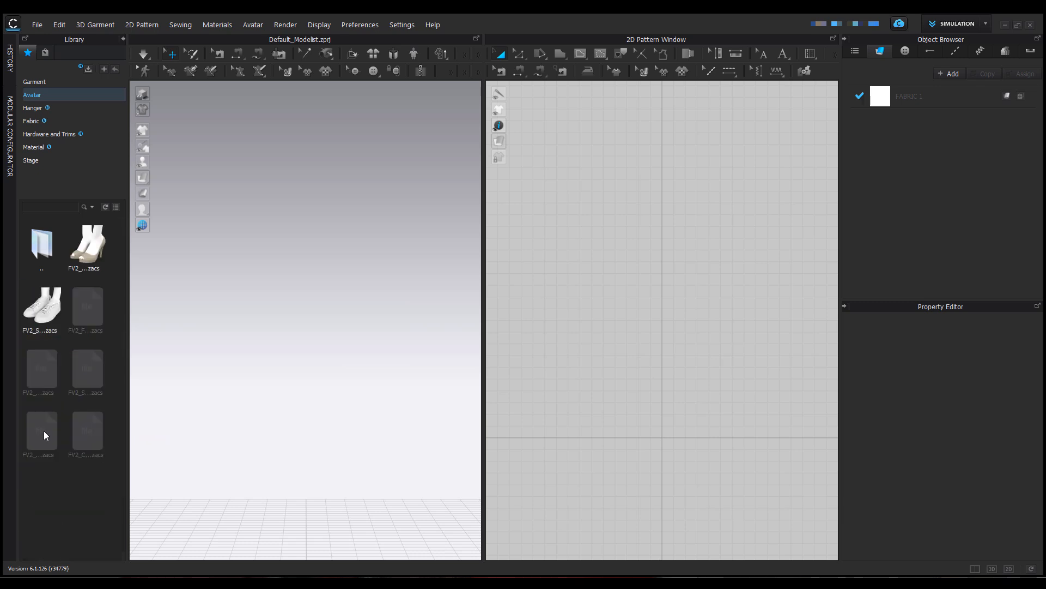
left_click(41, 243)
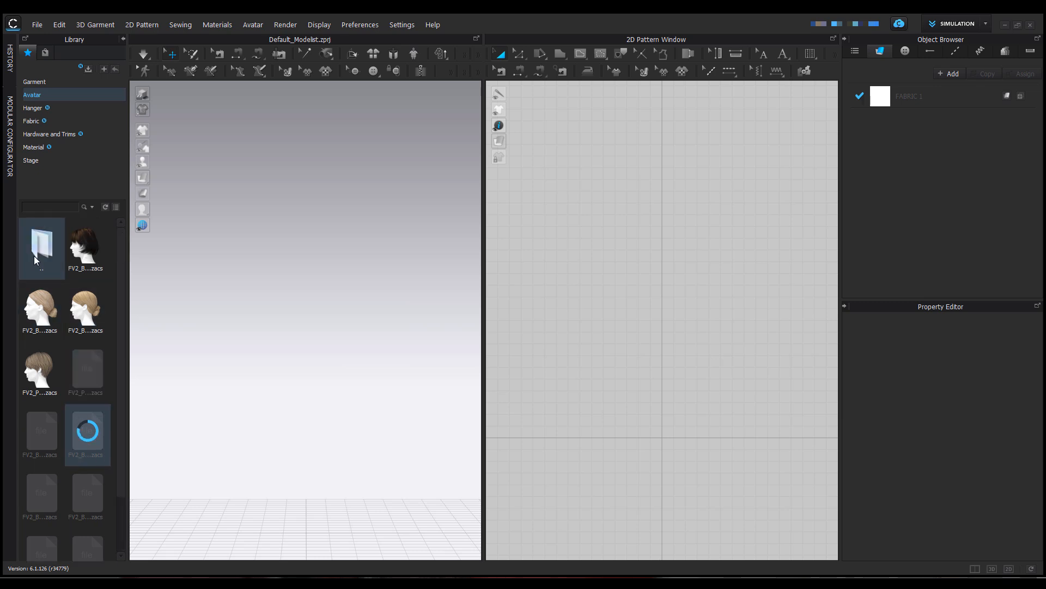
mouse_move(41, 244)
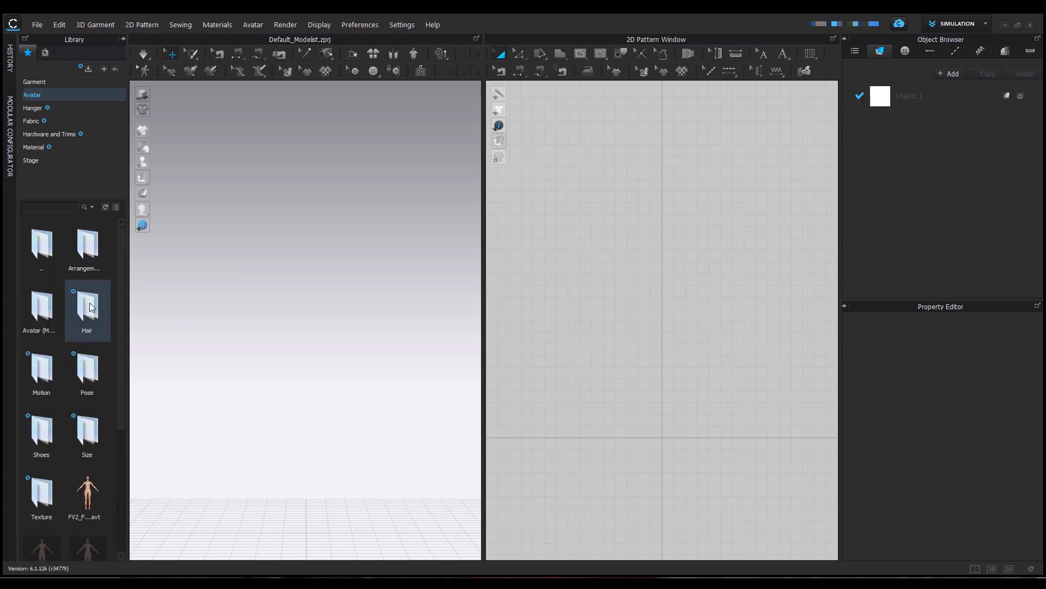
Return to the avatar list and switch the Library panel to the Connect store tab
left_click(87, 434)
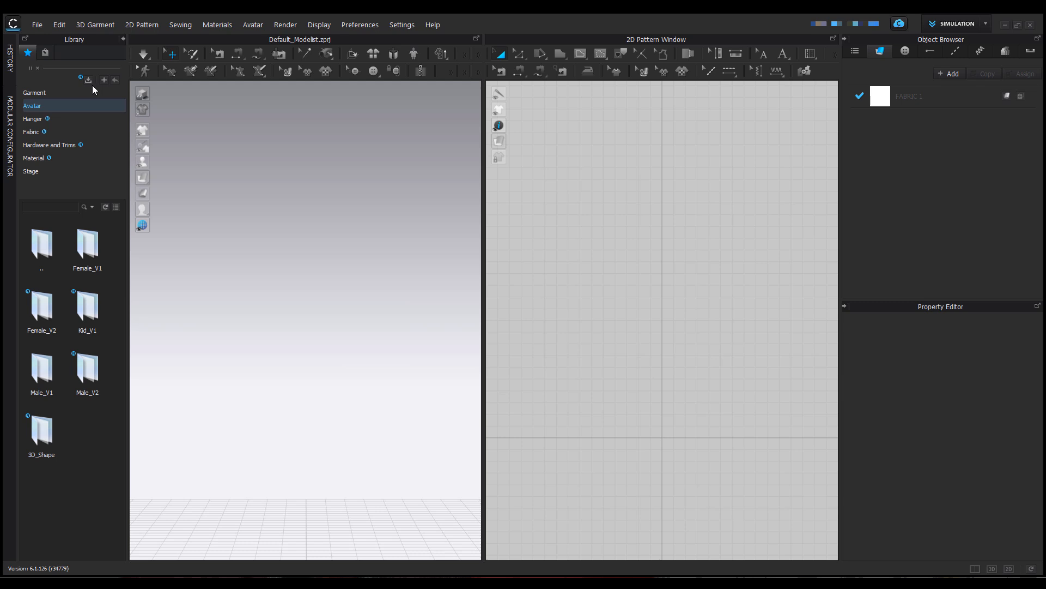
mouse_move(77, 87)
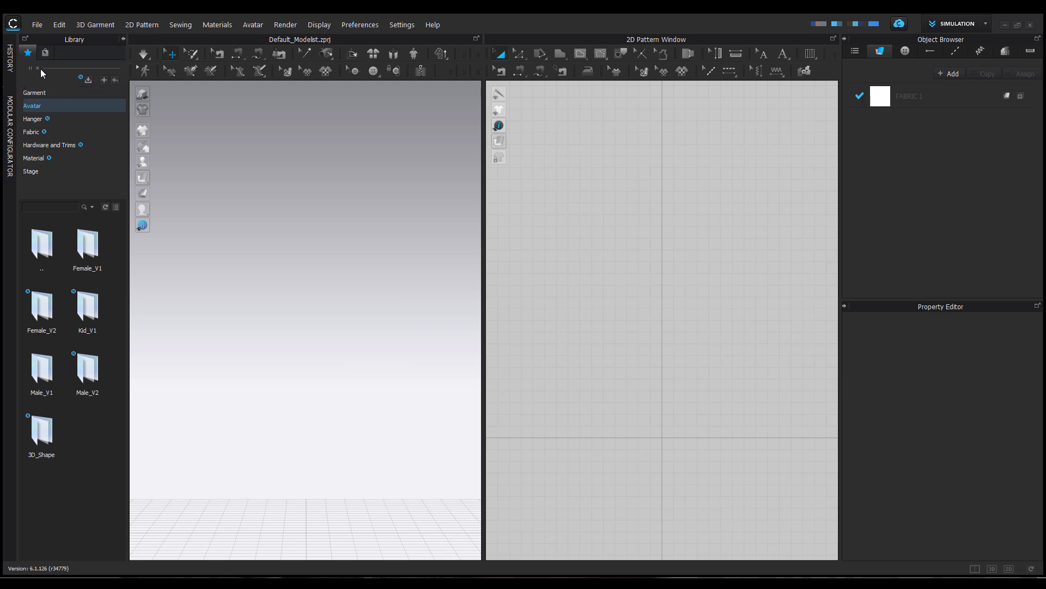
mouse_move(110, 199)
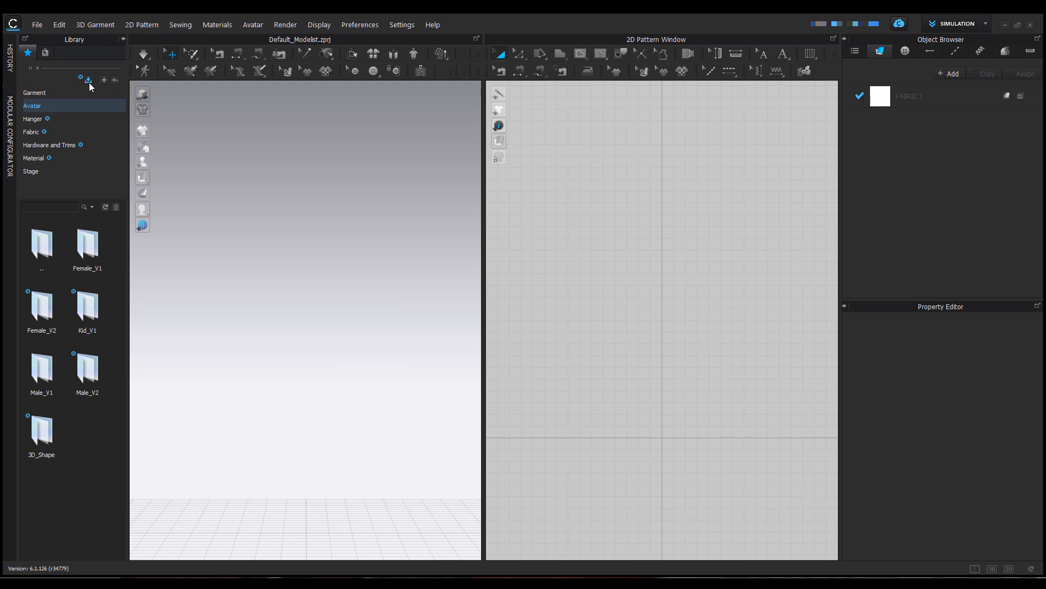
left_click(45, 52)
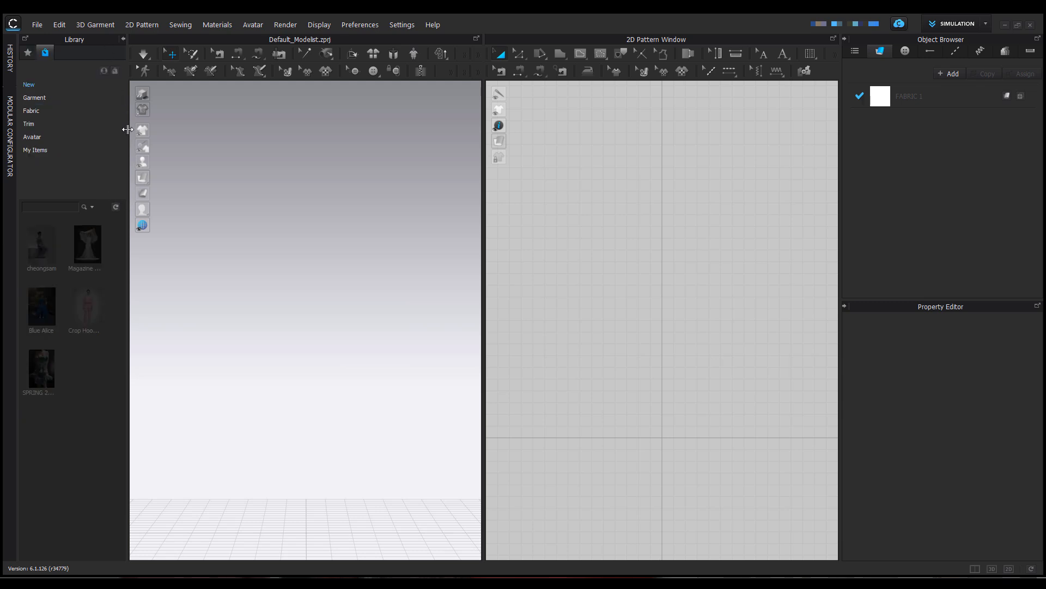
Show the Garment category of the Connect online library as a grid of assets
scroll("down", 3)
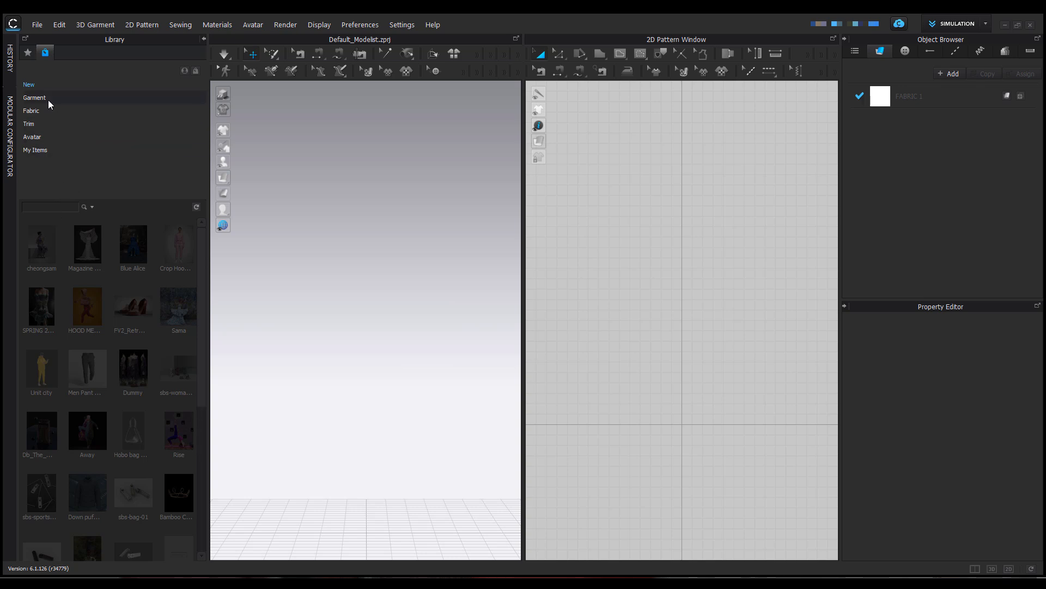
left_click(34, 97)
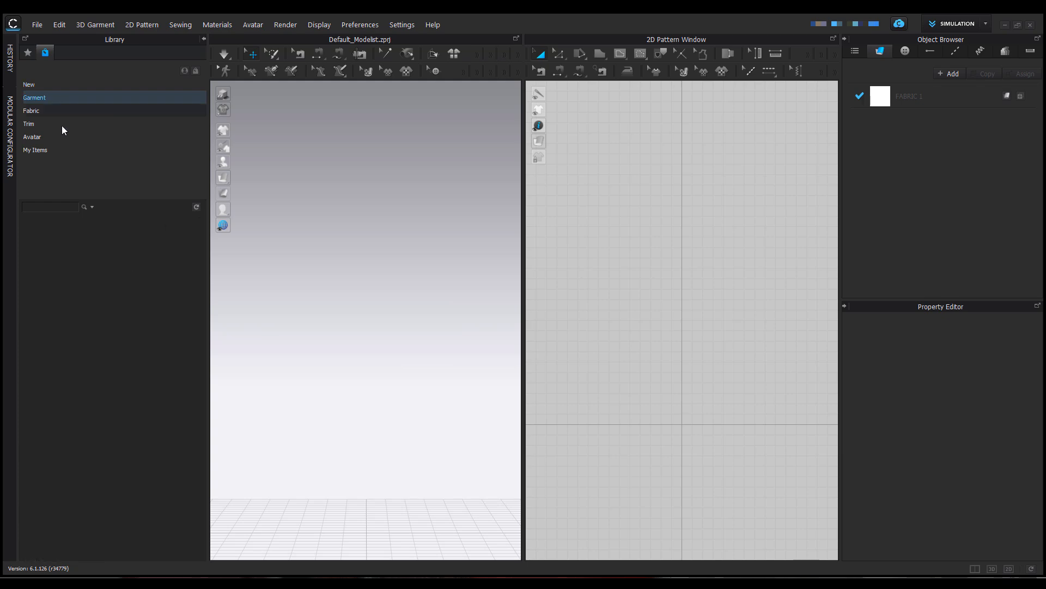
left_click(34, 97)
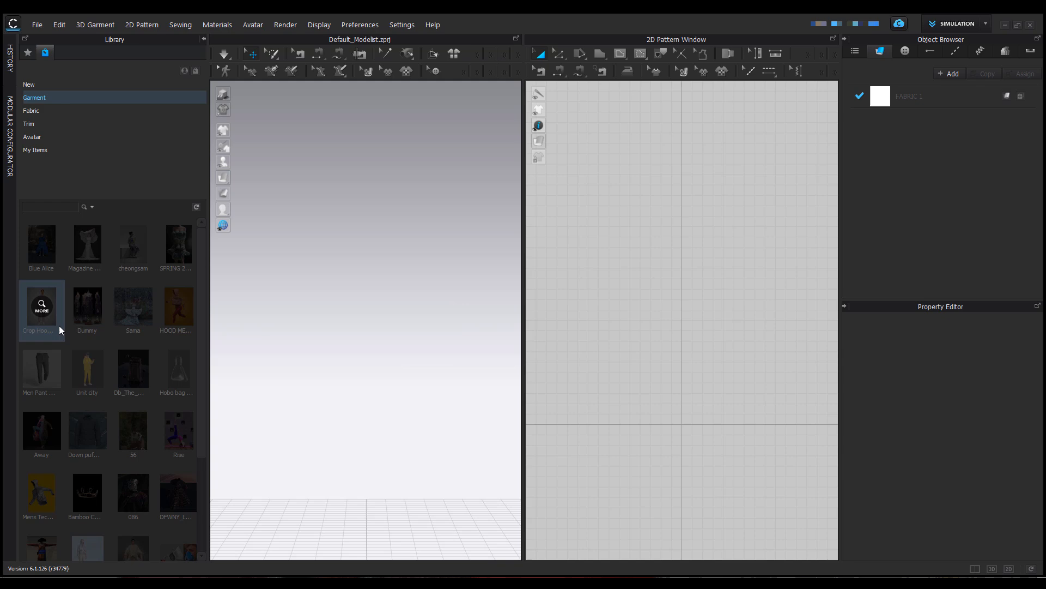
mouse_move(63, 220)
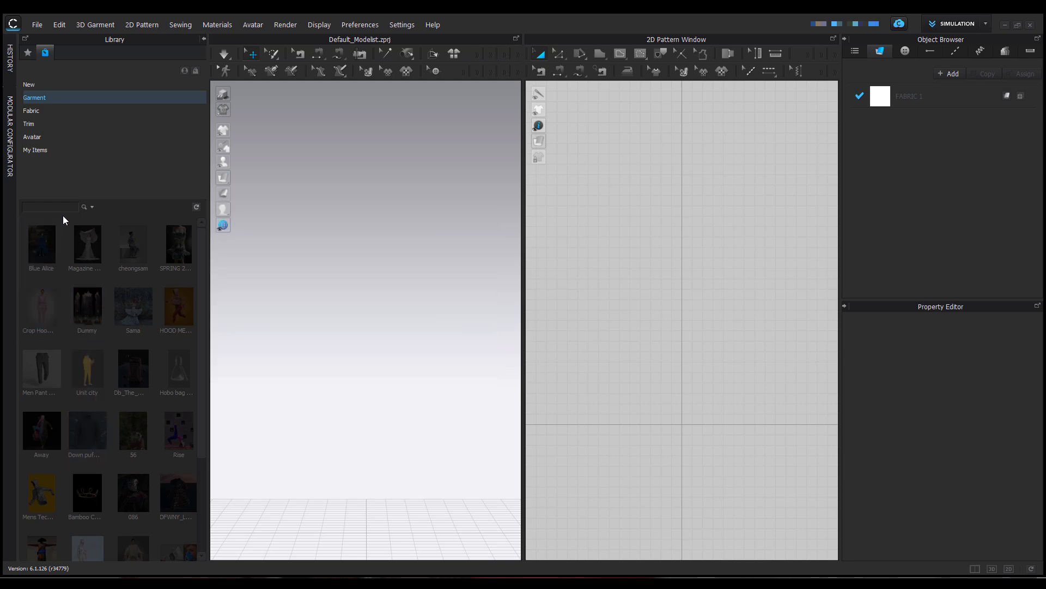
mouse_move(195, 72)
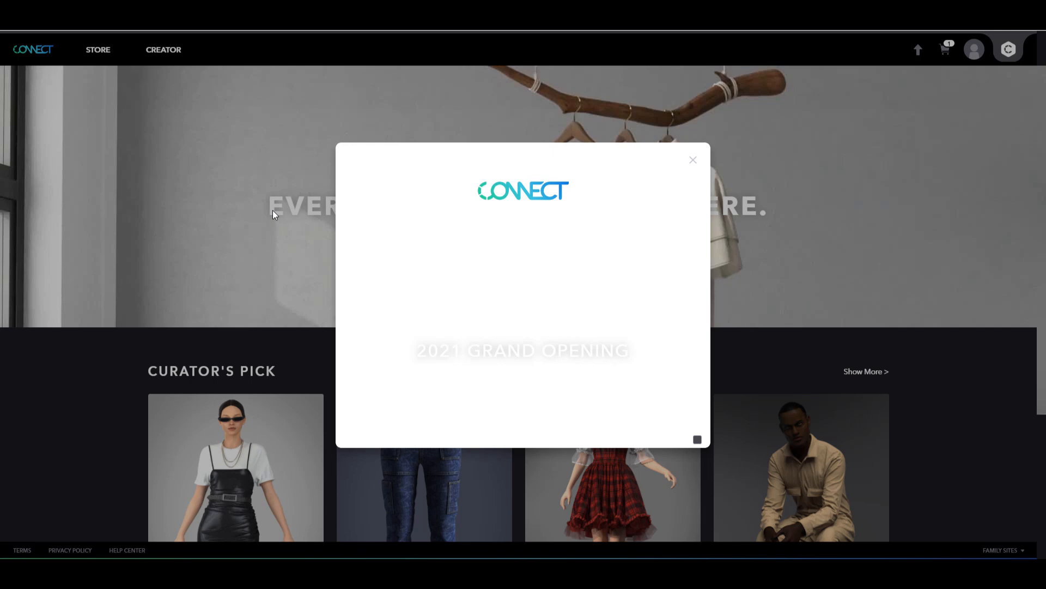
mouse_move(694, 166)
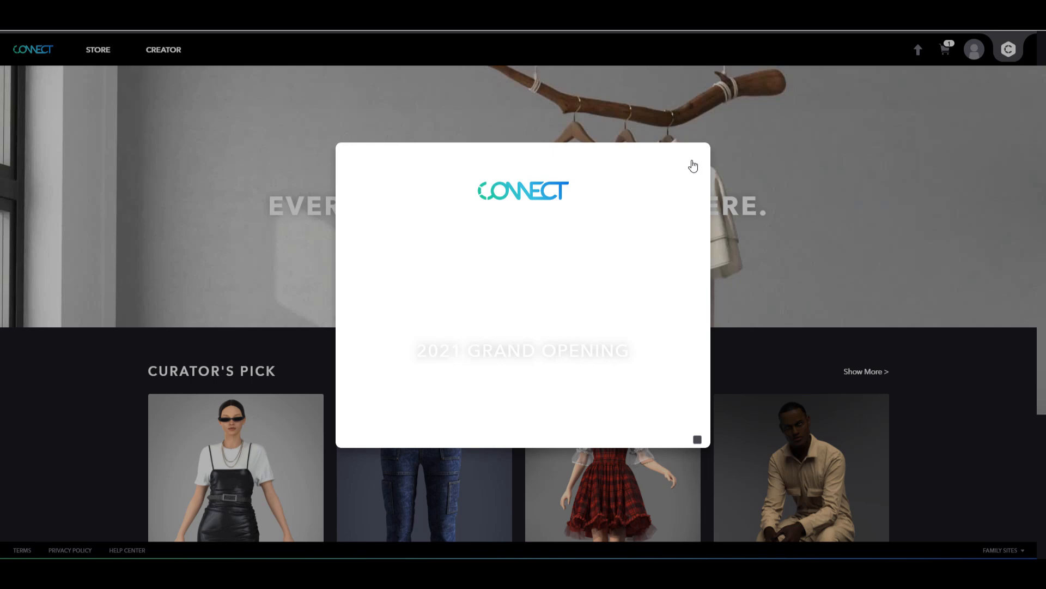
Close the Grand Opening popup and go to the CONNECT Store item listing
left_click(693, 165)
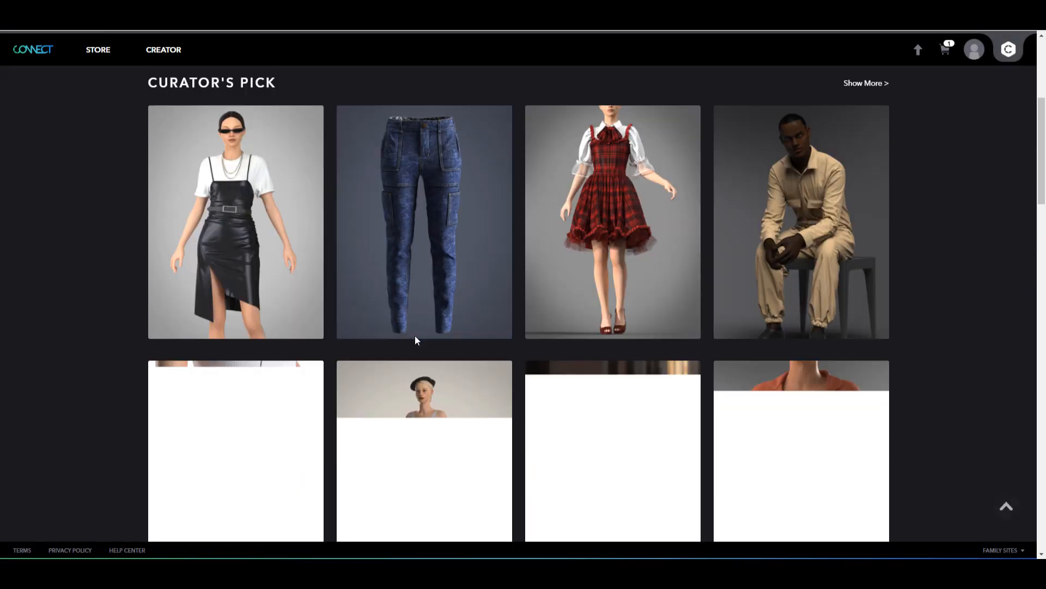
scroll("up", 3)
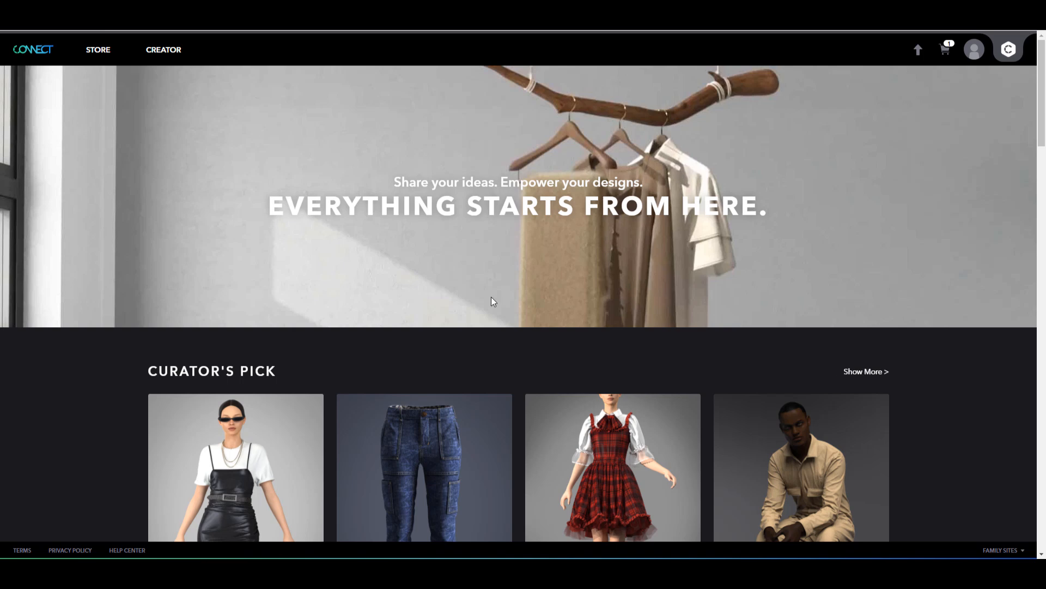
mouse_move(168, 98)
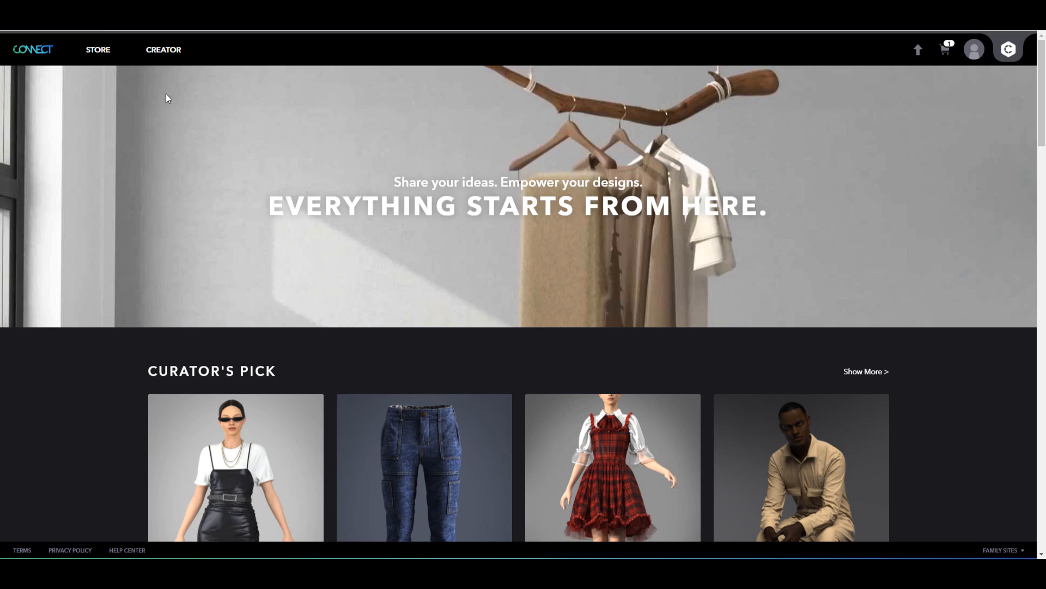
mouse_move(126, 93)
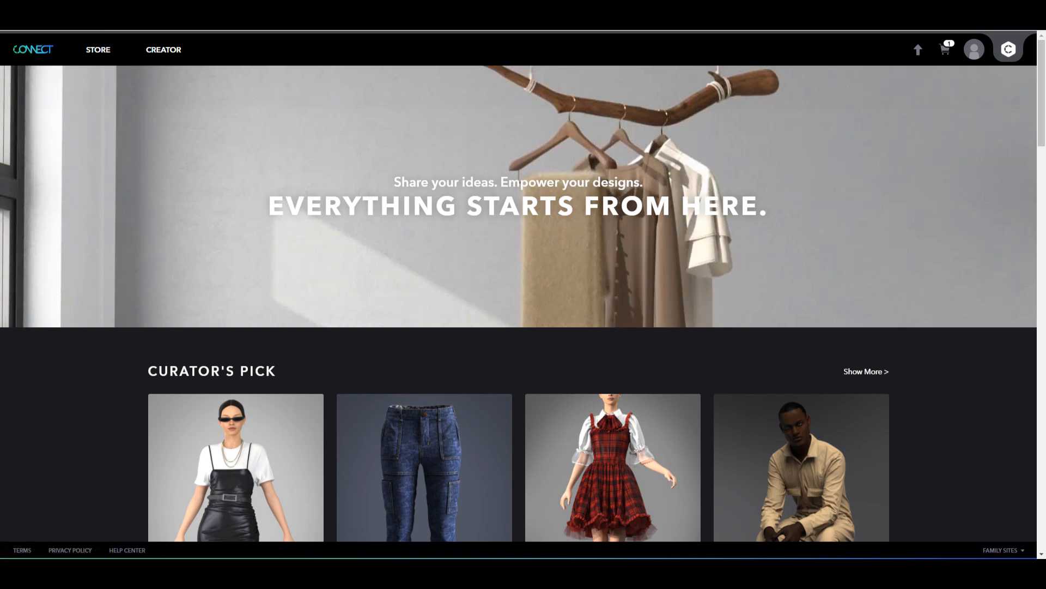
left_click(97, 49)
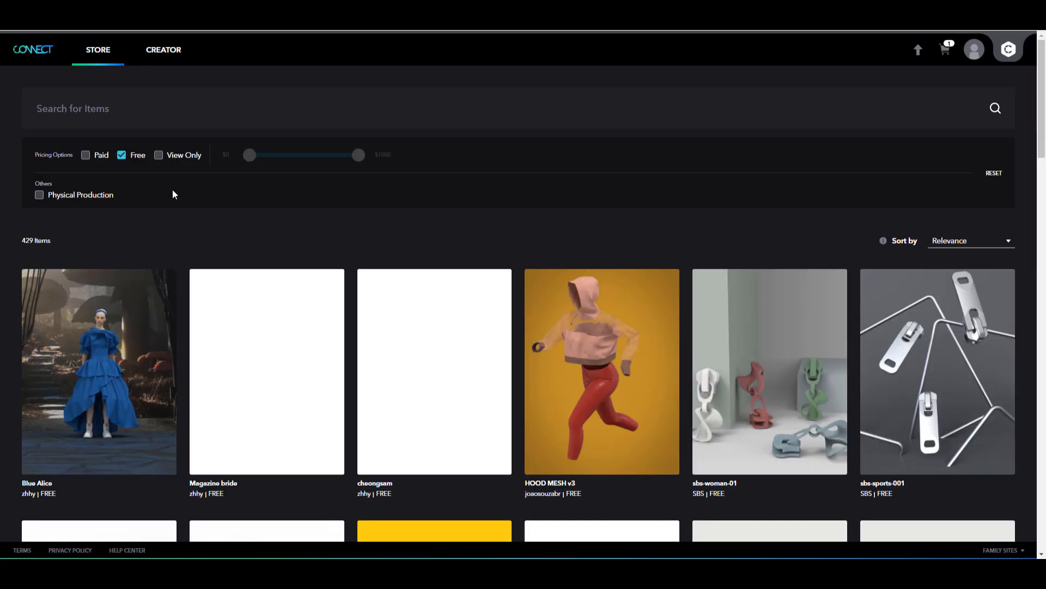
mouse_move(266, 370)
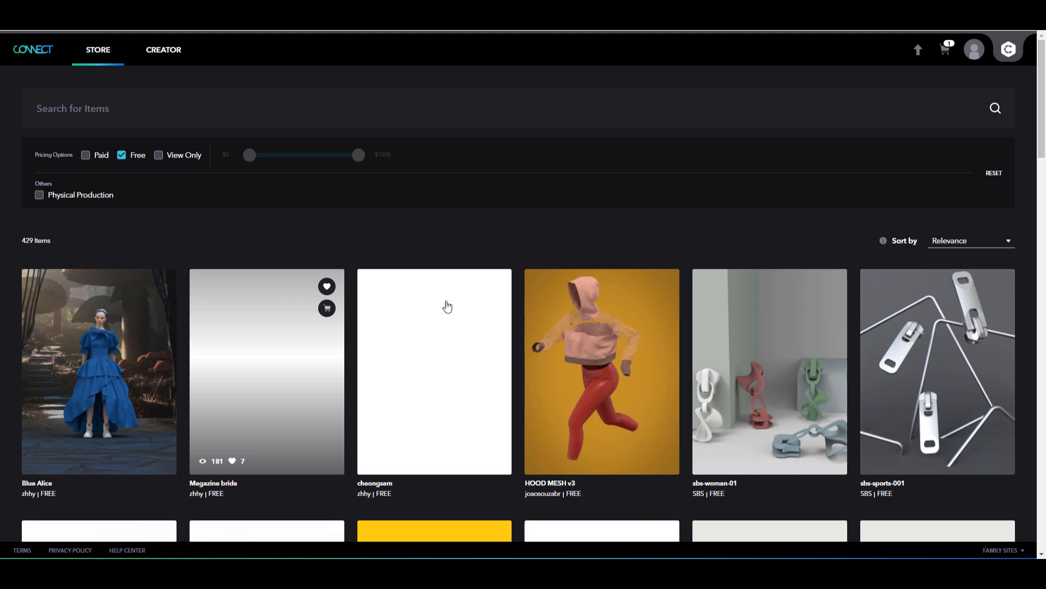
Scroll through the free store items, including trims and face masks
scroll("down", 3)
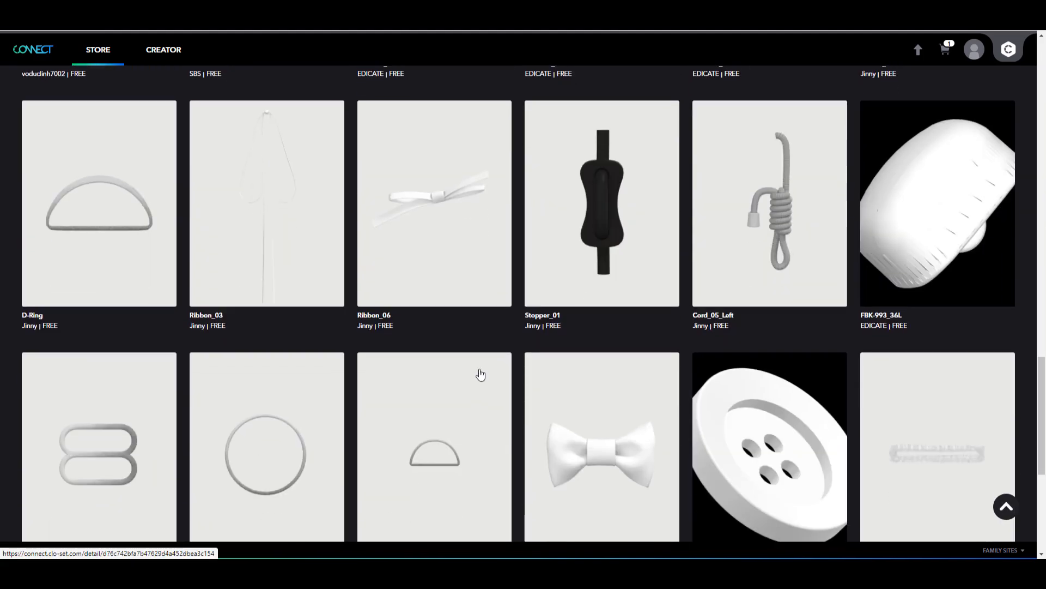
scroll("down", 3)
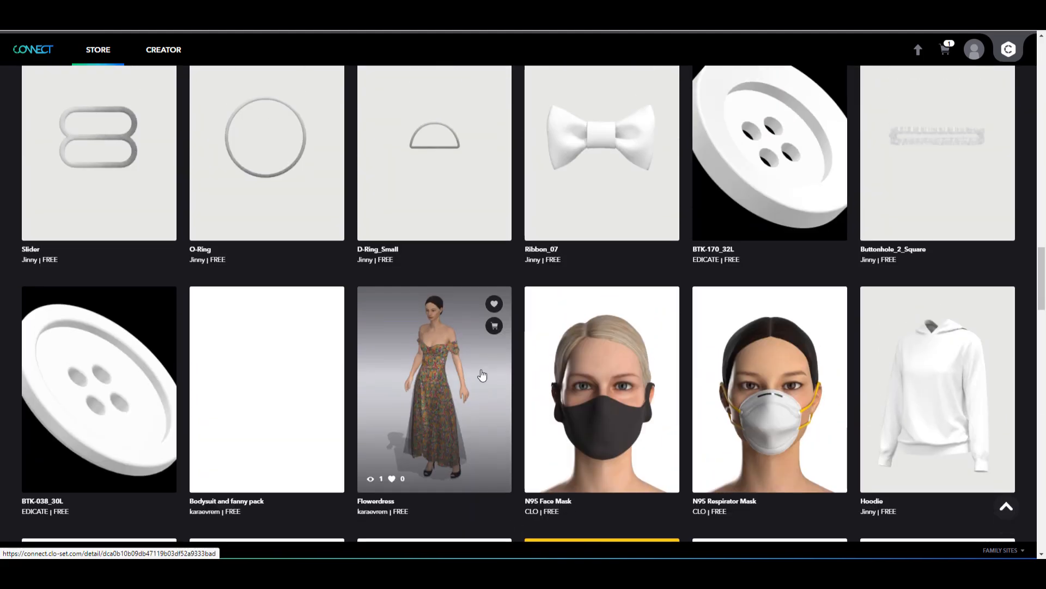
scroll("down", 3)
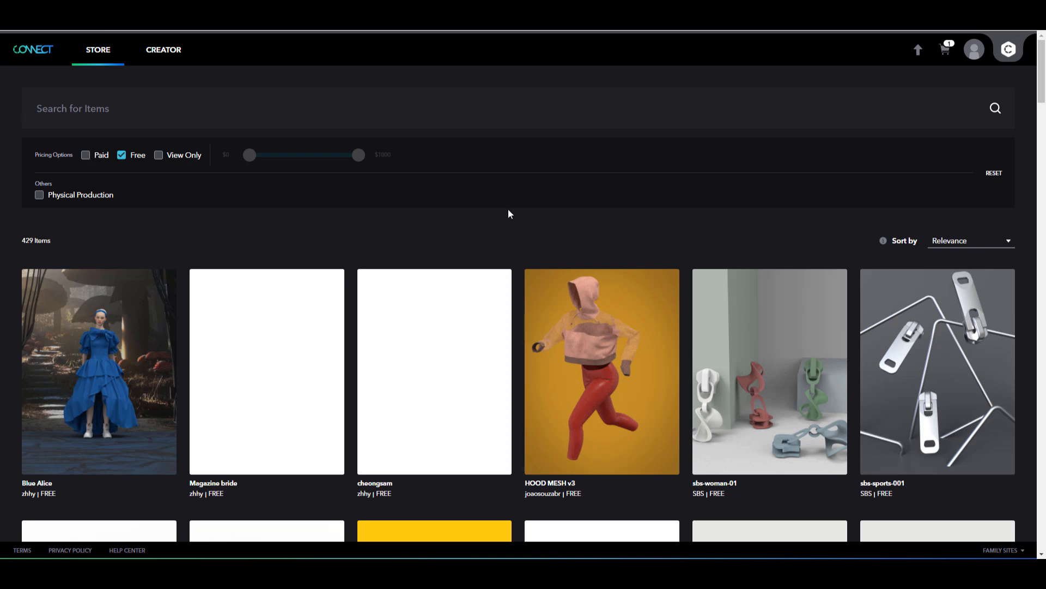
scroll("down", 3)
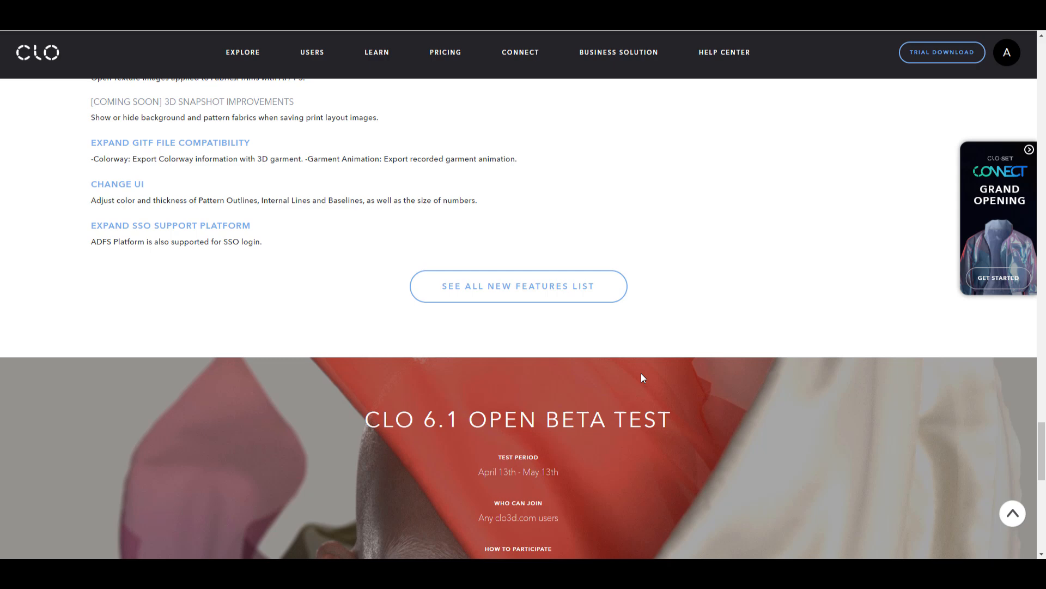
Scroll to the CLO 6.1 Open Beta Test section with test period and participation info
scroll("down", 3)
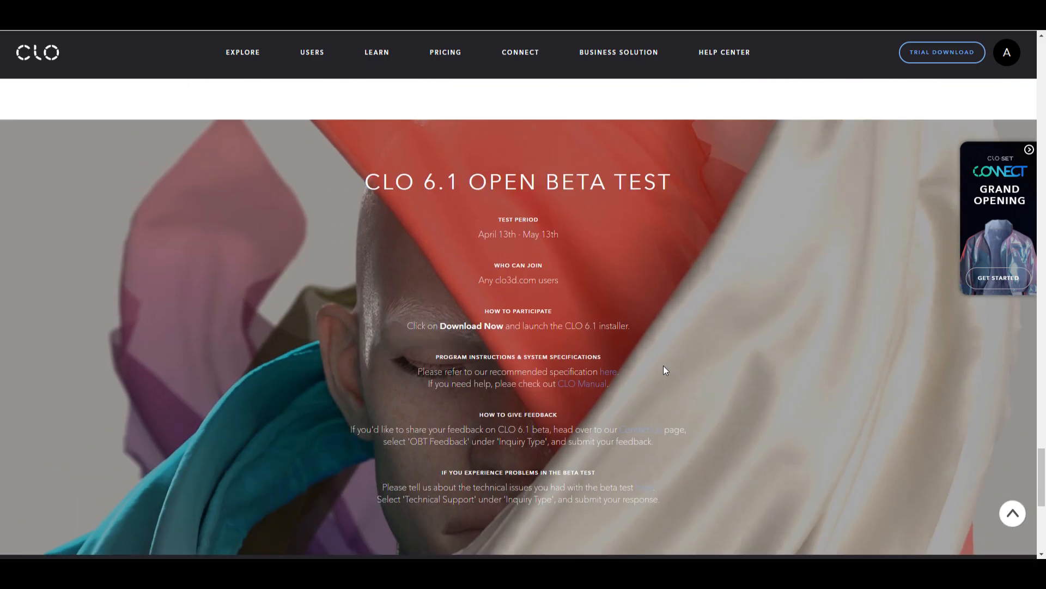
mouse_move(670, 129)
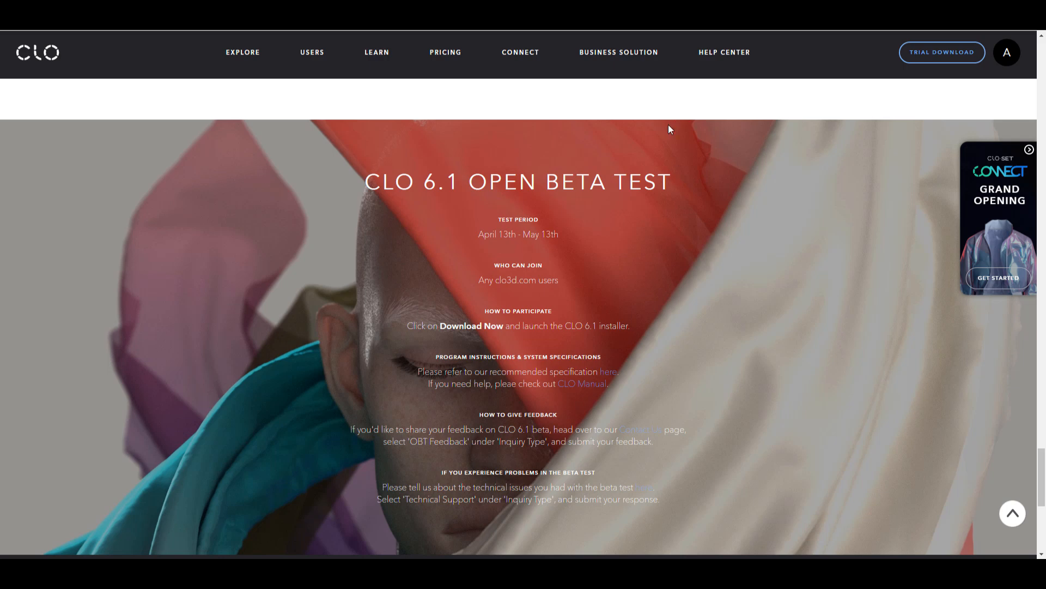
mouse_move(677, 263)
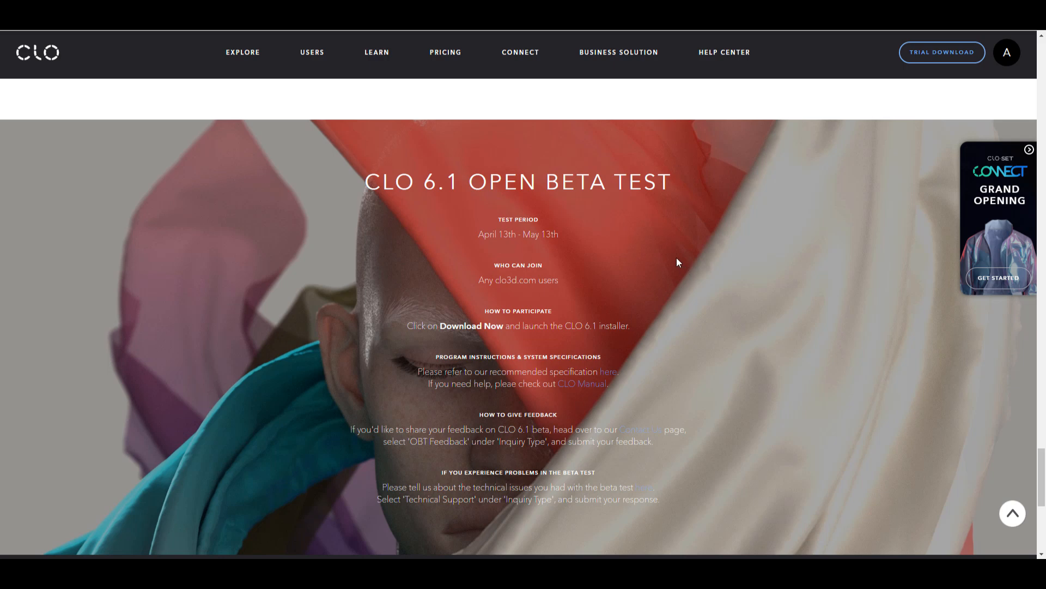
mouse_move(609, 109)
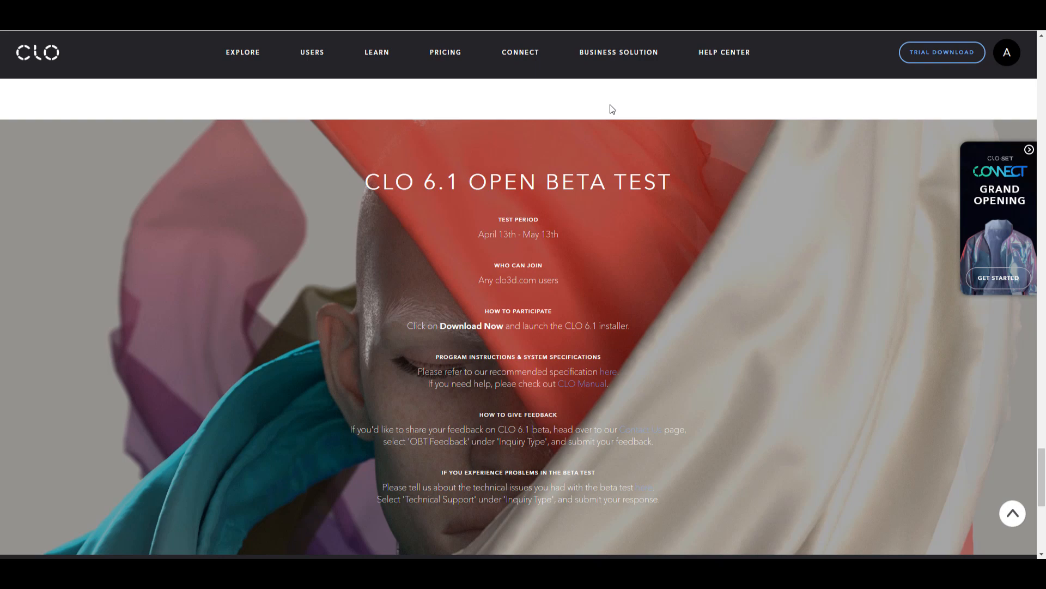
scroll("down", 3)
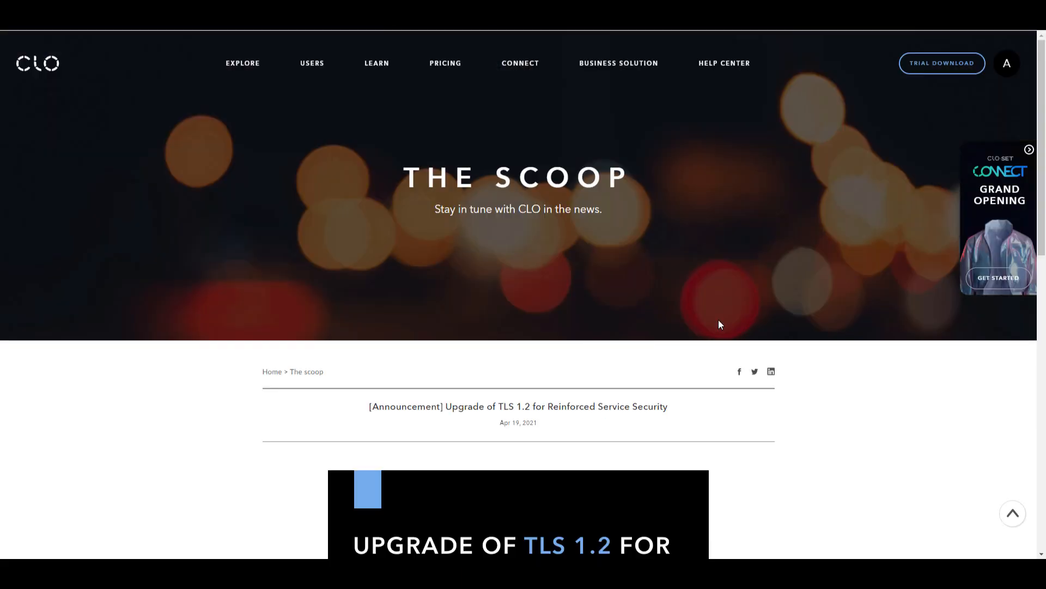
Read through the TLS 1.2 reinforced service security announcement on The Scoop
scroll("down", 3)
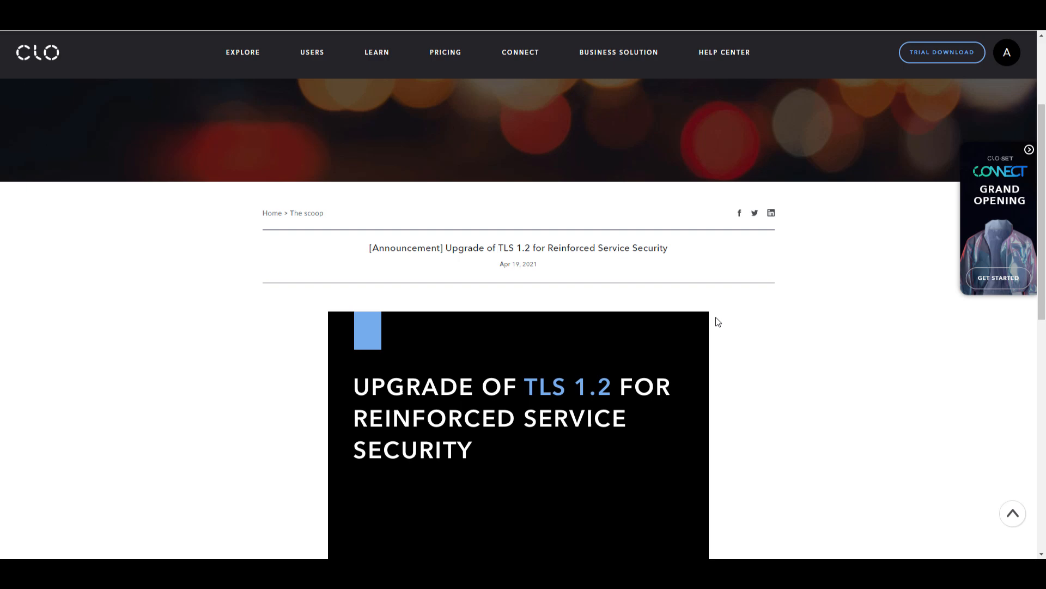
mouse_move(675, 302)
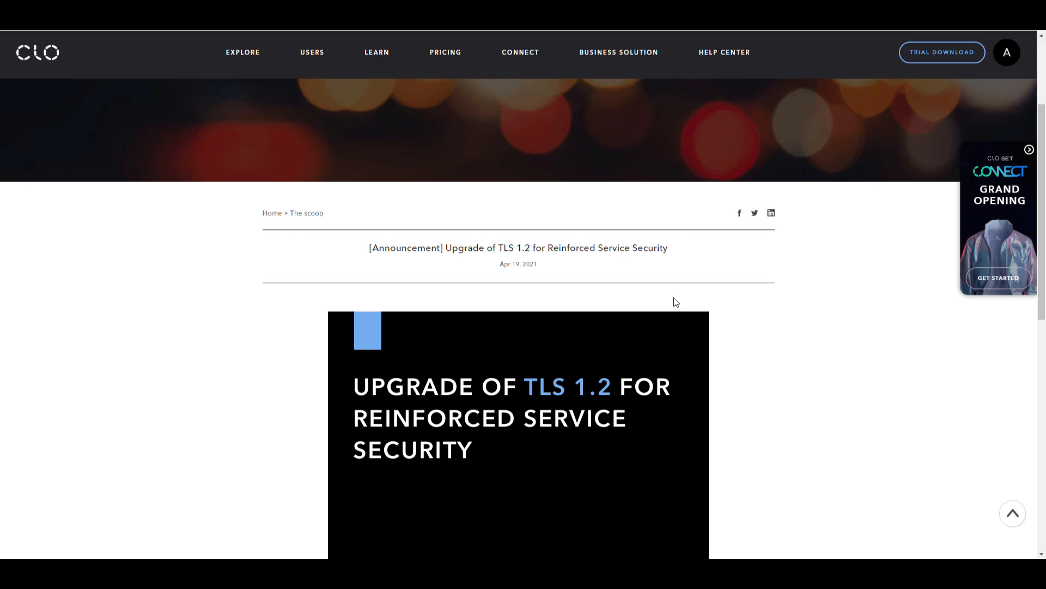
scroll("down", 3)
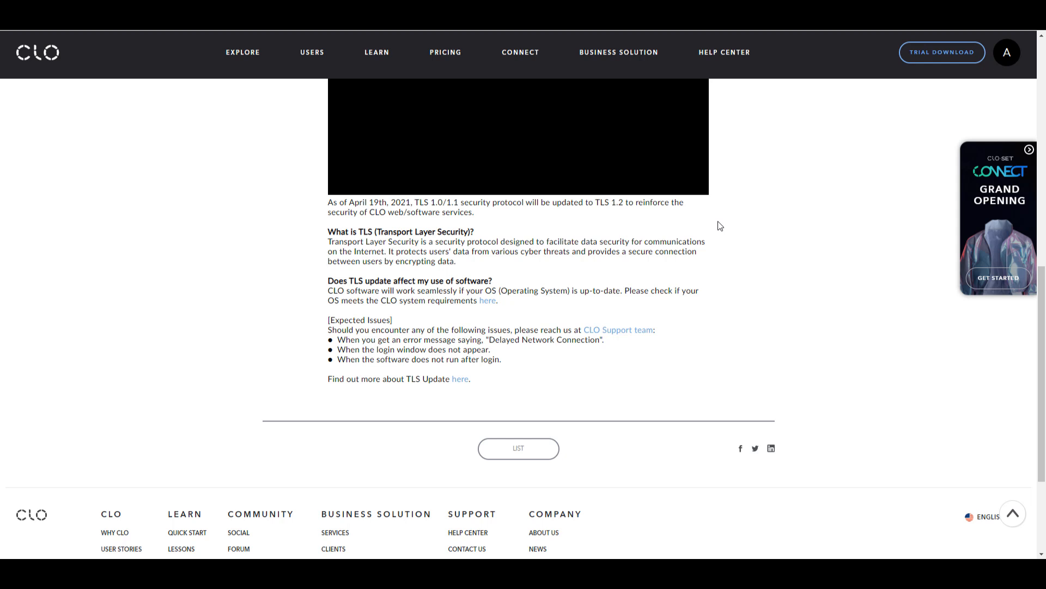
scroll("up", 3)
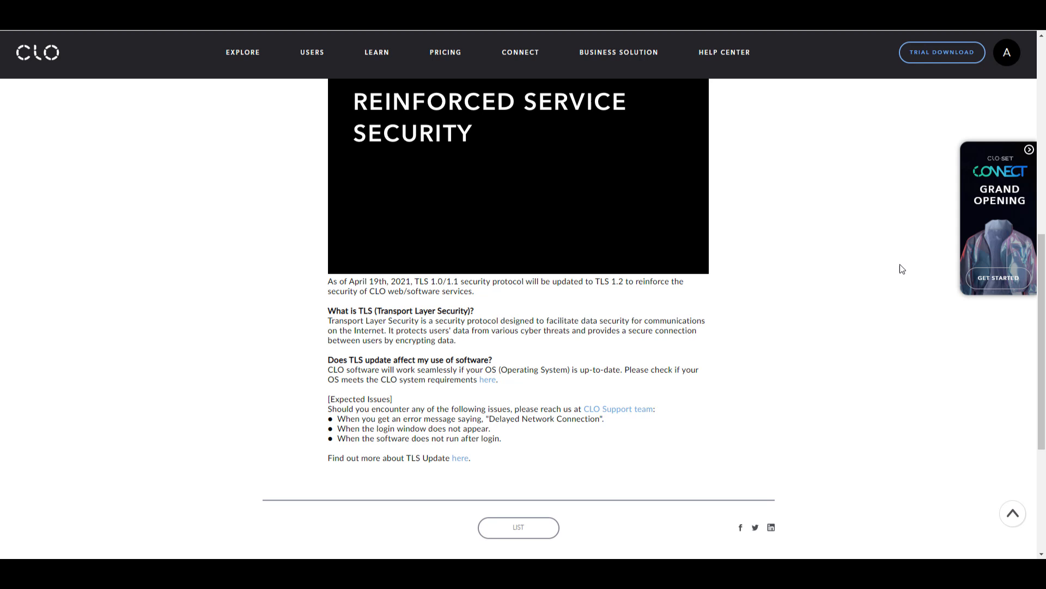
mouse_move(456, 259)
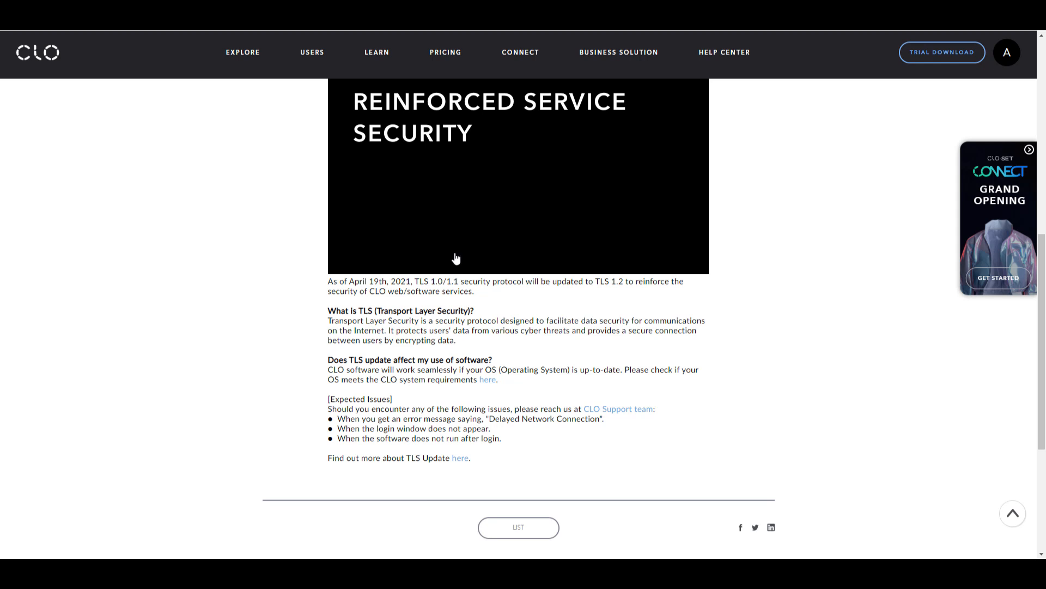
mouse_move(373, 324)
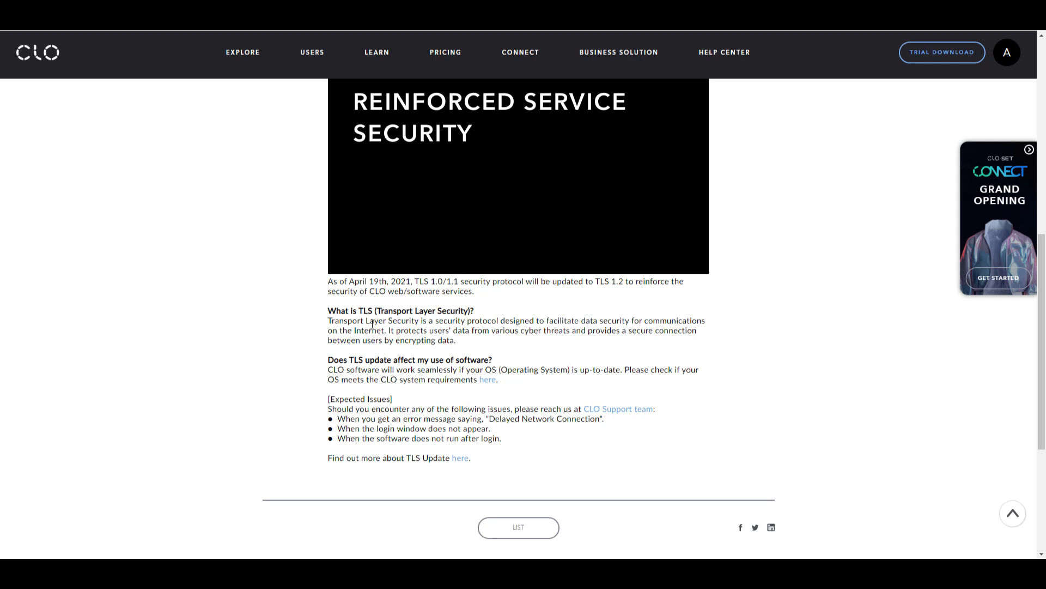
scroll("up", 3)
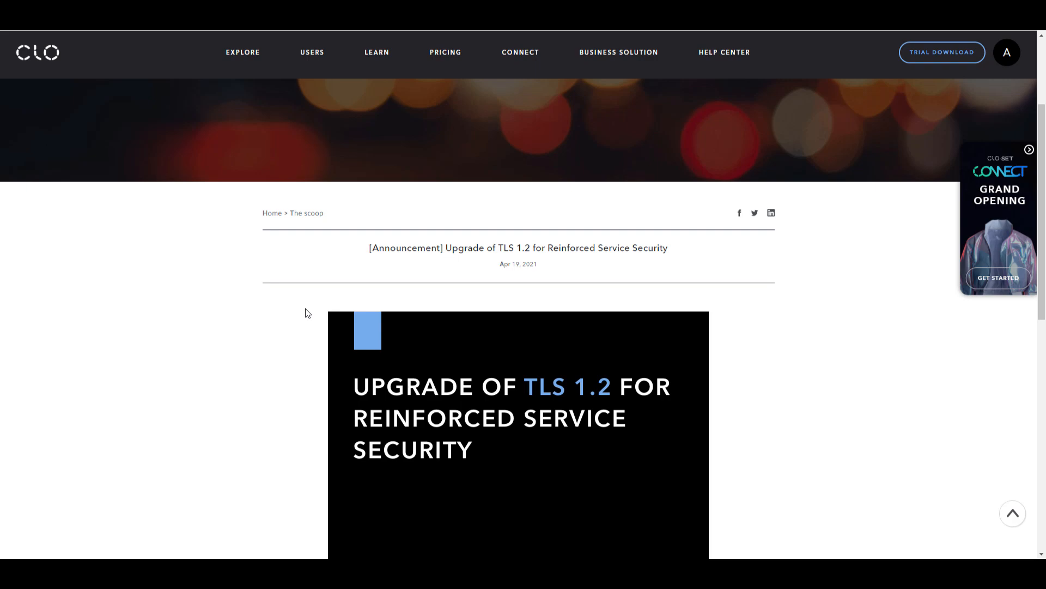
scroll("down", 3)
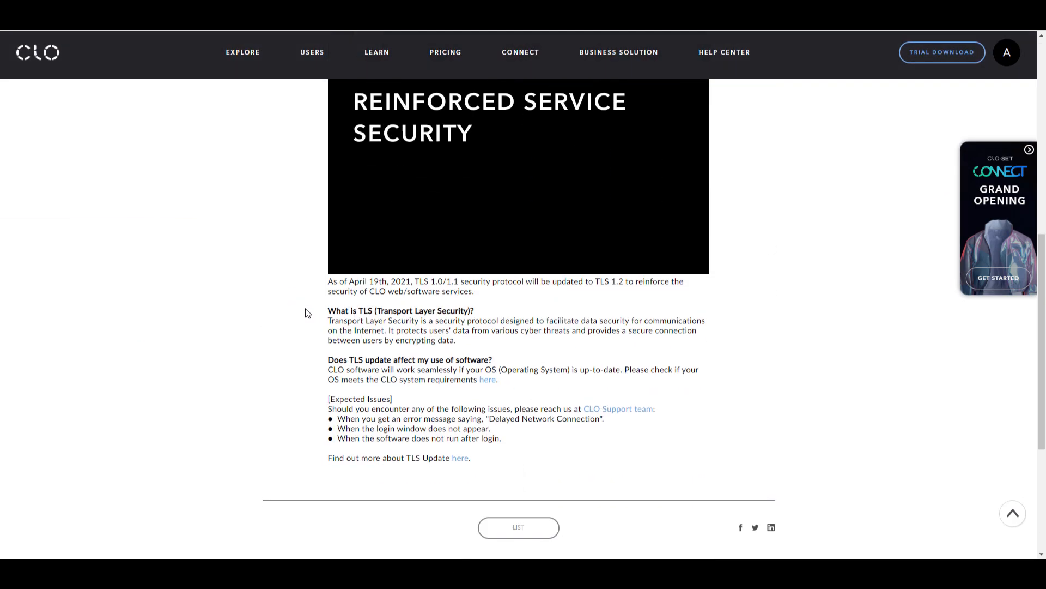
scroll("down", 3)
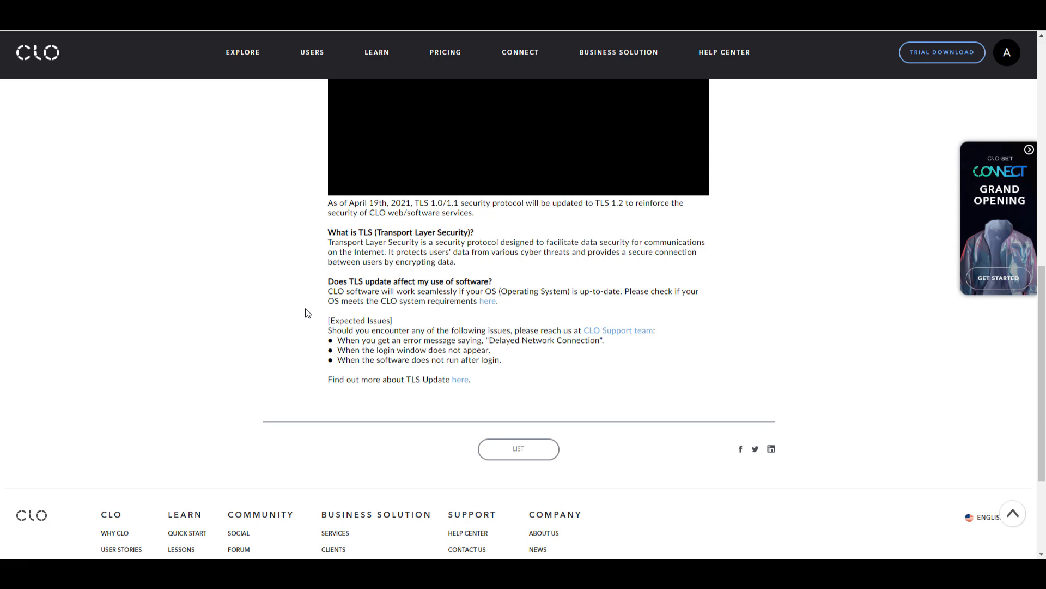
scroll("up", 3)
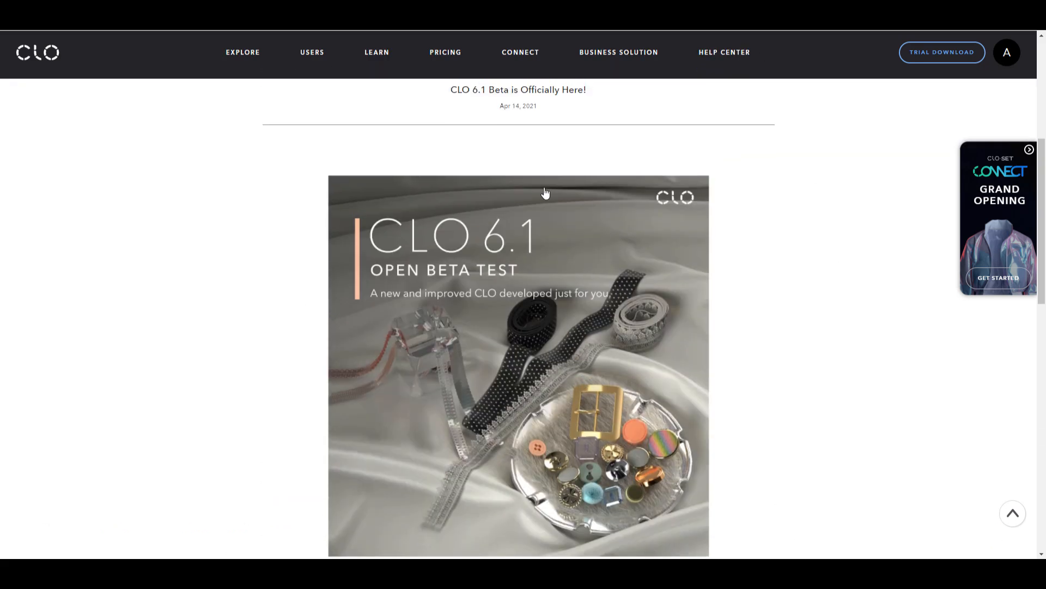
Read through the Key Features list in the 'CLO 6.1 Beta is Officially Here!' post
scroll("up", 3)
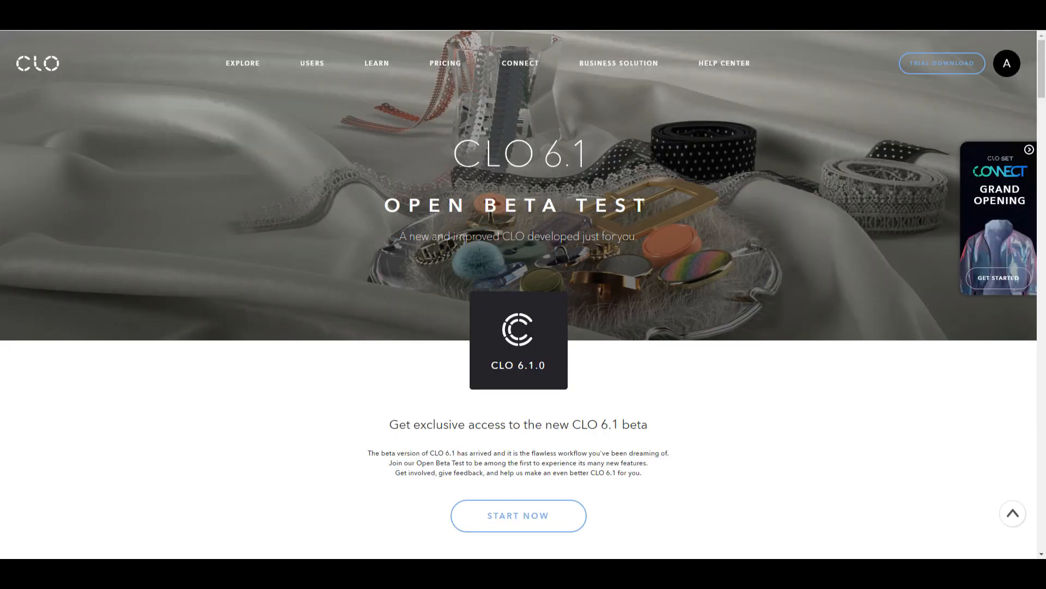
scroll("down", 3)
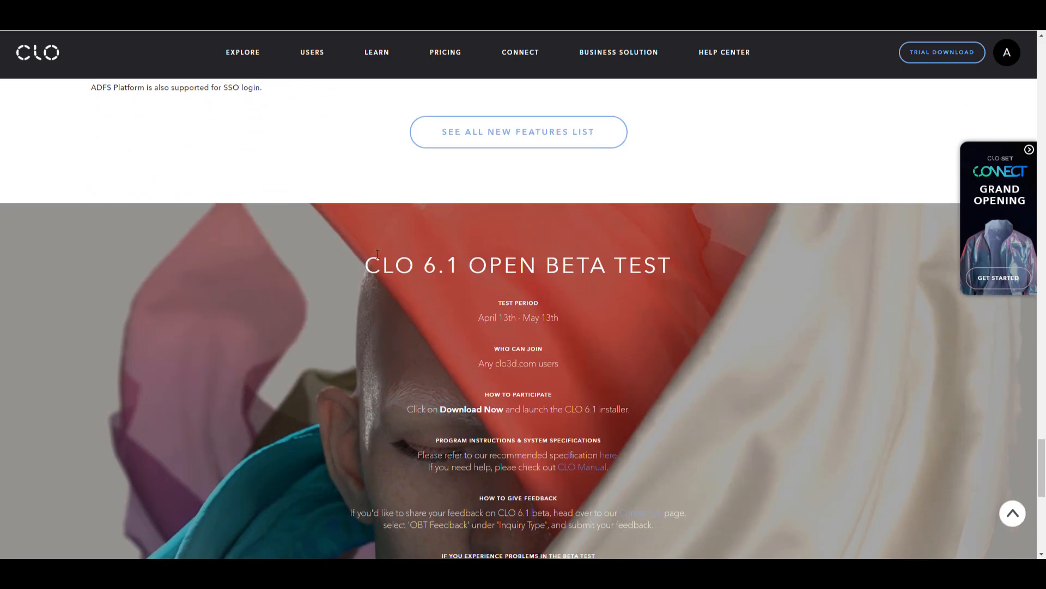
scroll("down", 3)
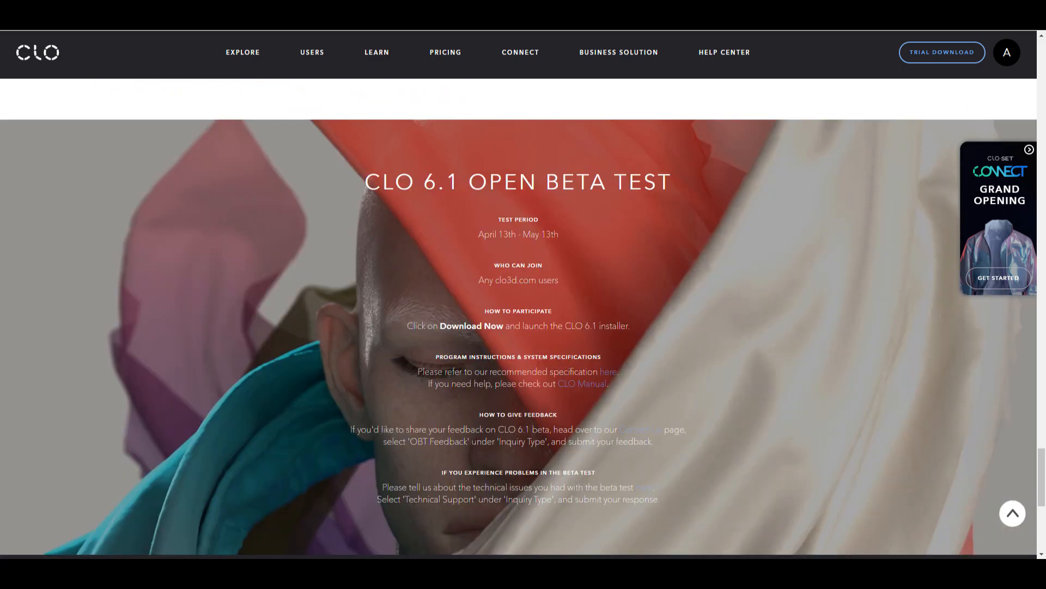
scroll("down", 3)
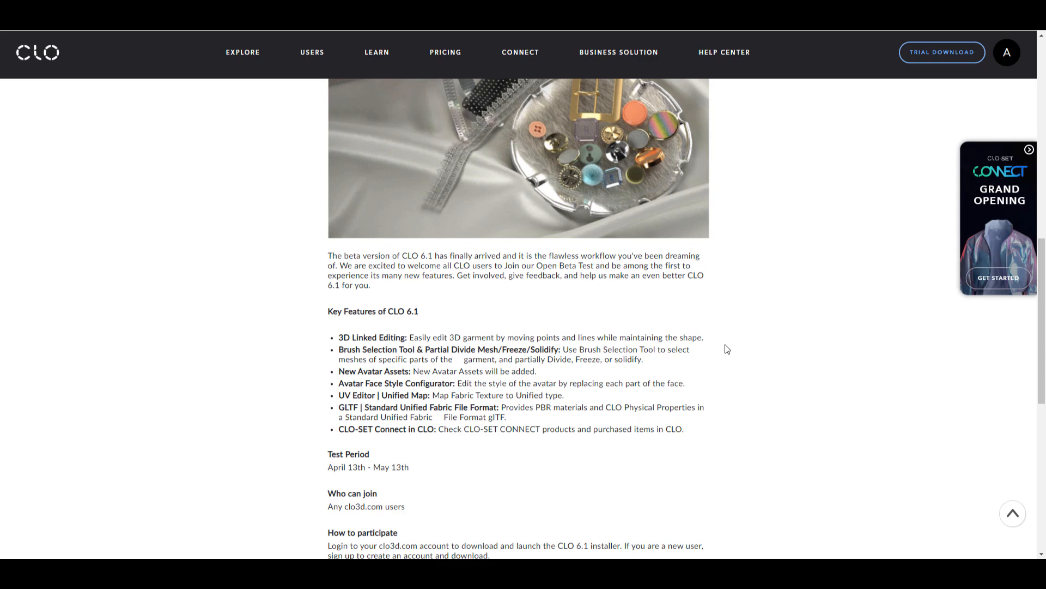
scroll("down", 3)
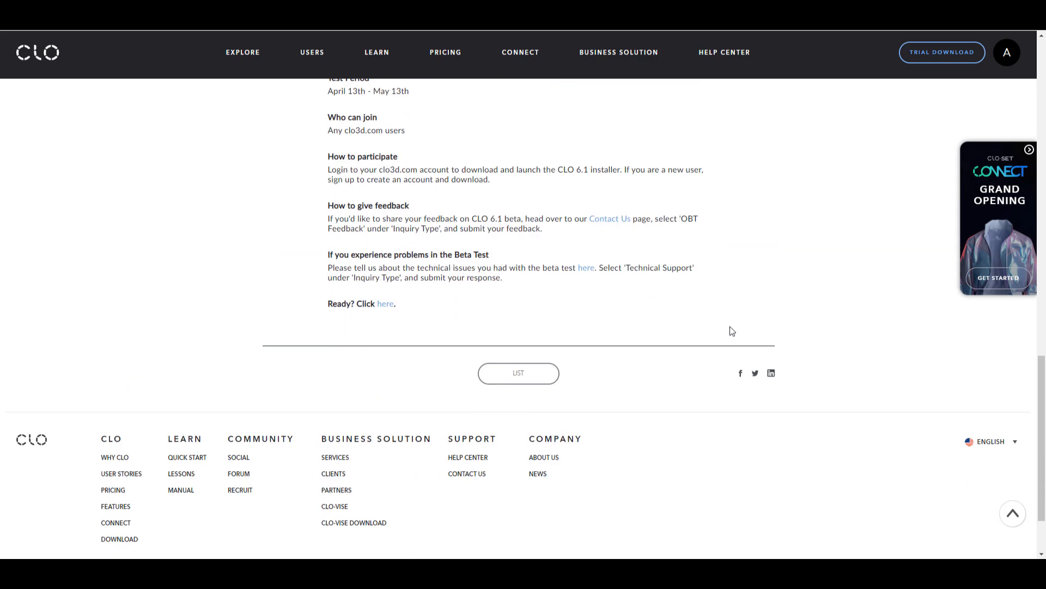
scroll("up", 3)
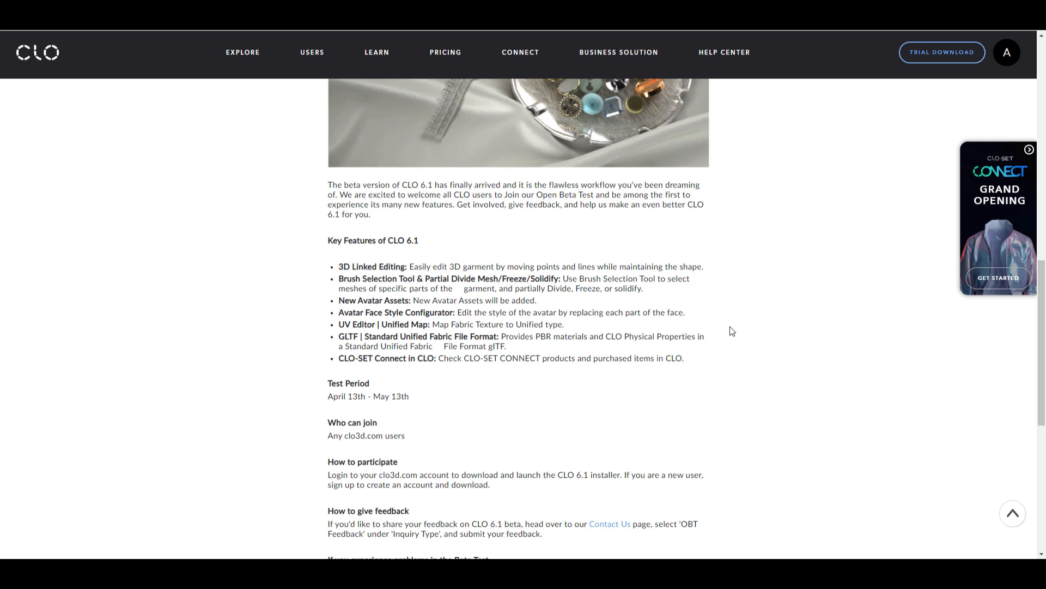
scroll("up", 3)
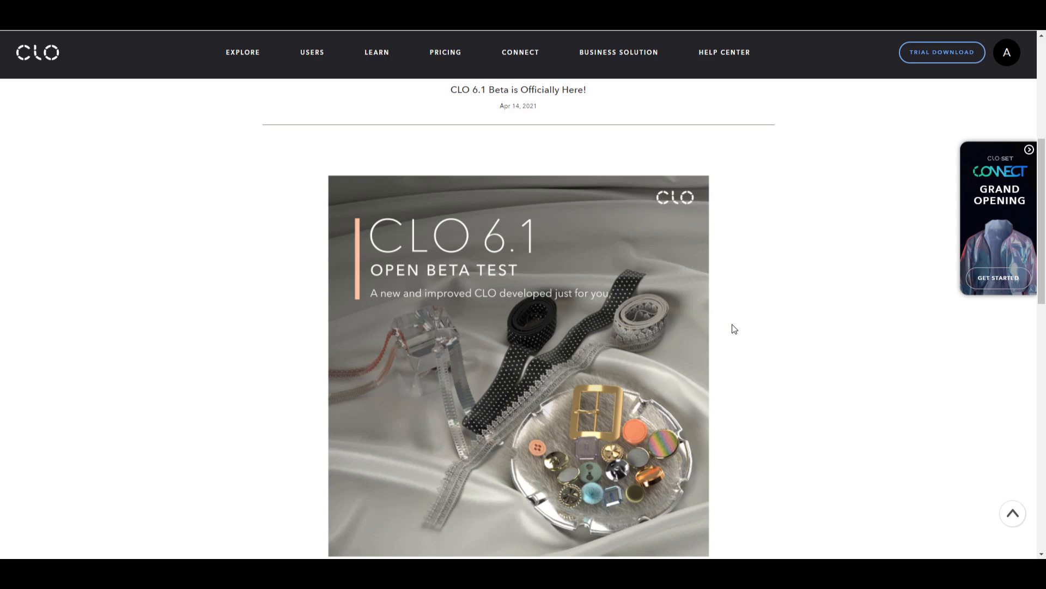
scroll("up", 3)
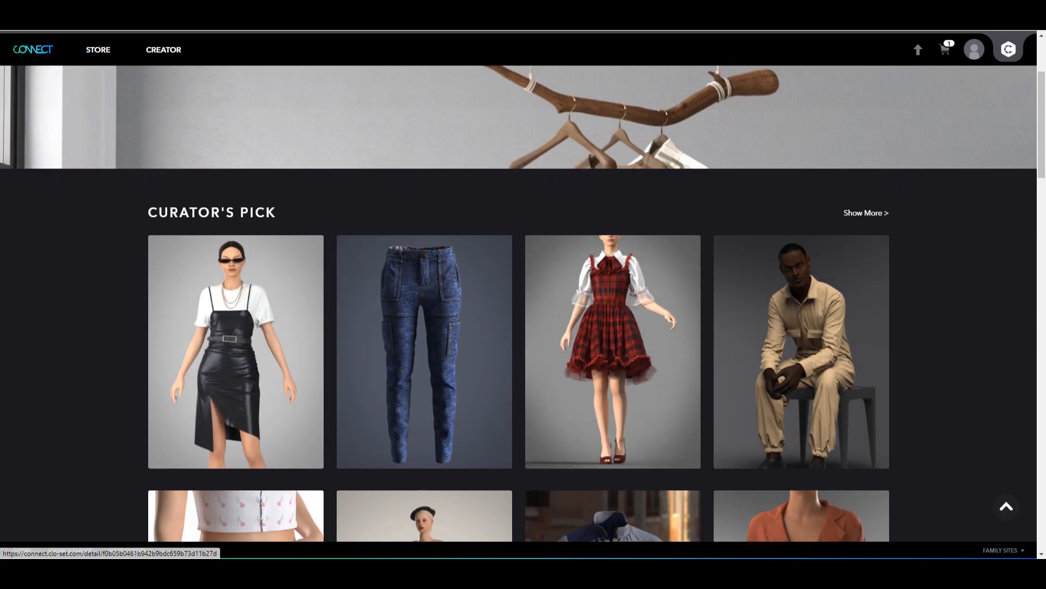
Scroll the CONNECT Store's free listings from T-shirts and skirts to zipper sliders and pullers
scroll("down", 3)
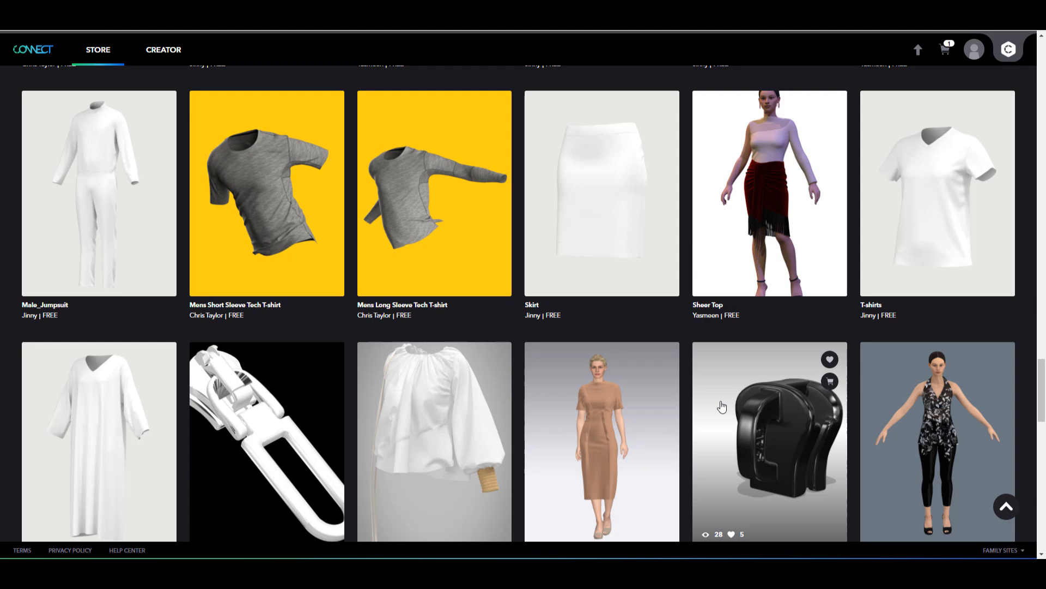
scroll("down", 3)
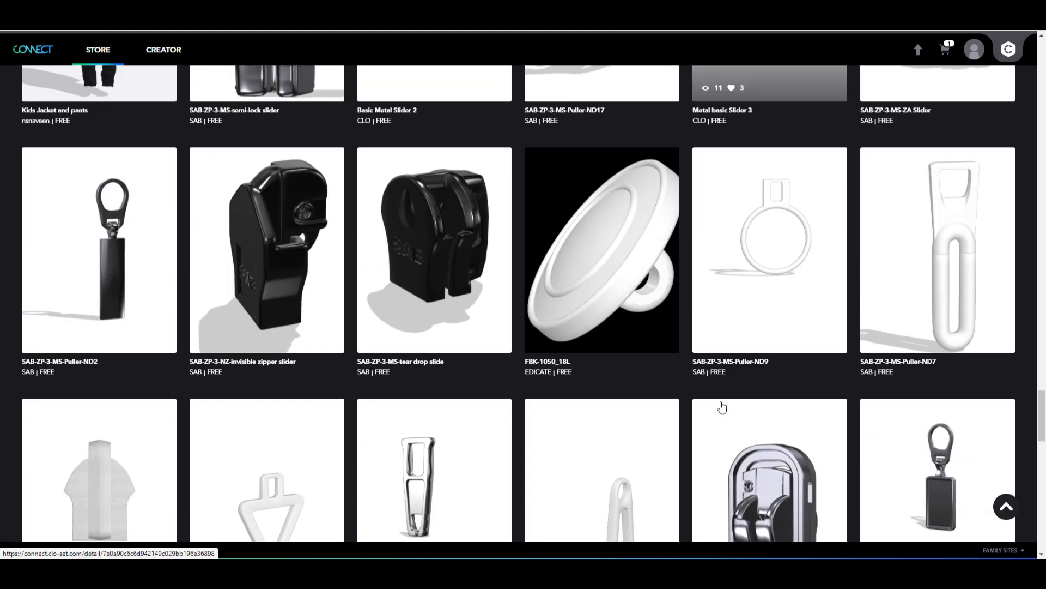
scroll("down", 3)
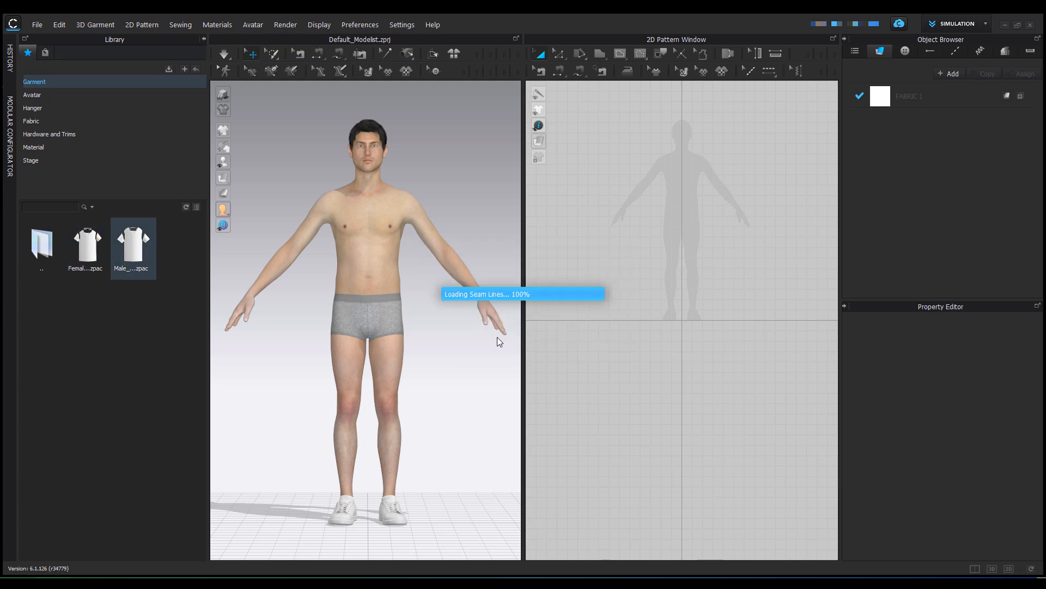
Load Male_T-shirt.zpac onto the avatar and select its front body pattern piece
double_click(133, 240)
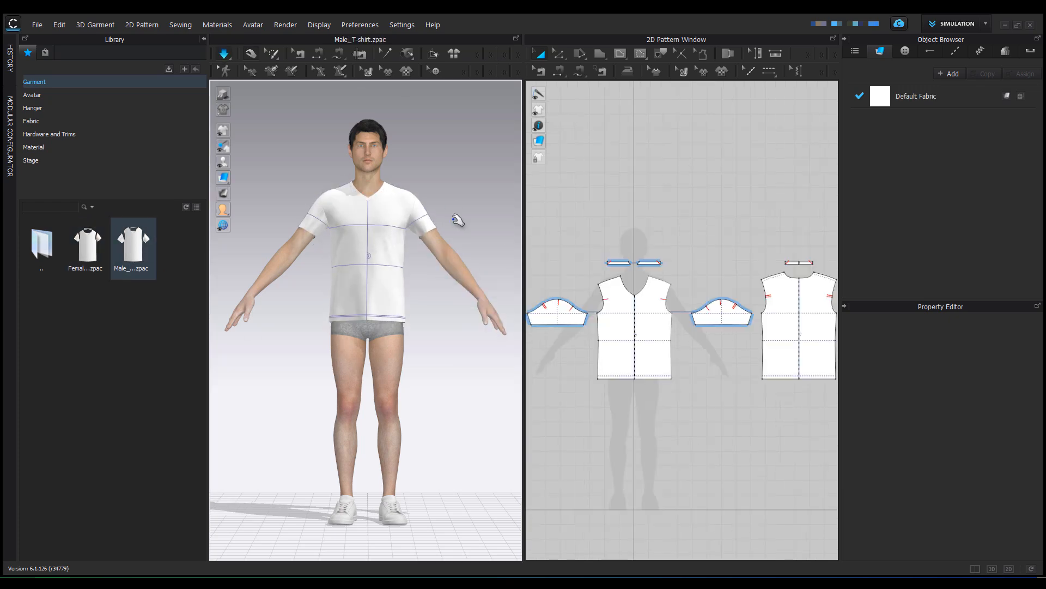
scroll("up", 3)
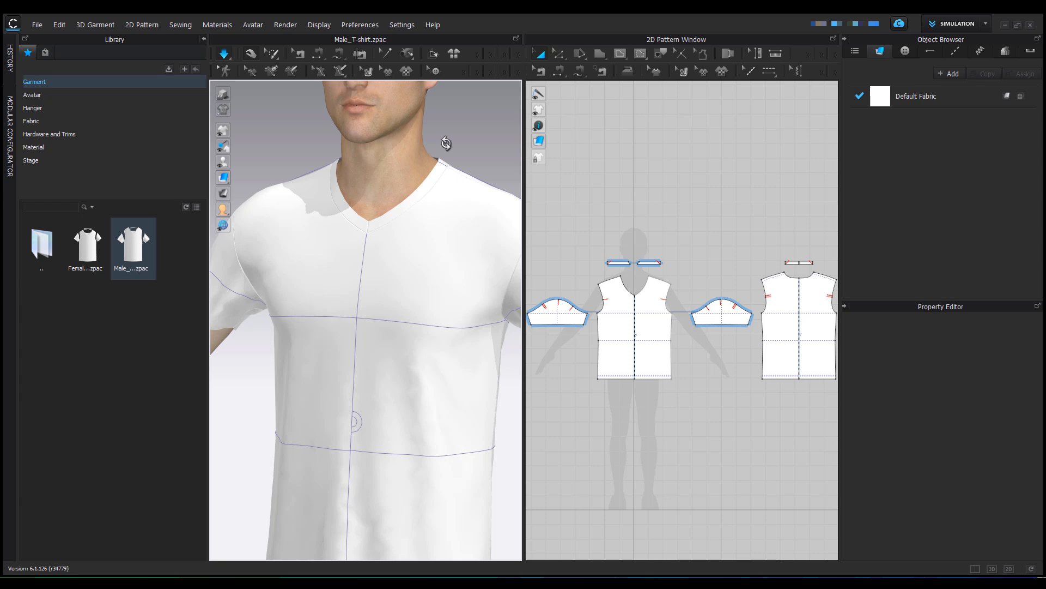
left_click(635, 334)
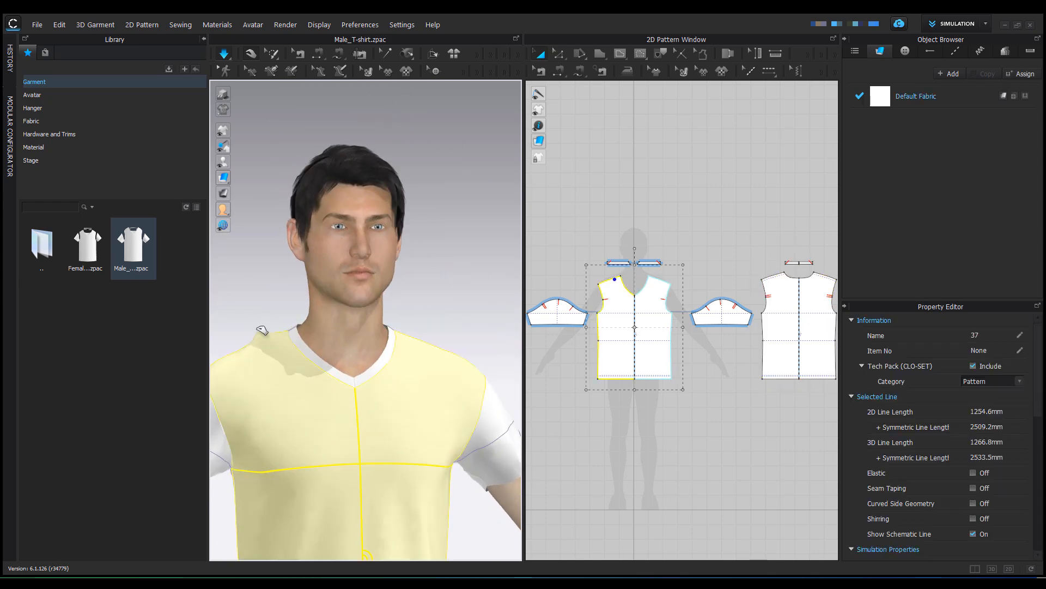